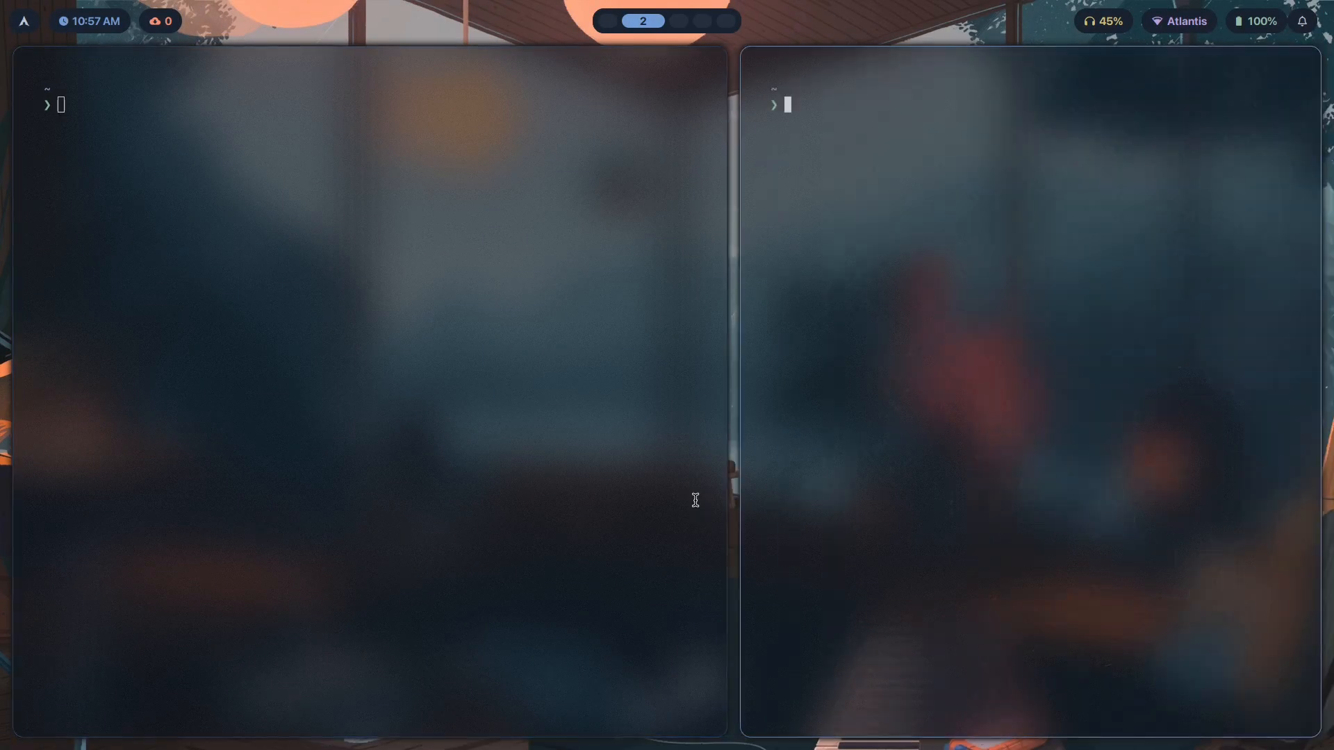
mouse_move(1038, 441)
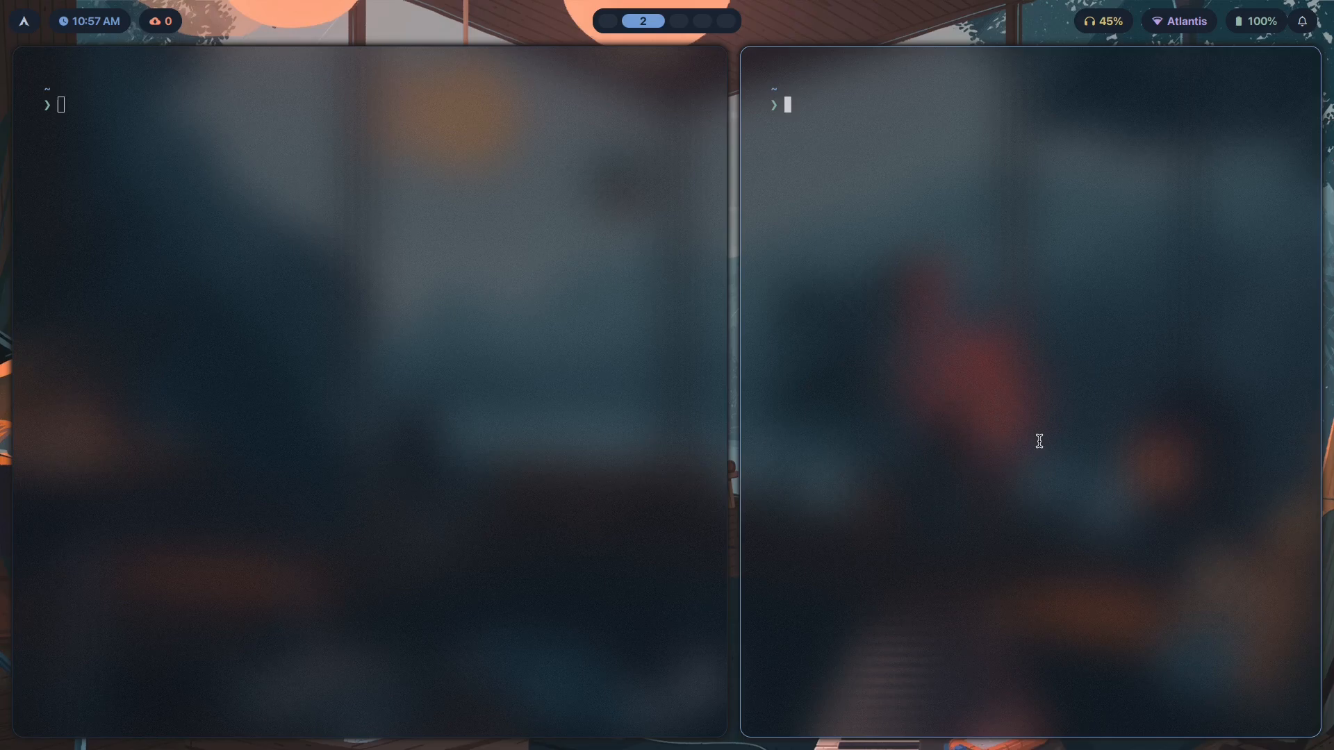
mouse_move(796, 384)
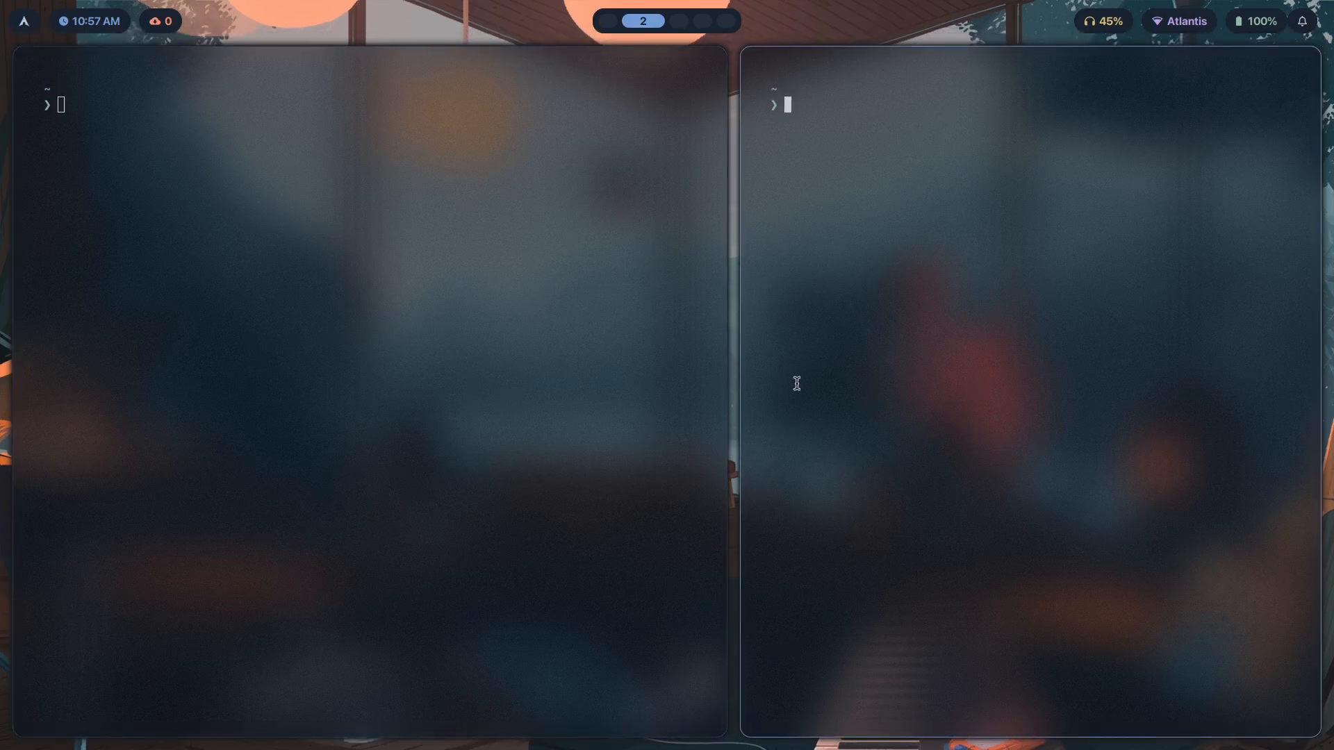
Step: Spawn a third kitty terminal, tiling the right column into two stacked shells
left_click(466, 401)
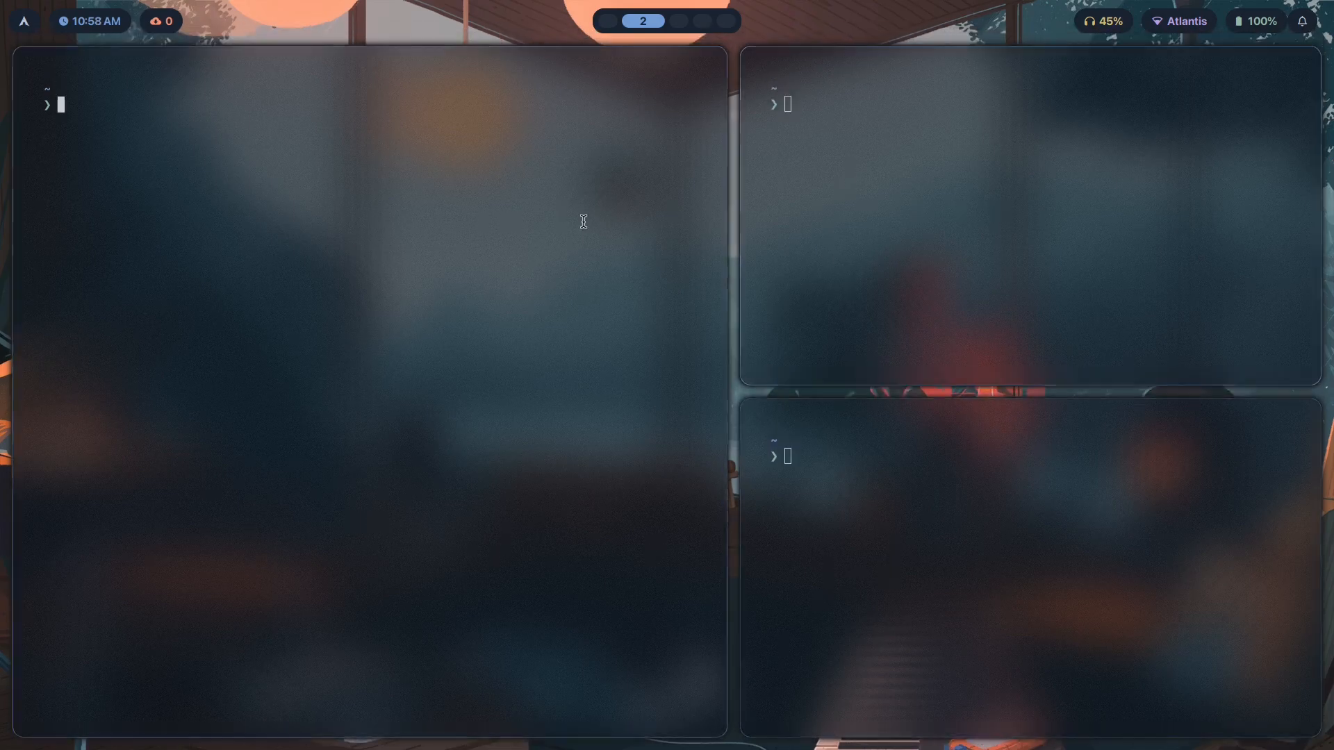
left_click(884, 535)
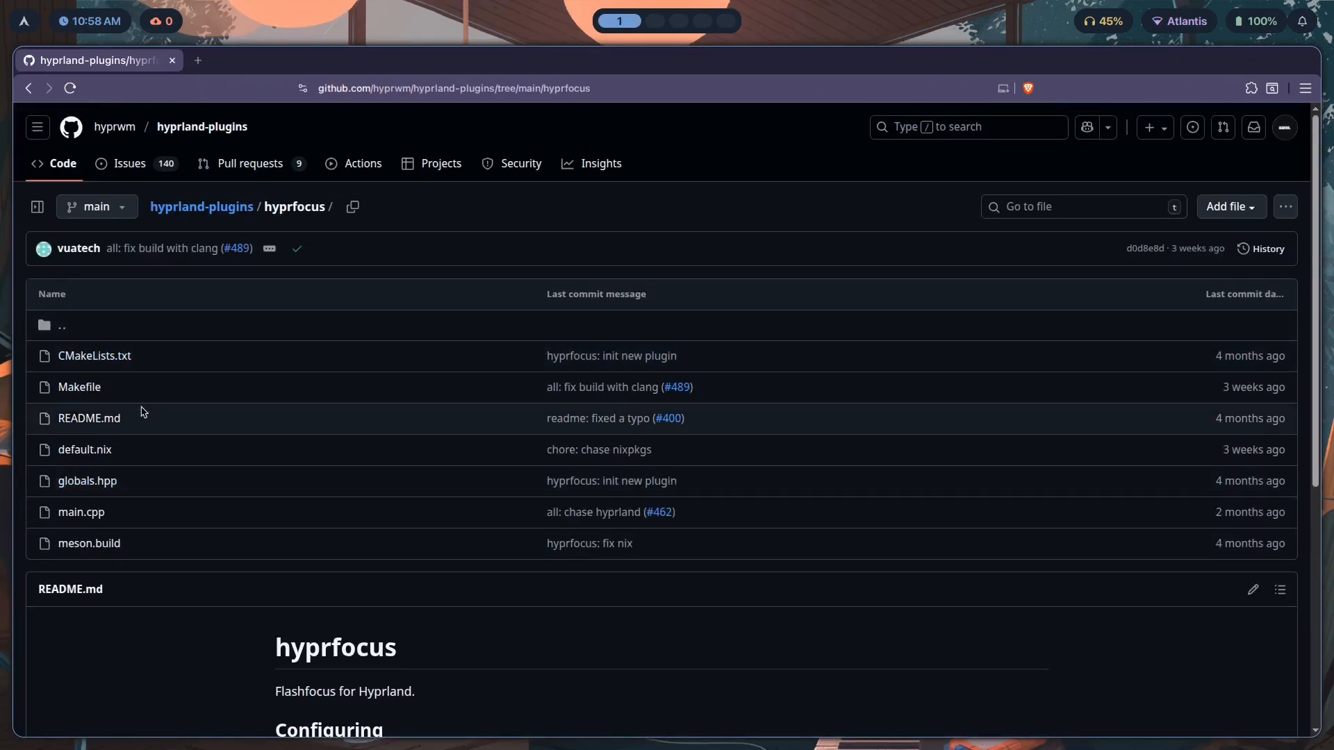
Step: Scroll the hyprfocus README to review its Animations and Variables sections
scroll("down", 3)
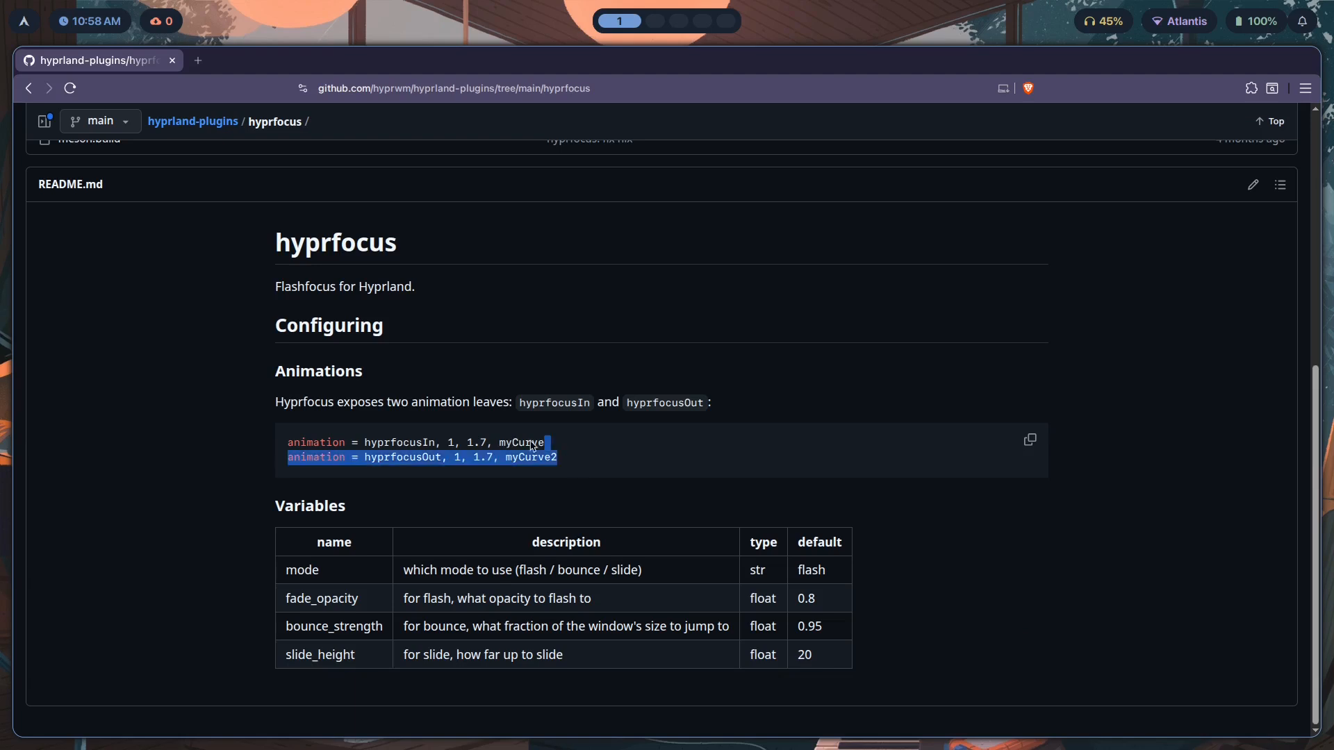
left_click(832, 670)
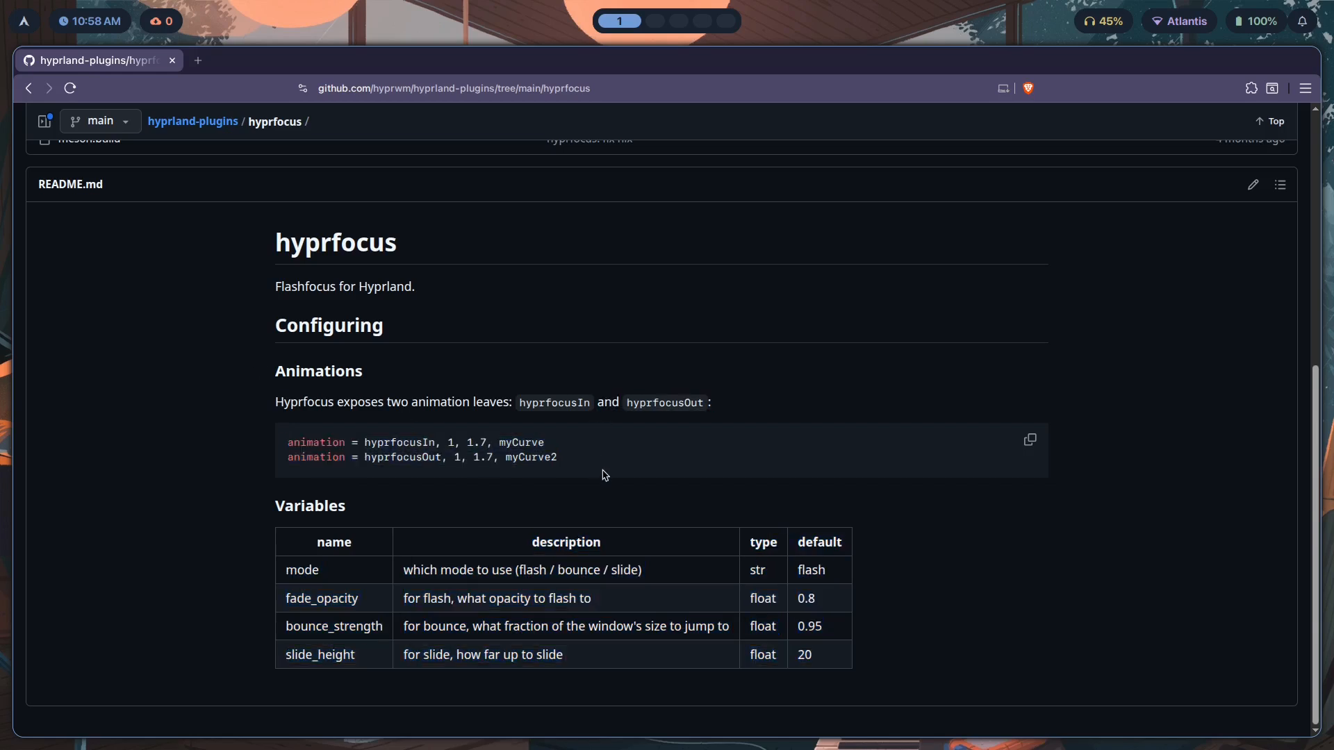
mouse_move(687, 367)
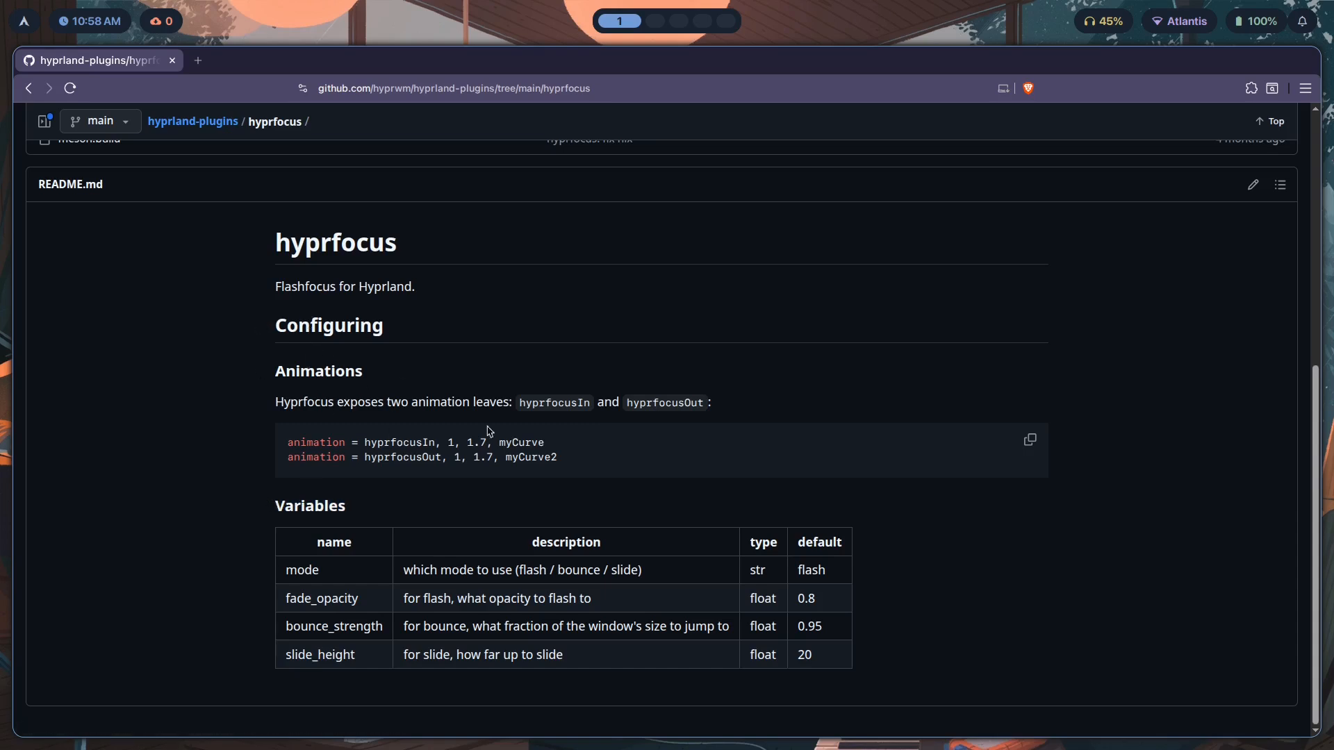
mouse_move(337, 541)
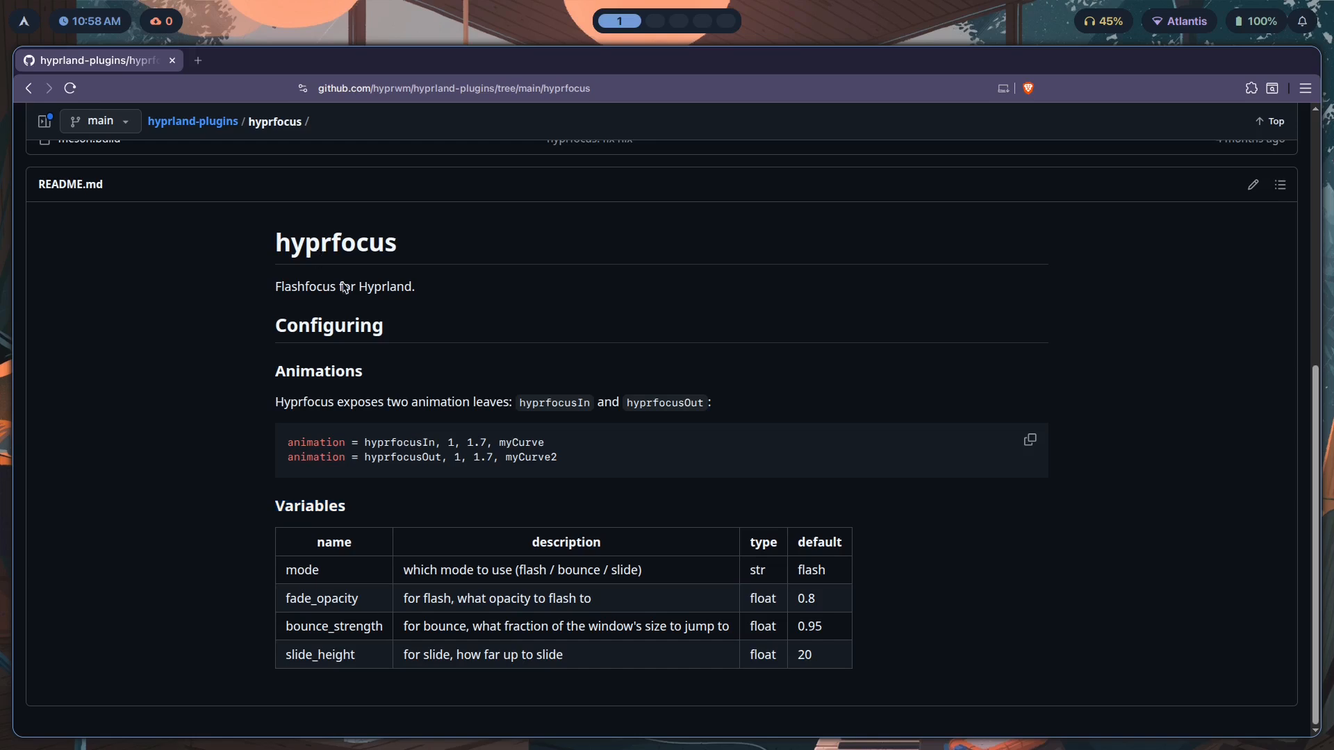
scroll("up", 3)
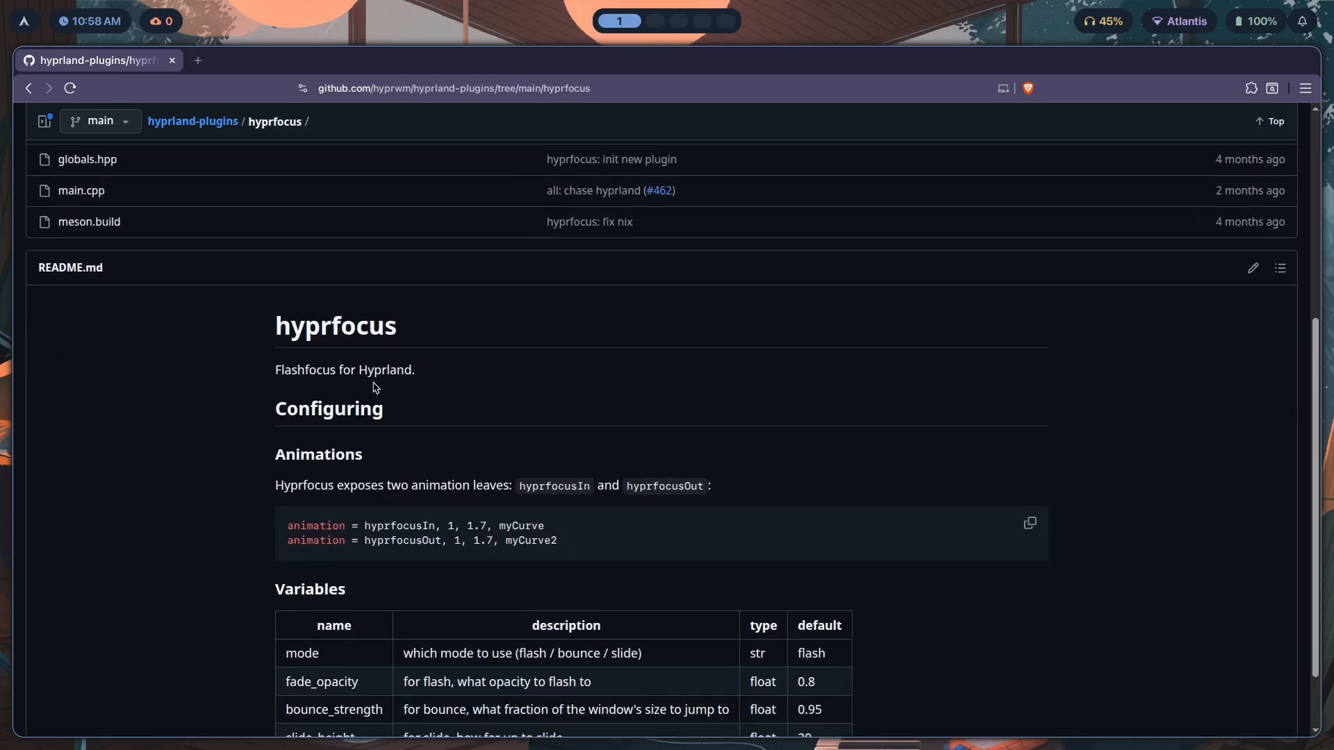
scroll("down", 3)
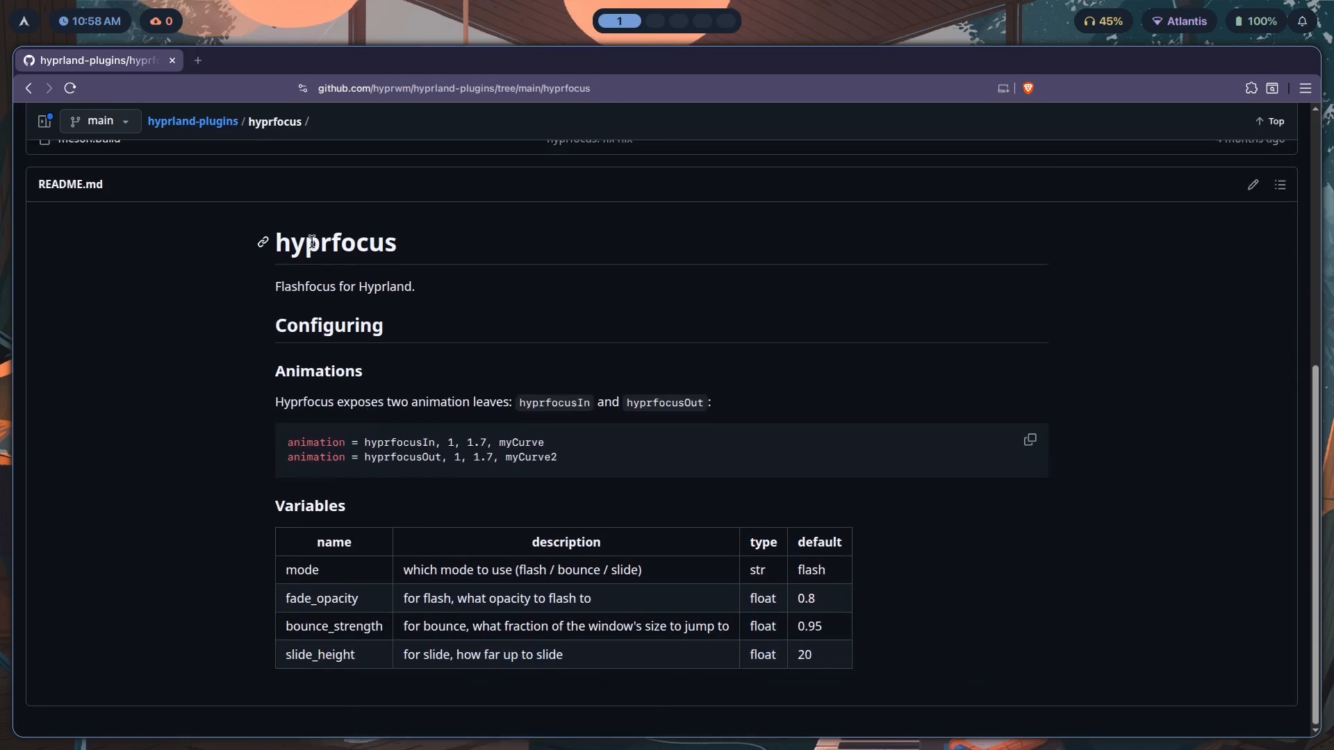
mouse_move(400, 263)
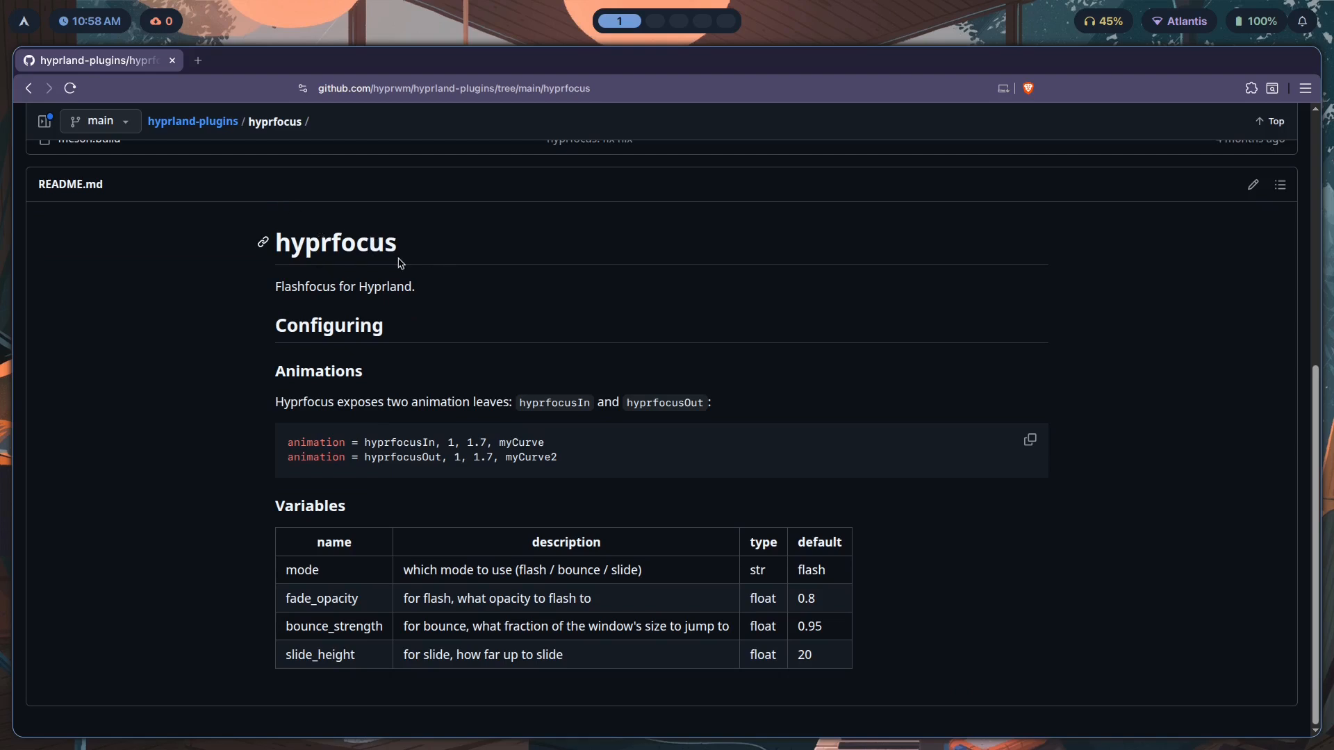
mouse_move(466, 231)
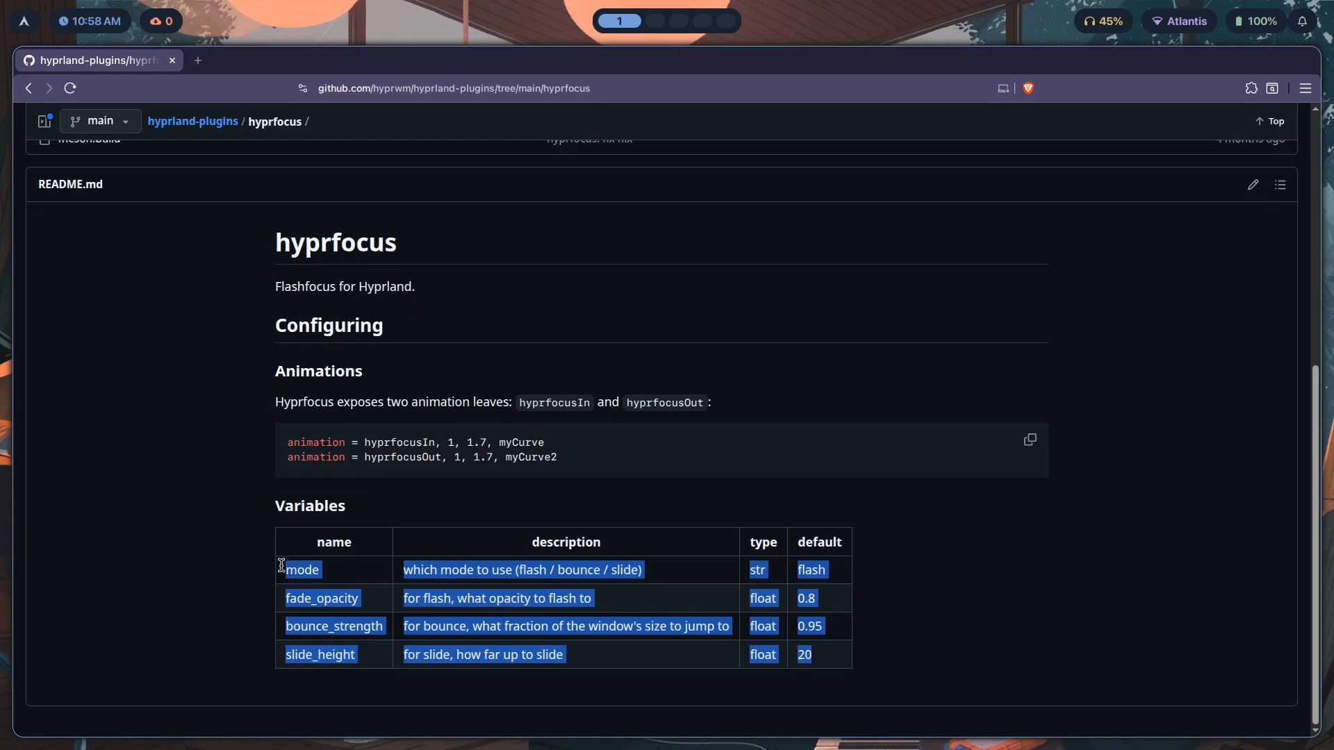
left_click(450, 311)
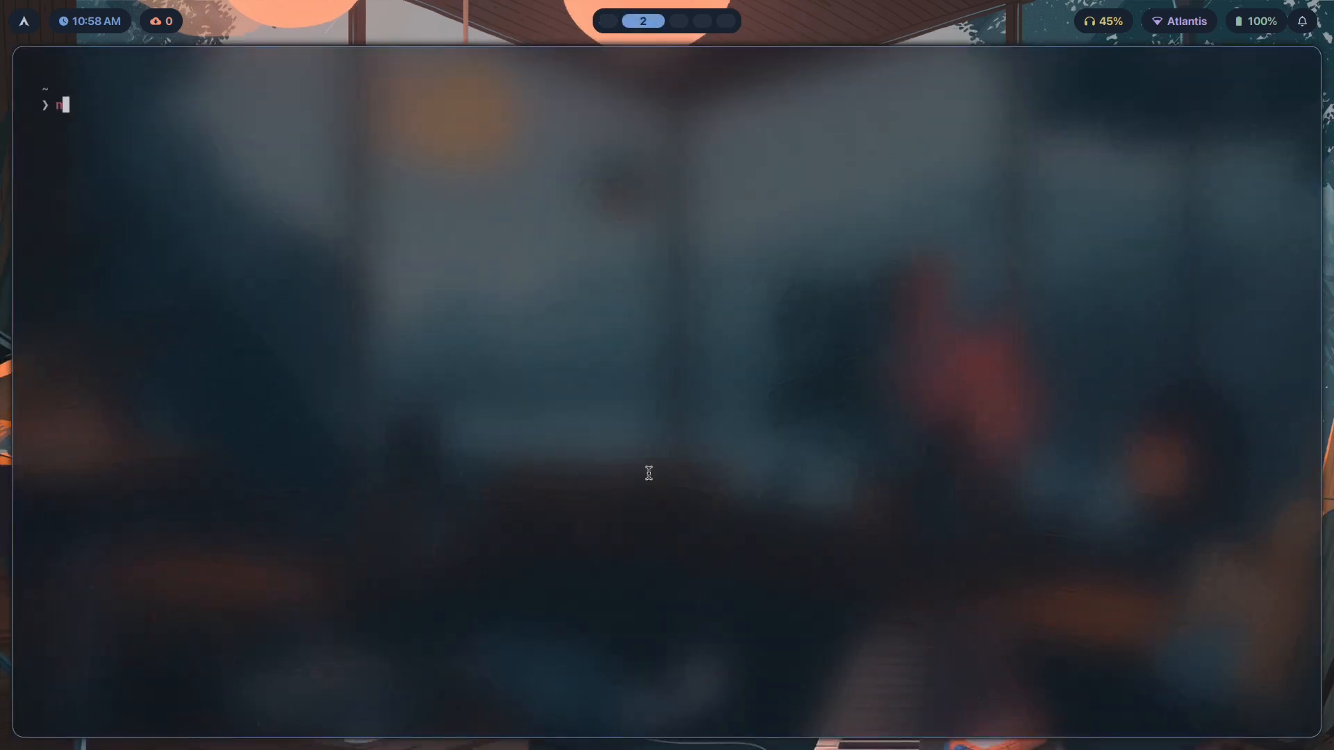
Step: Enter the nvim command for .config/hypr/modules/animations/riverine-horizontal.conf
type("vim .config/")
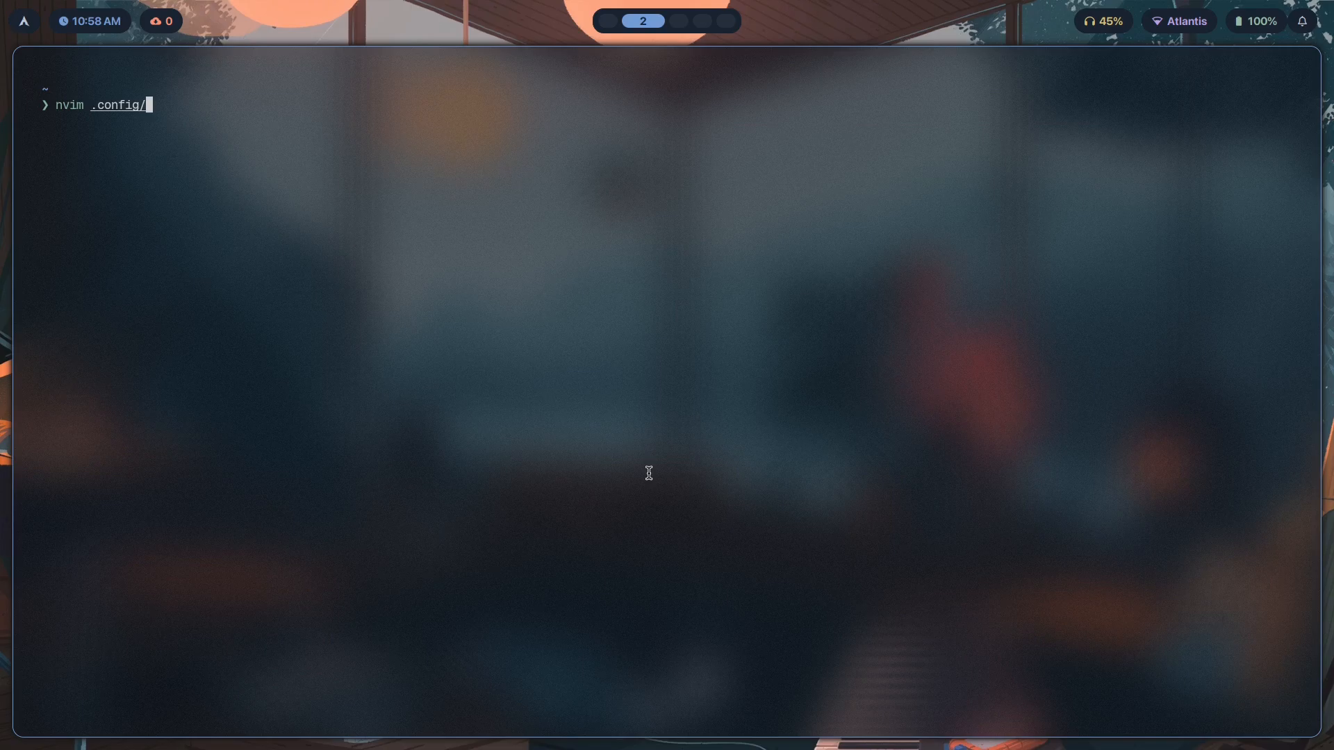
type("hypr/modules/animations/")
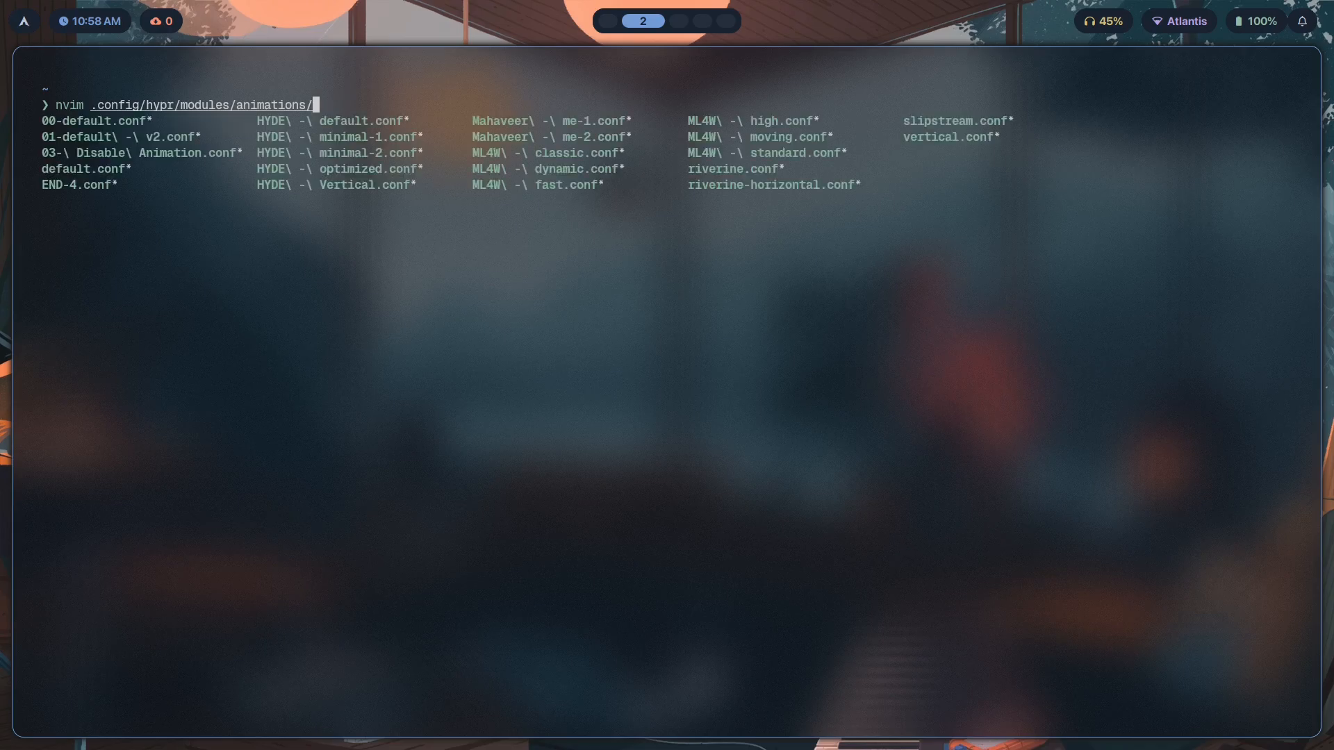
type("riverine-horizontal.conf")
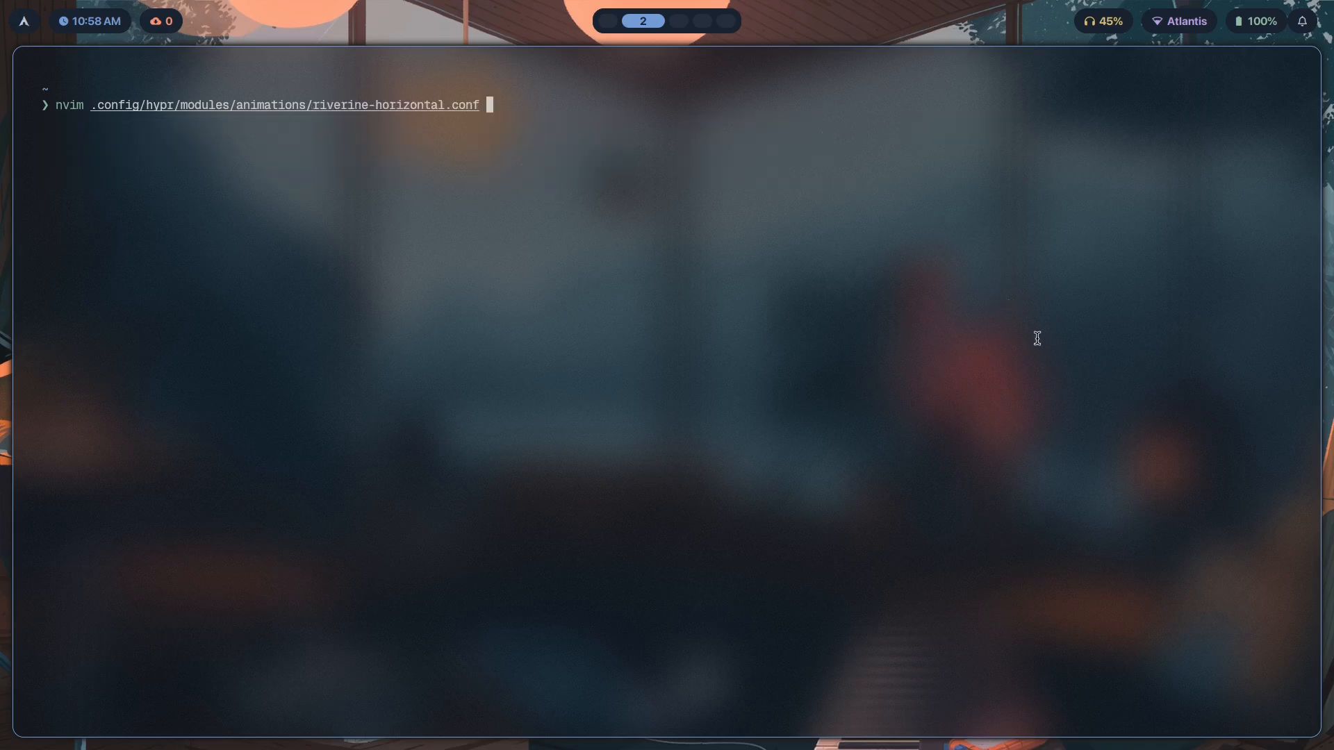
mouse_move(321, 100)
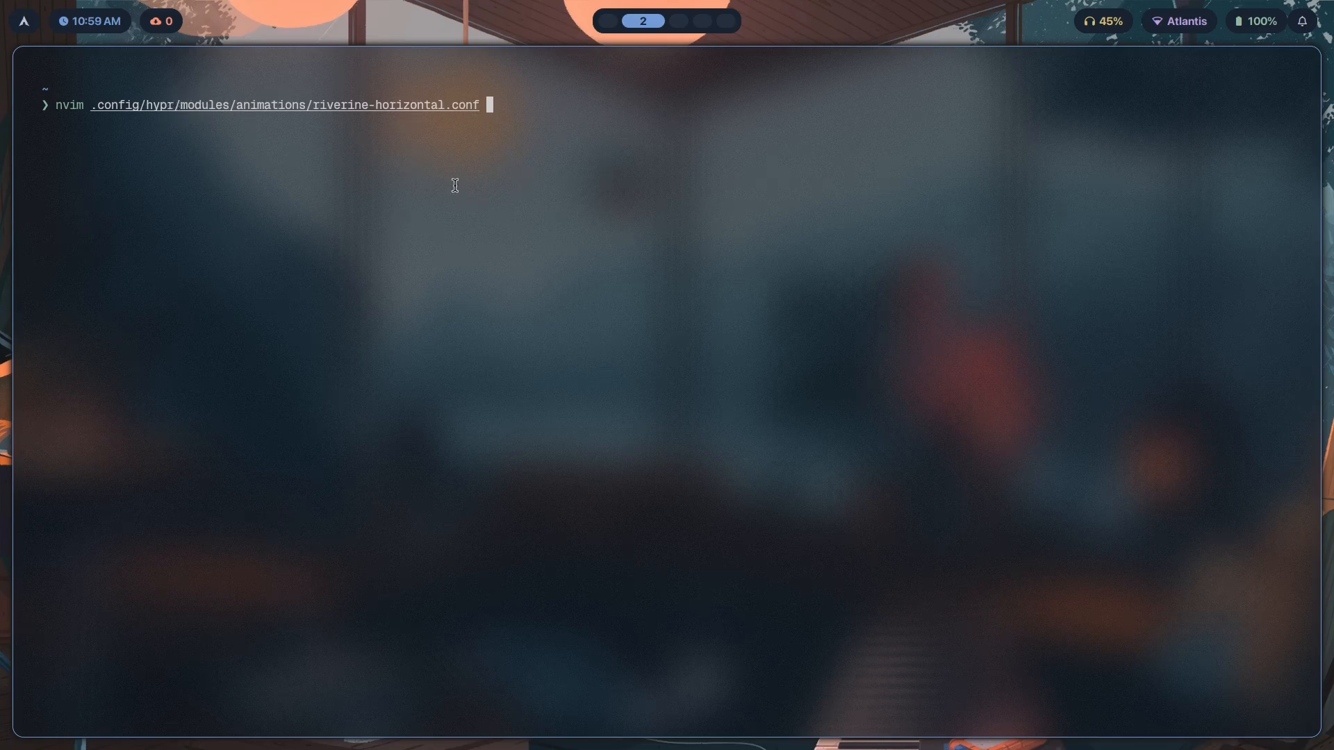
mouse_move(173, 117)
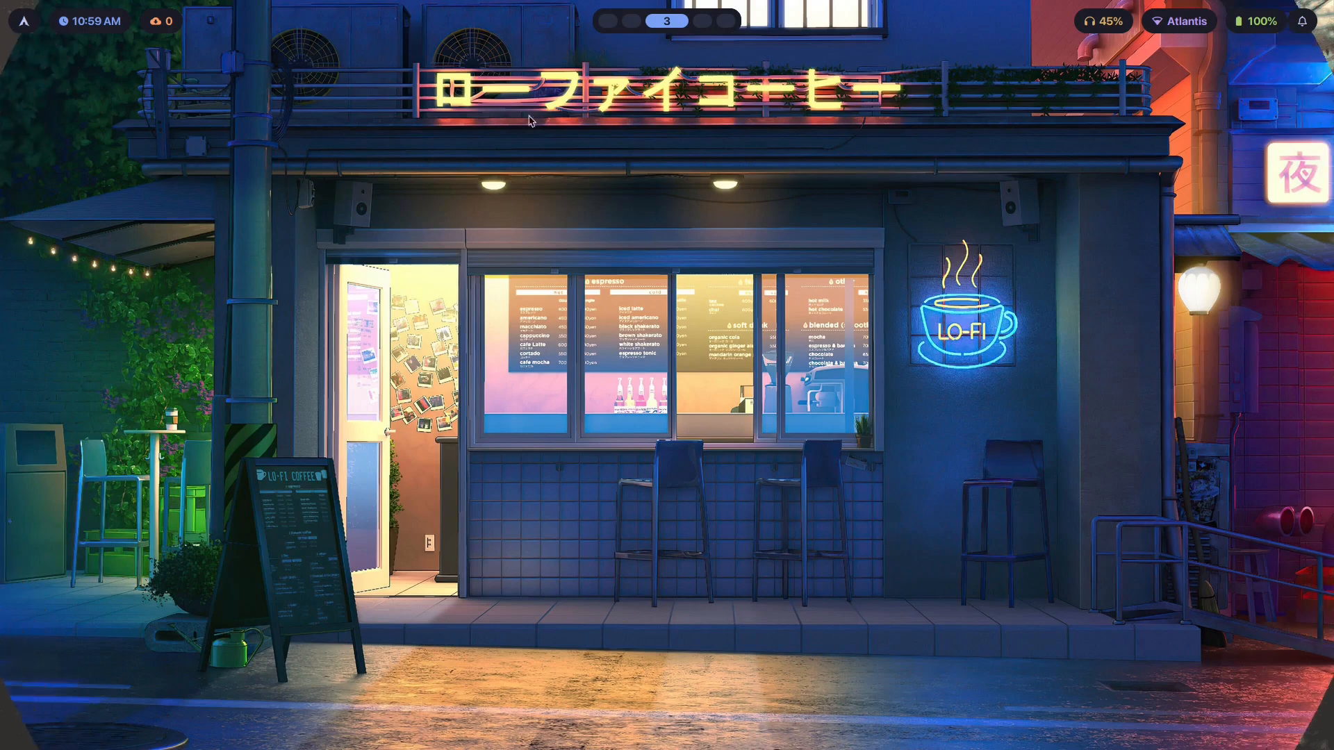
mouse_move(884, 345)
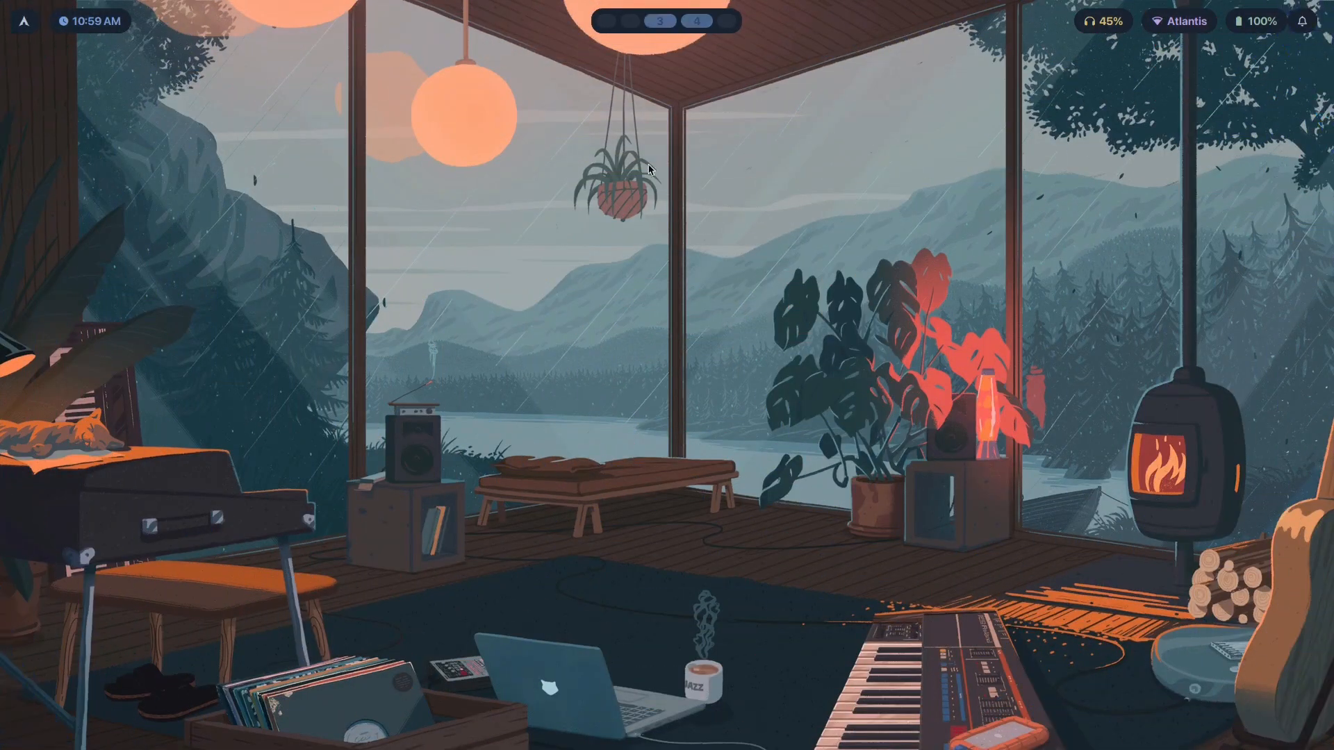
Step: Switch to empty workspace 3 and watch the focus animation
left_click(659, 20)
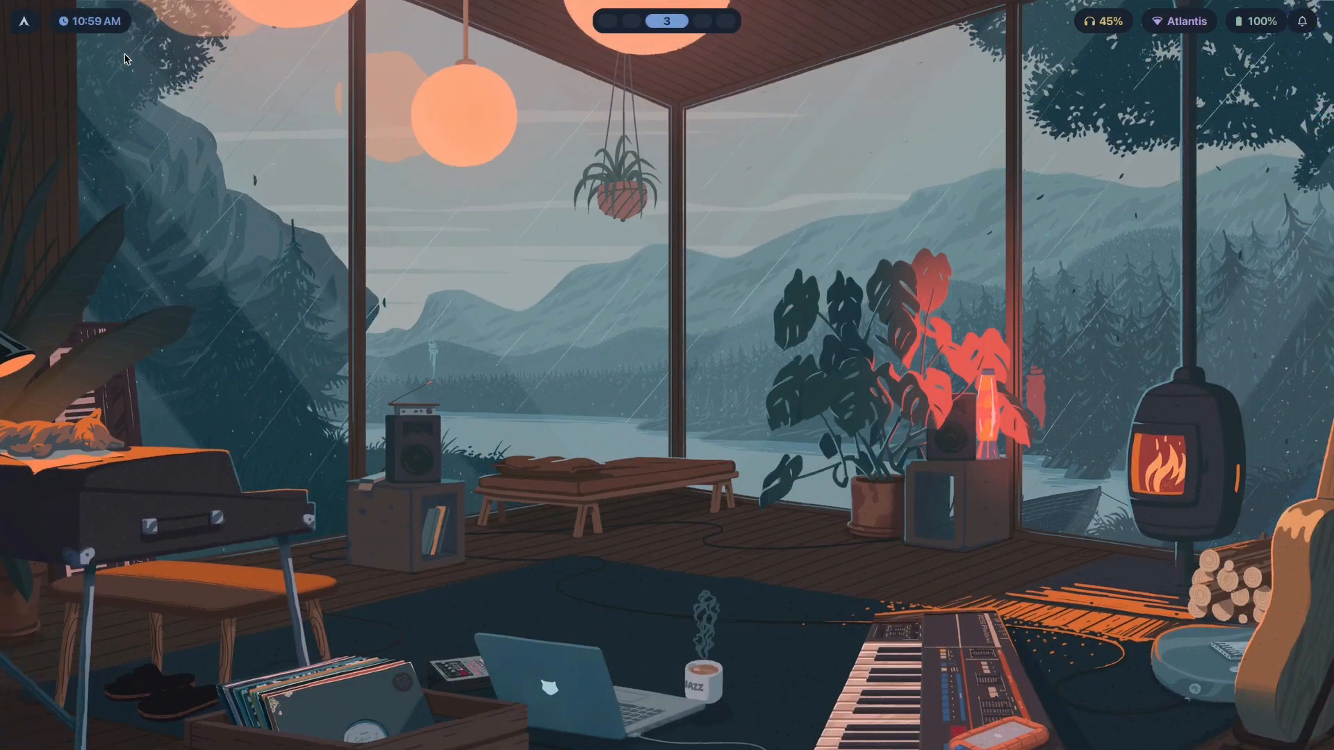
mouse_move(181, 103)
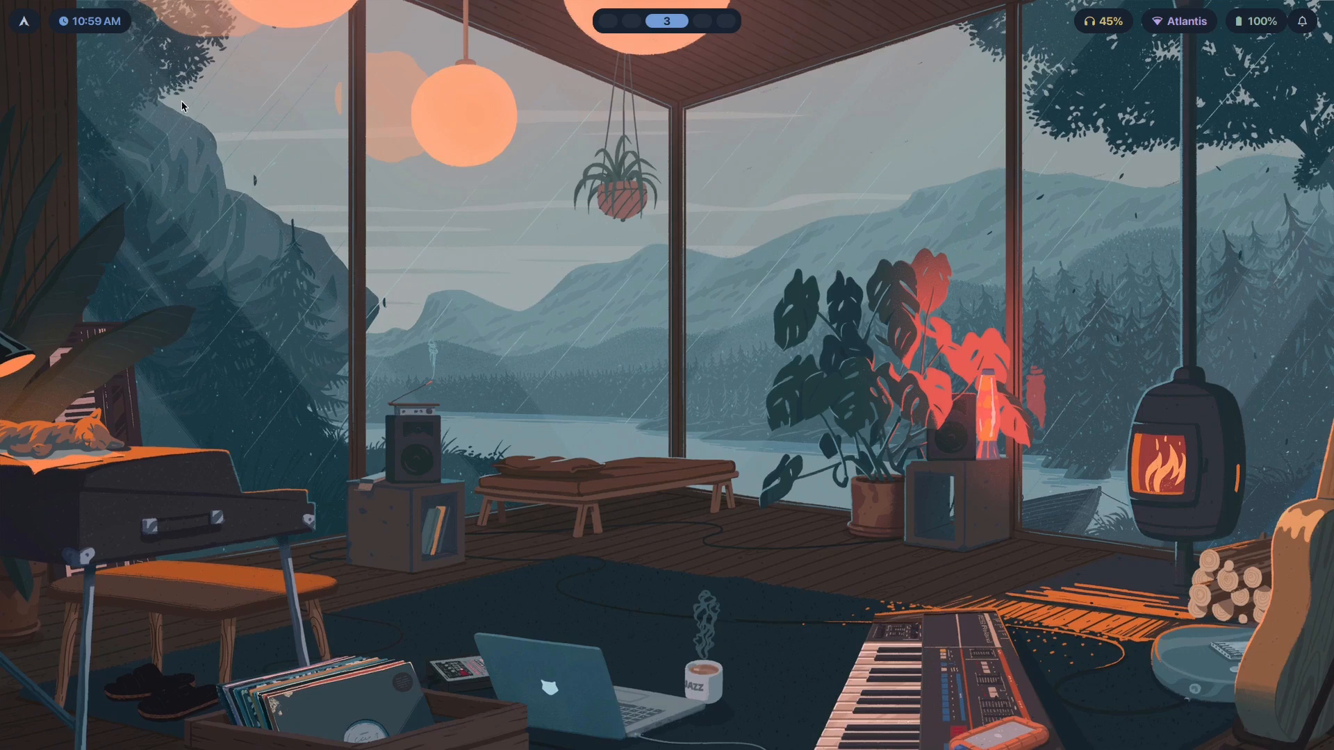
mouse_move(91, 223)
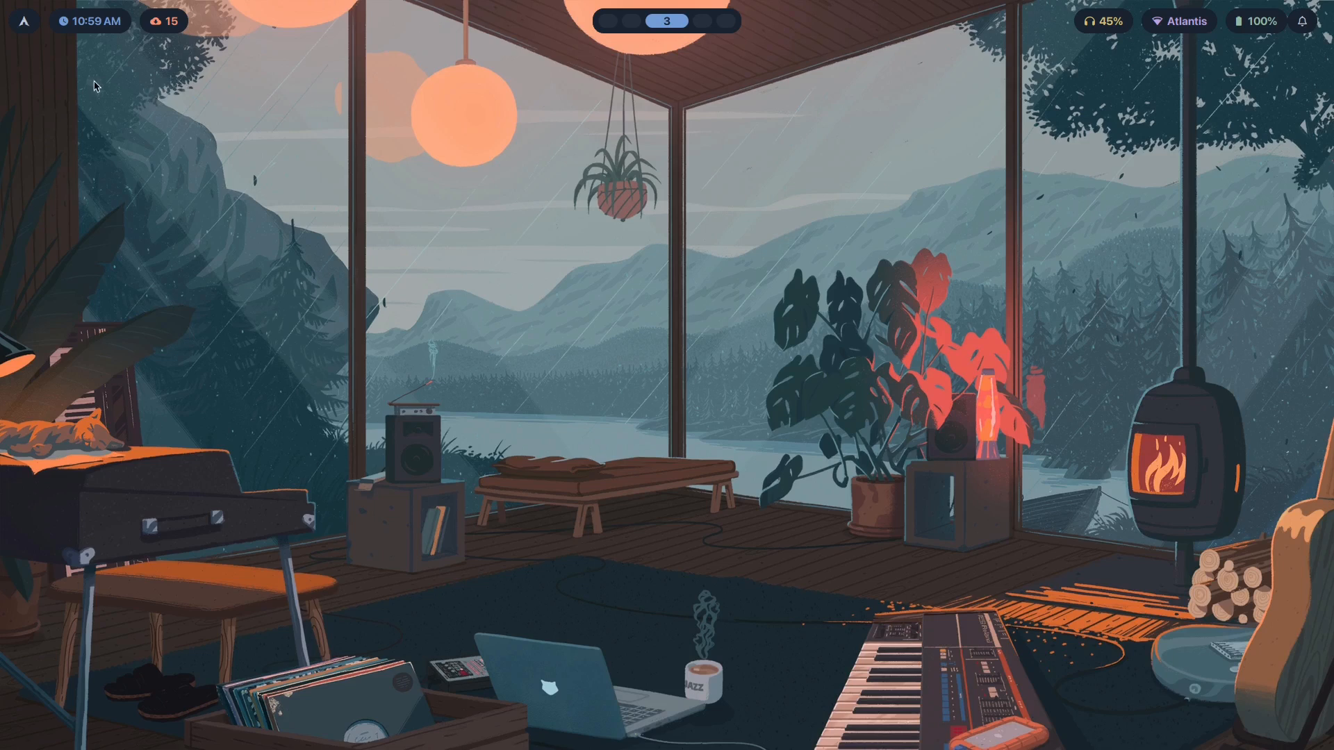
mouse_move(888, 18)
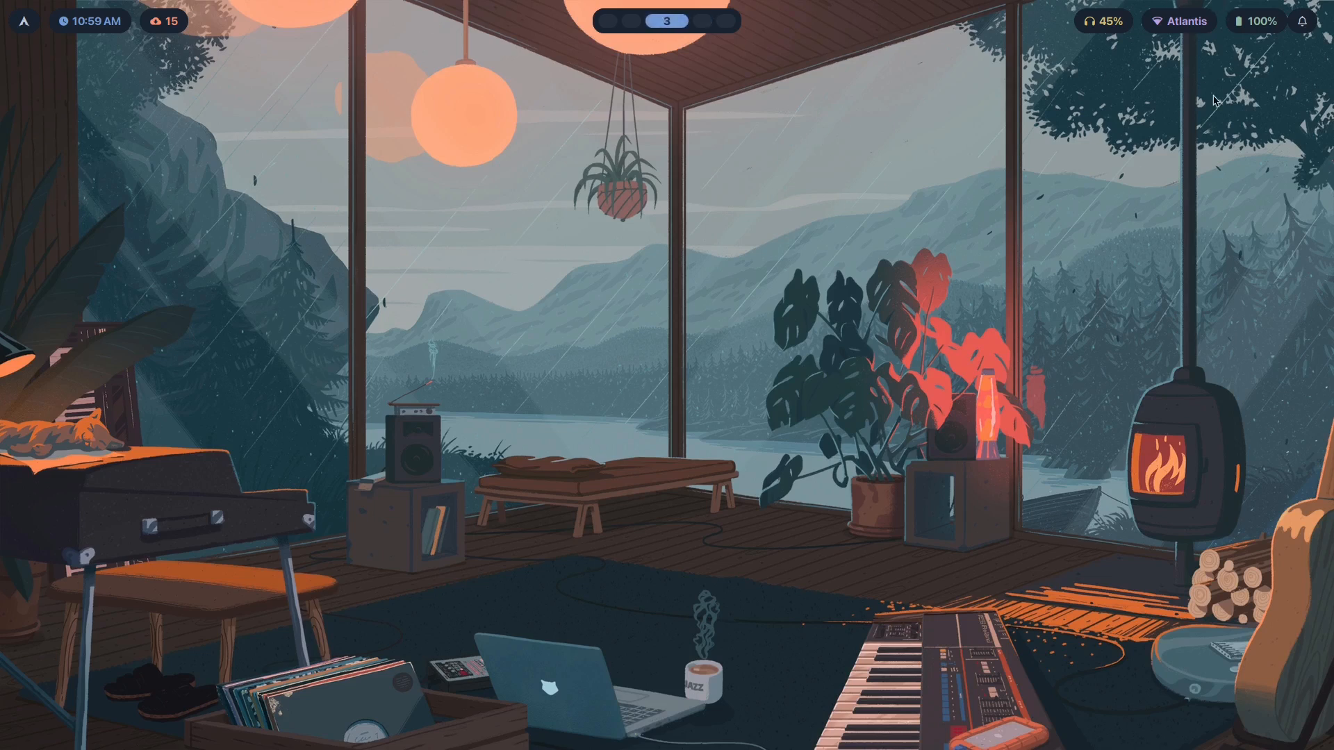
mouse_move(900, 250)
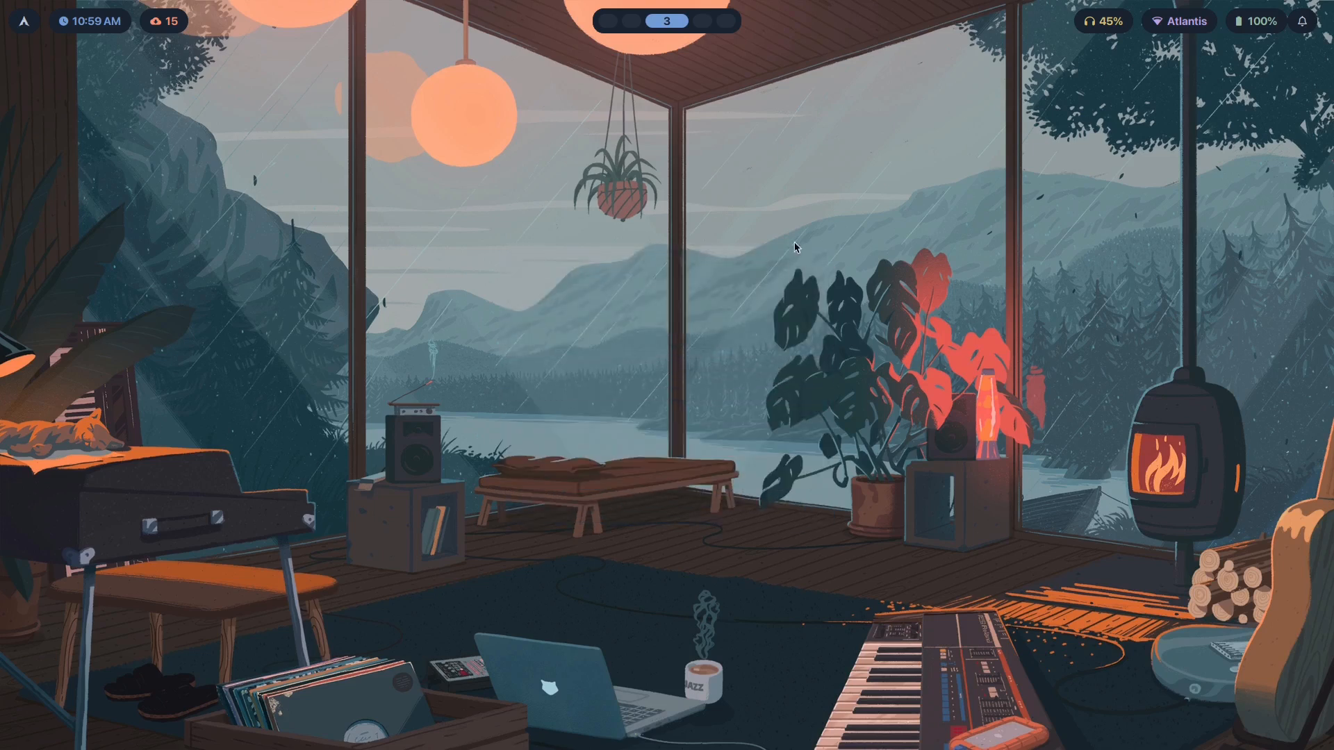
mouse_move(700, 212)
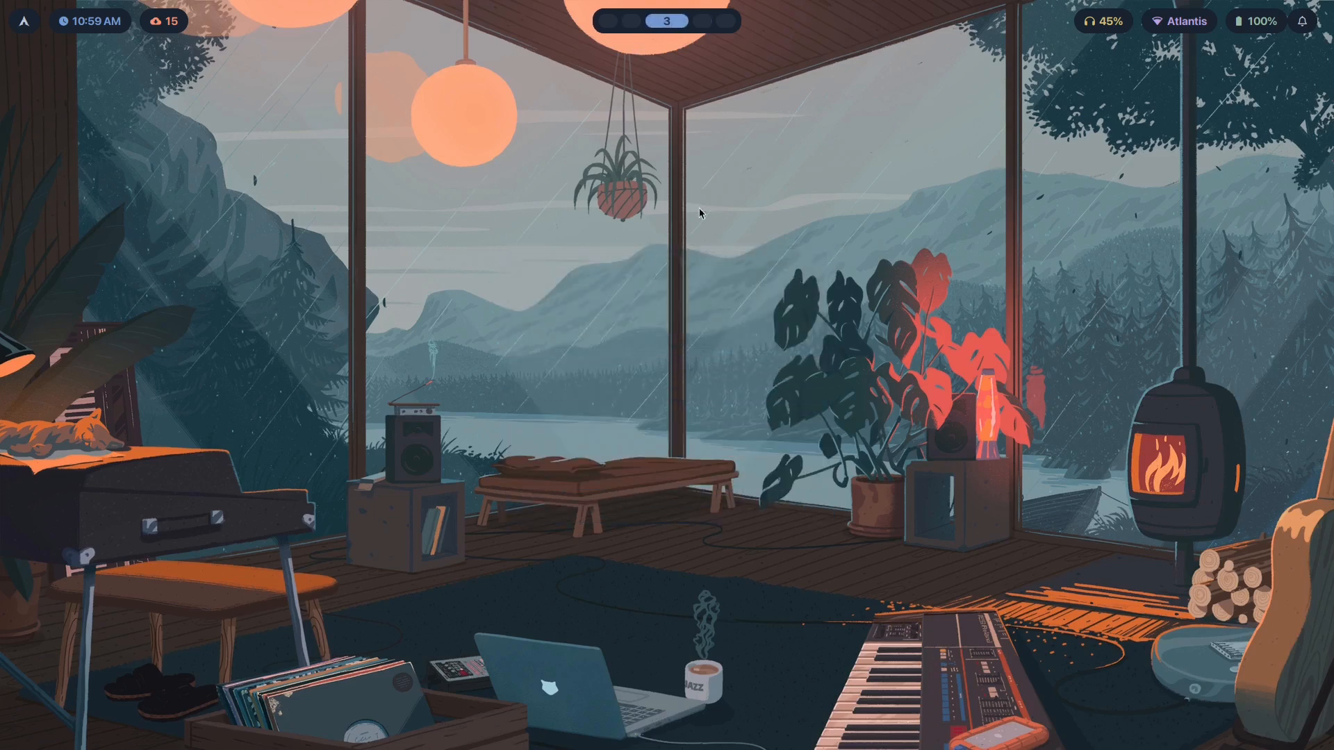
mouse_move(207, 6)
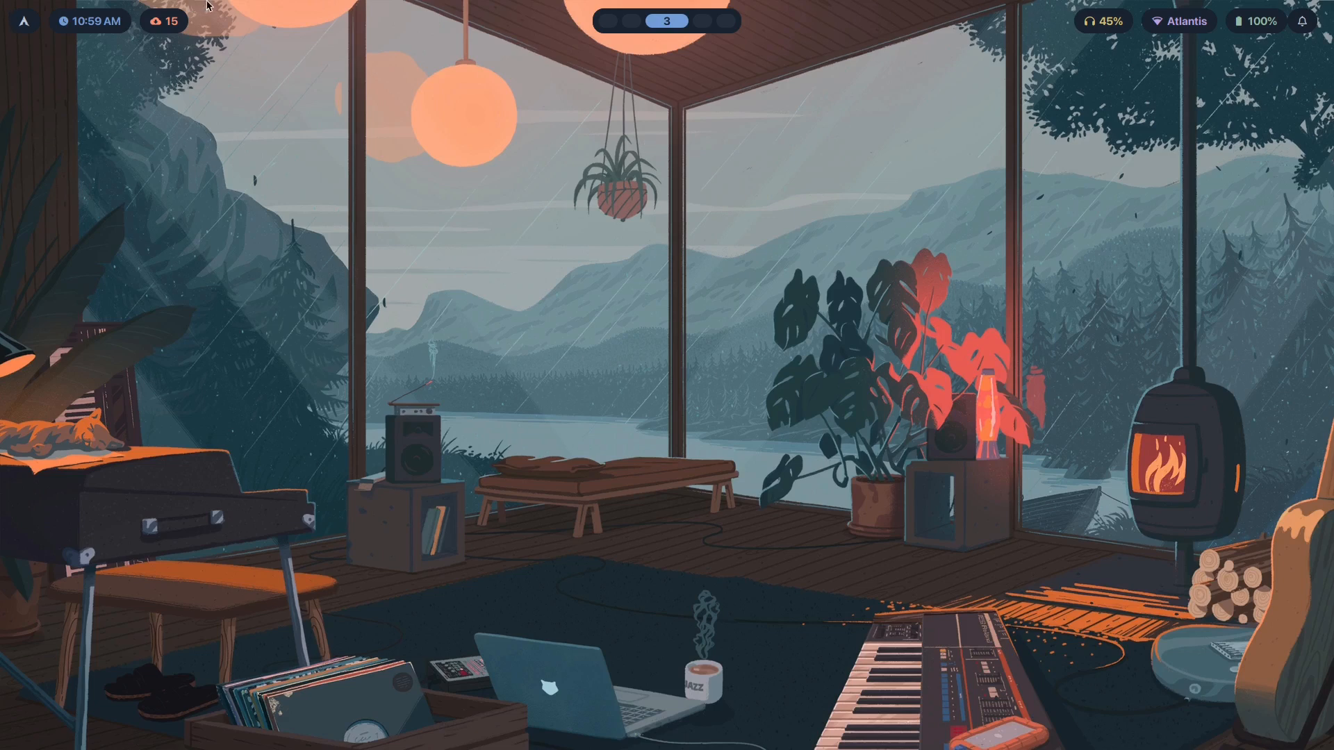
mouse_move(1315, 245)
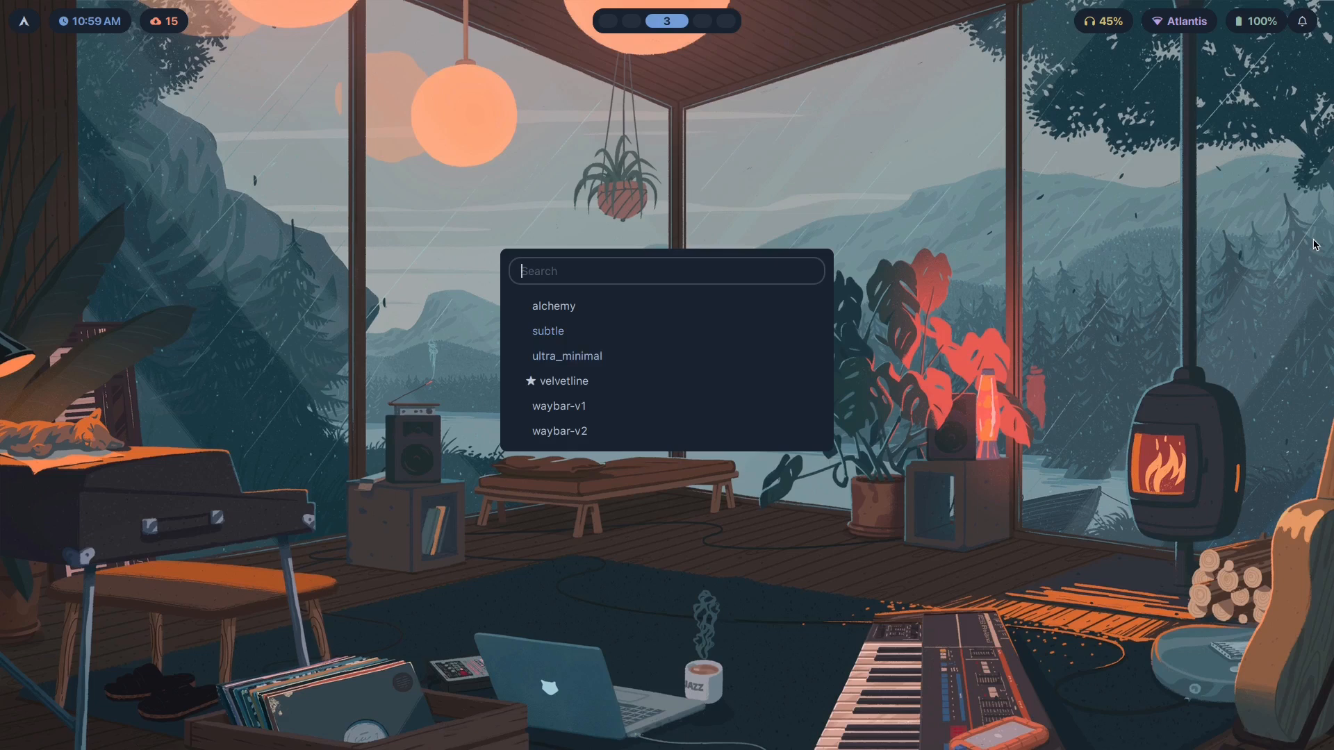
left_click(549, 330)
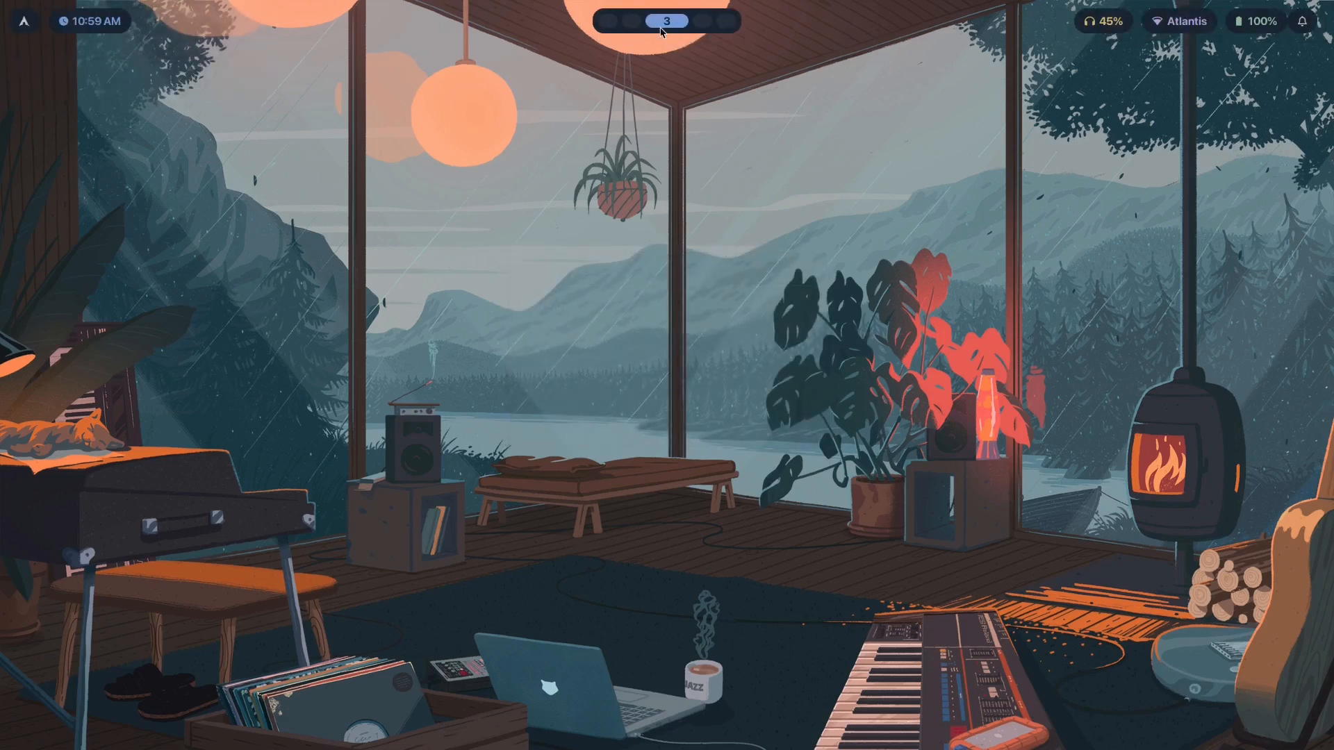
mouse_move(727, 133)
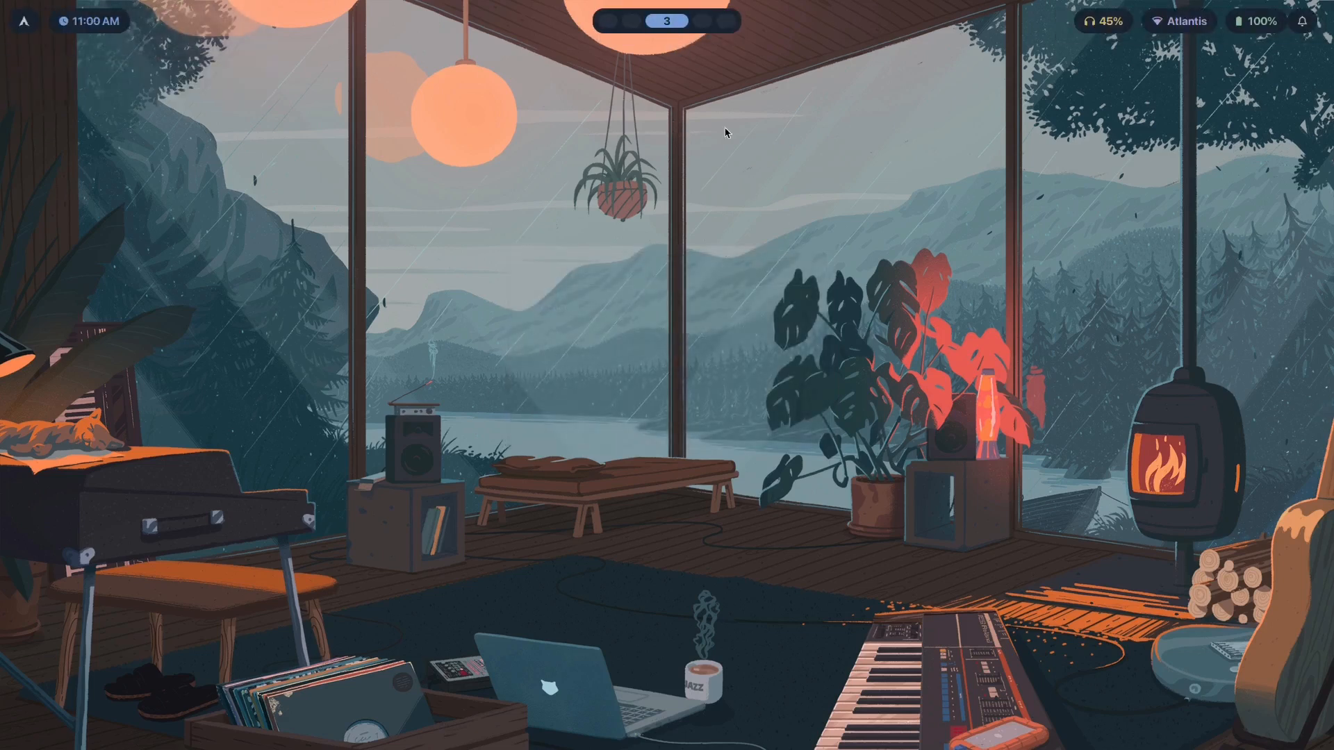
mouse_move(800, 28)
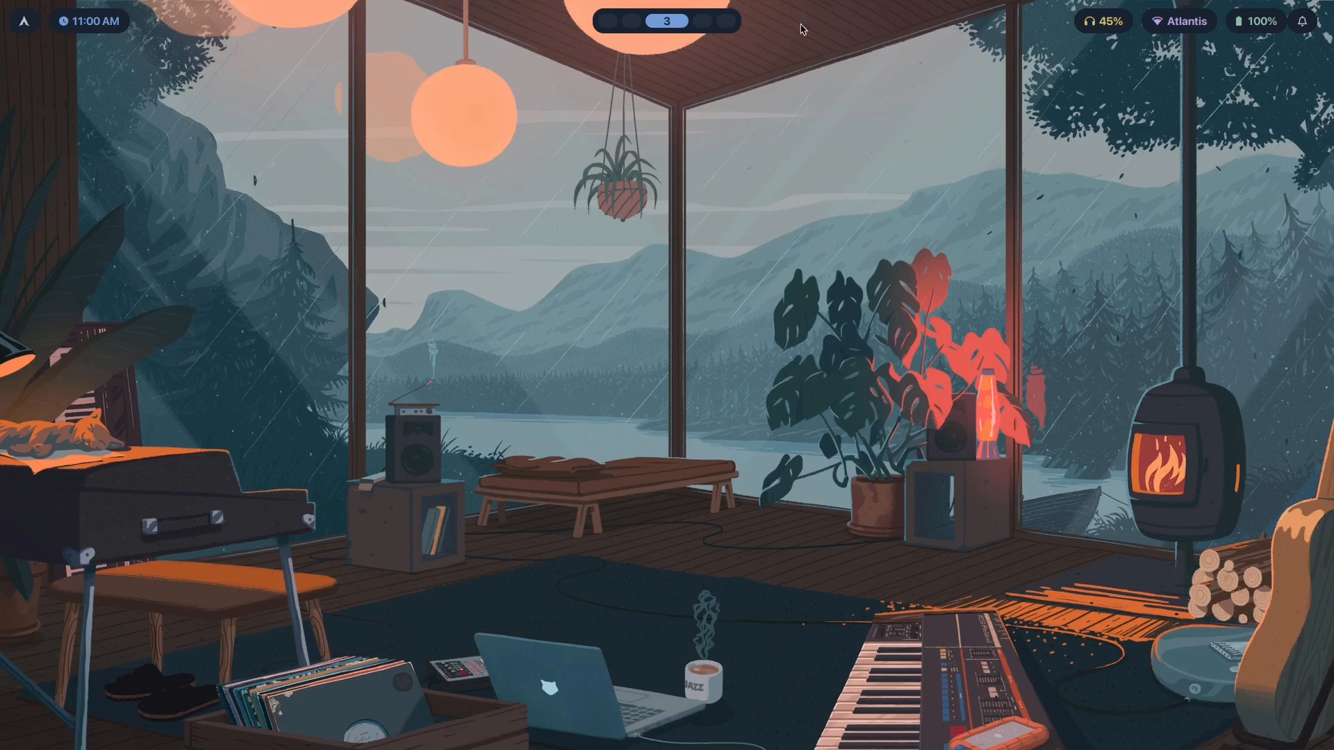
mouse_move(401, 41)
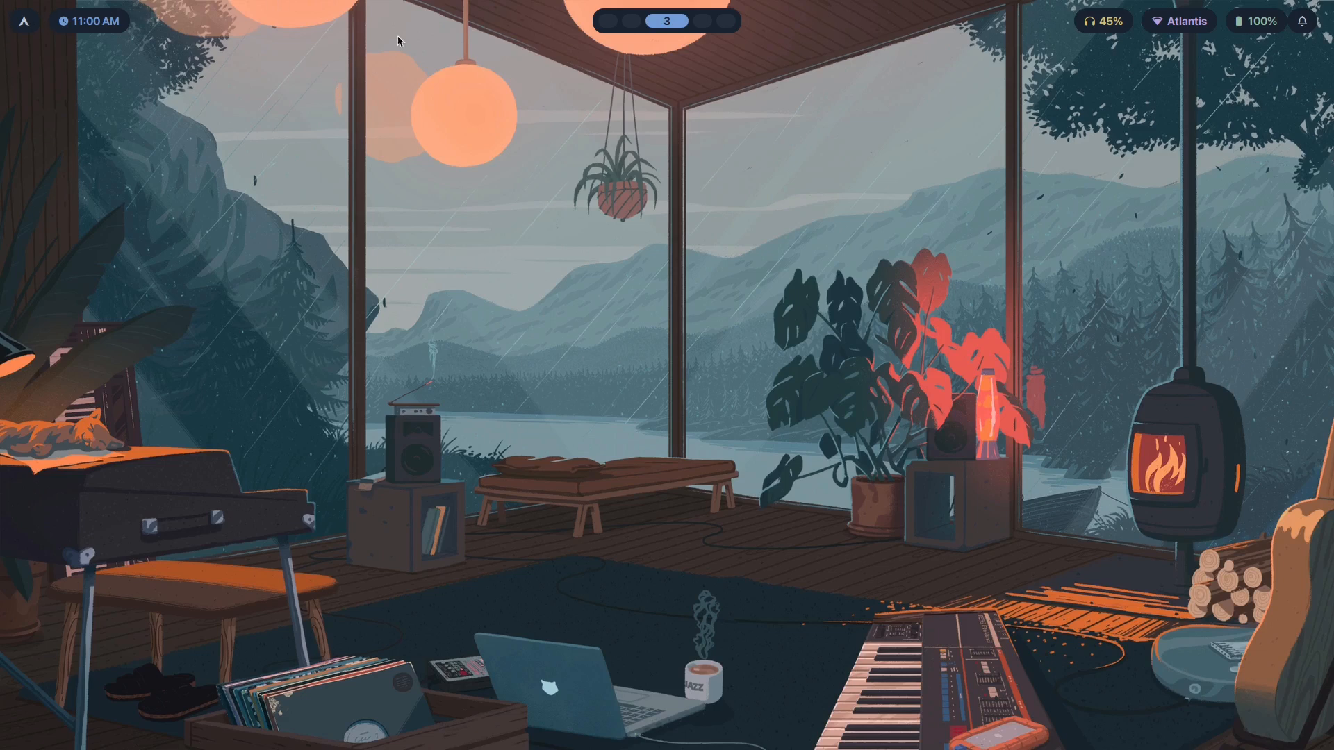
mouse_move(1217, 129)
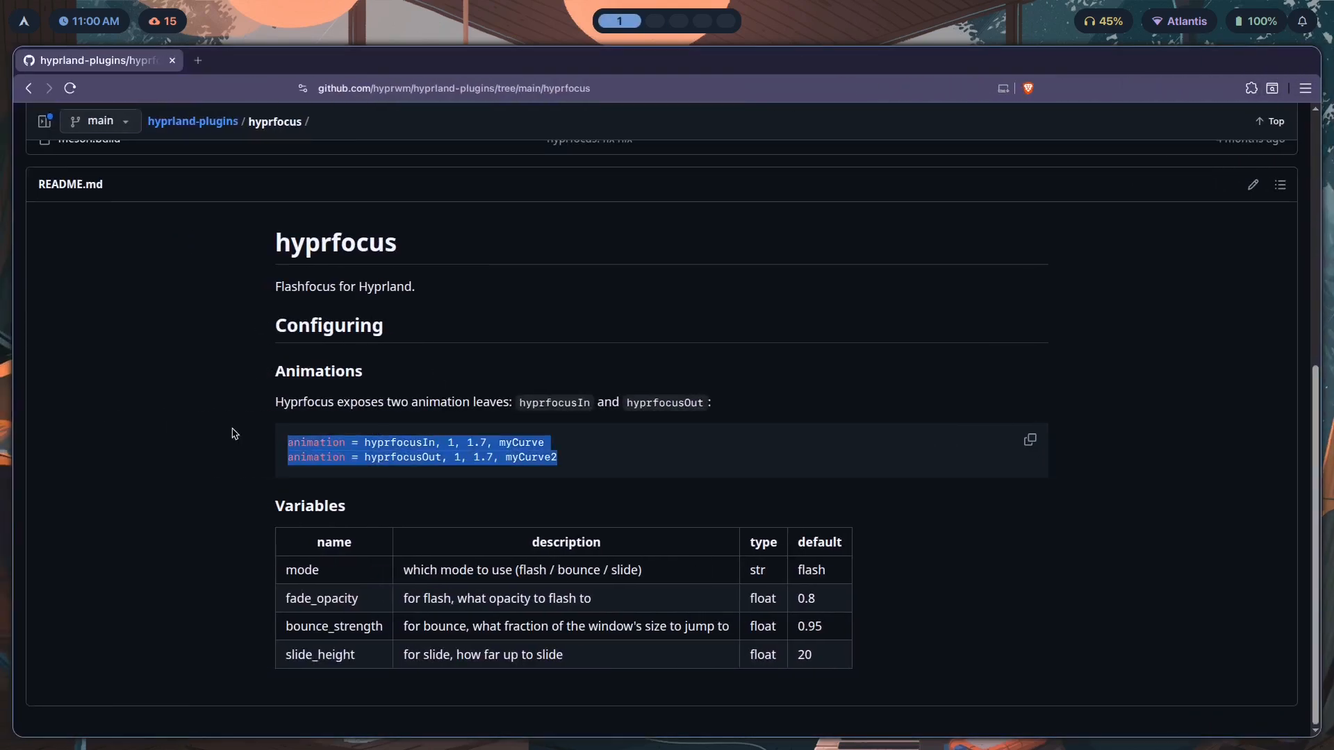
left_click(553, 457)
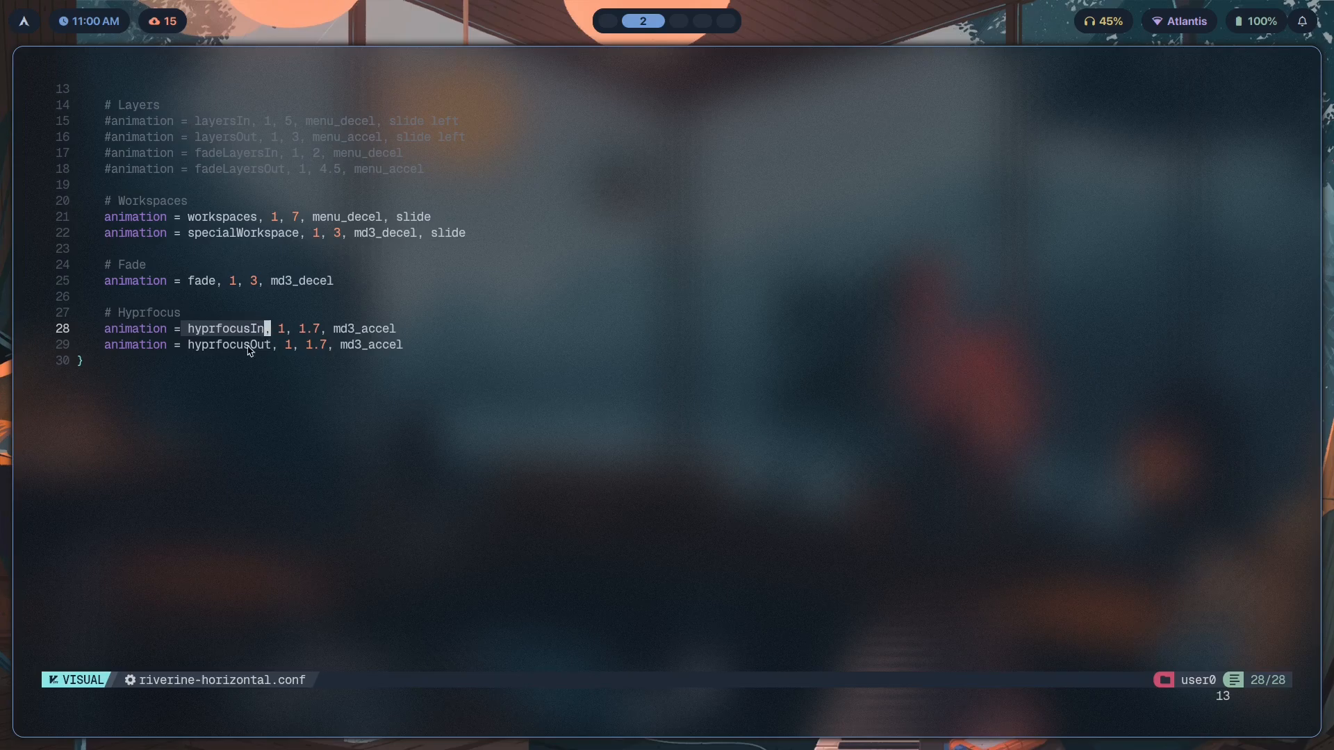
mouse_move(274, 355)
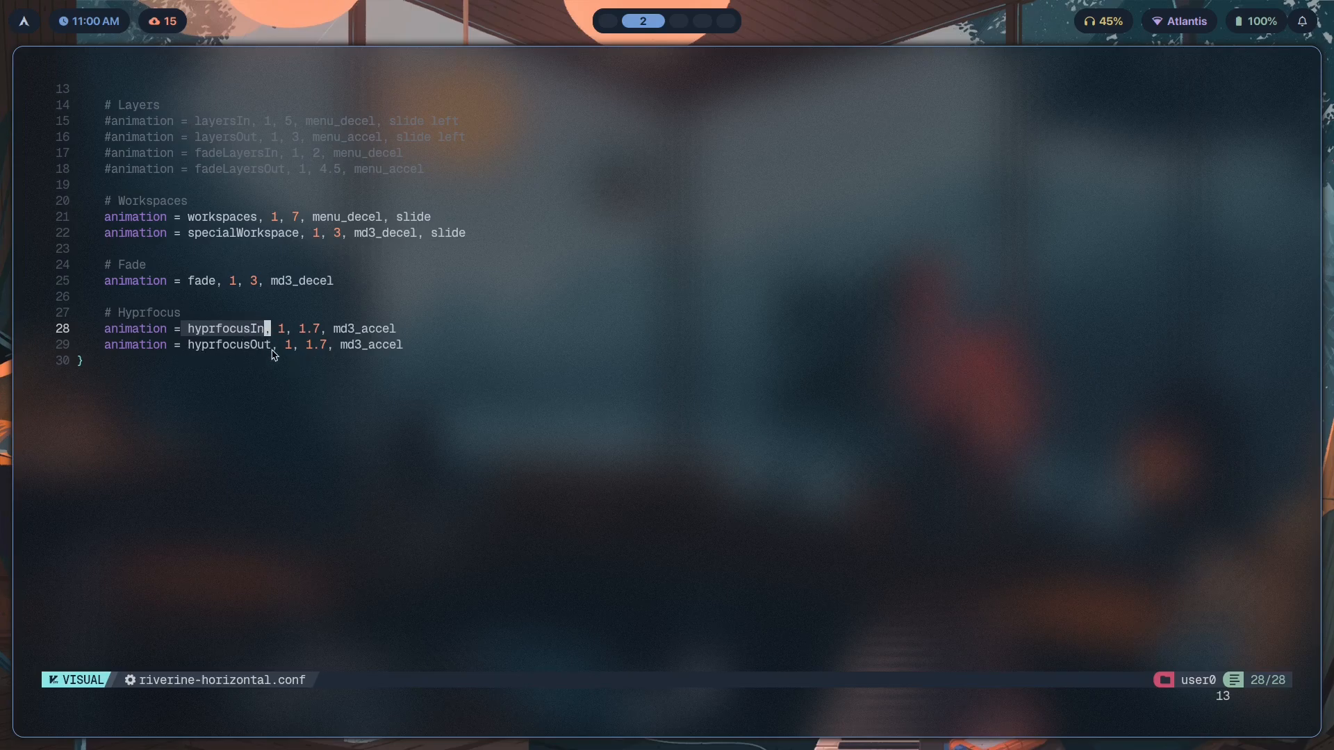
key("Escape")
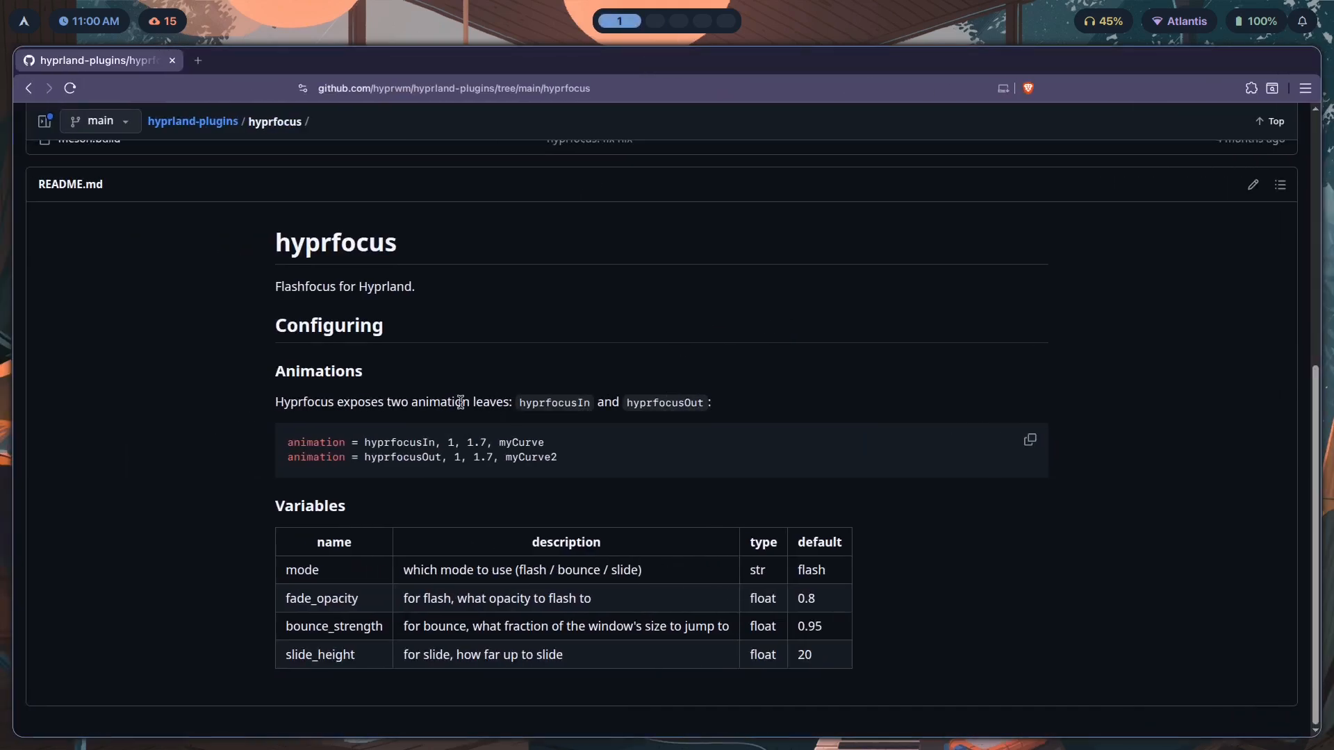
mouse_move(368, 277)
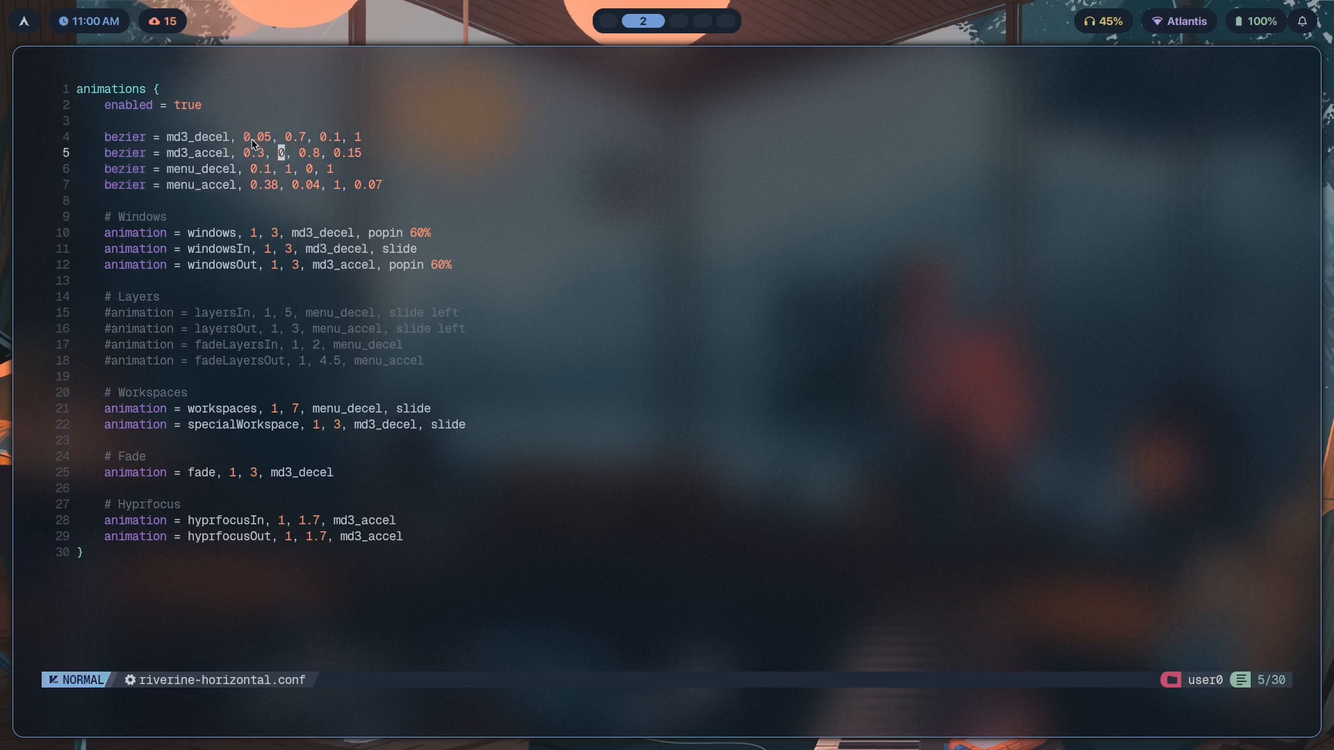
mouse_move(501, 203)
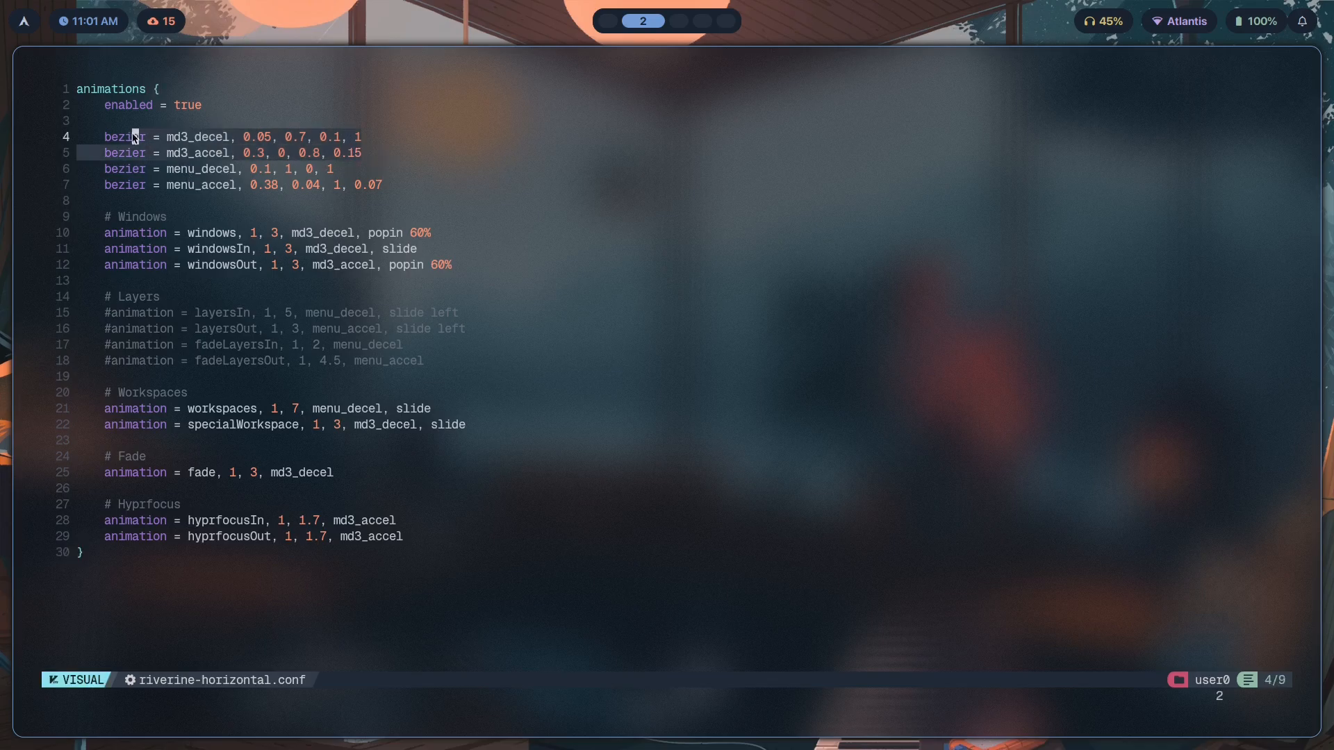
key("Escape")
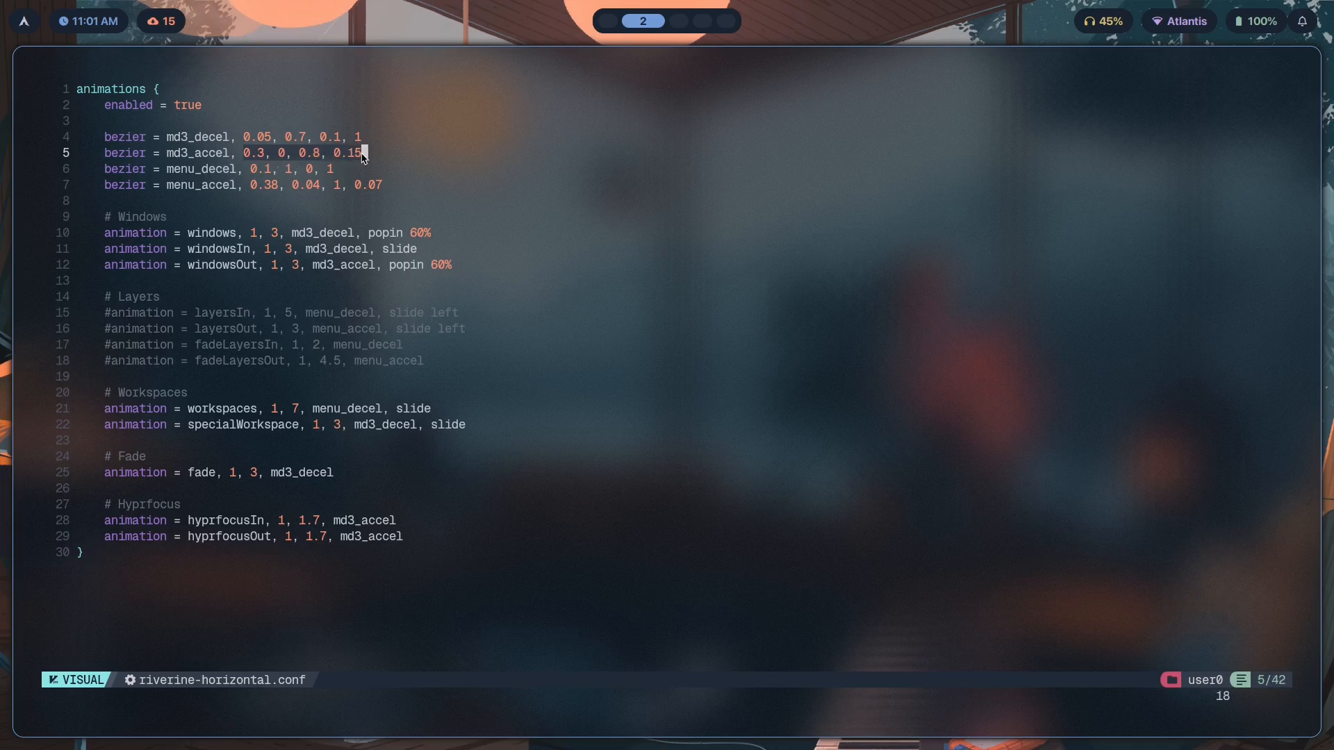
key("Escape")
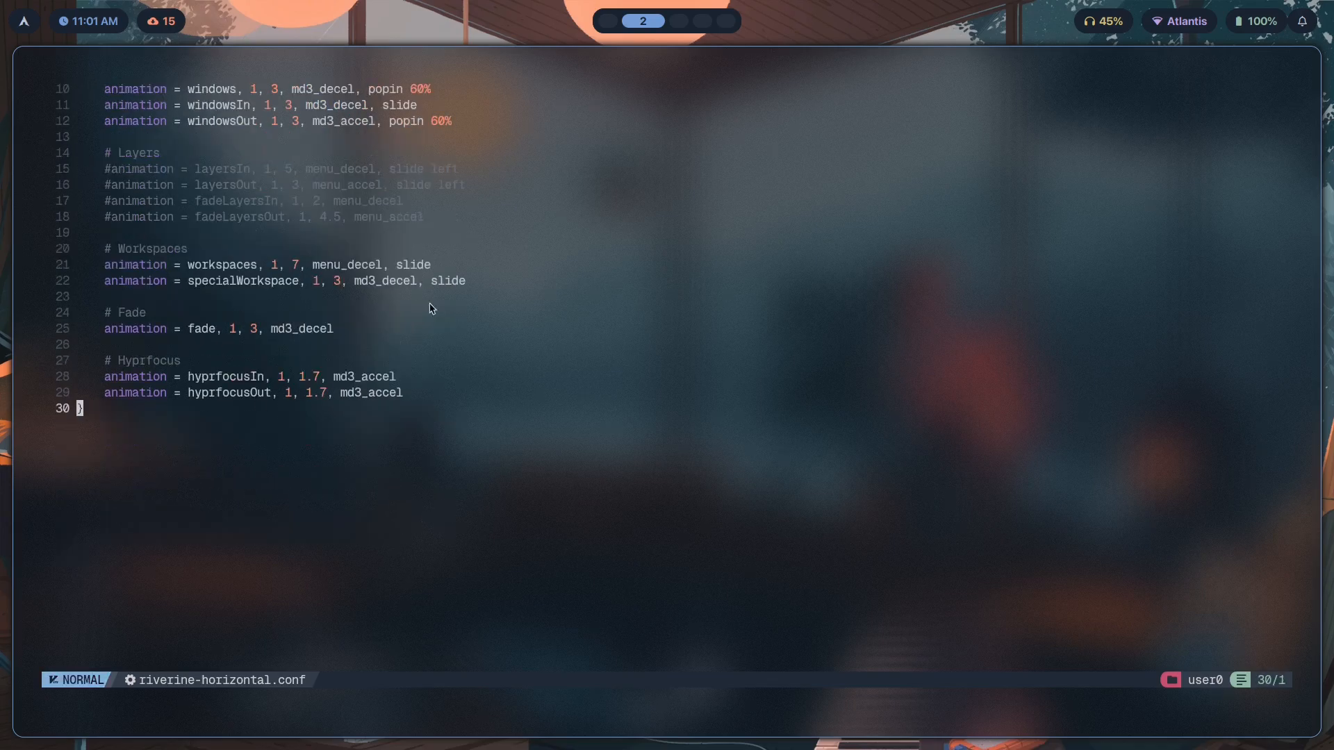
scroll("up", 3)
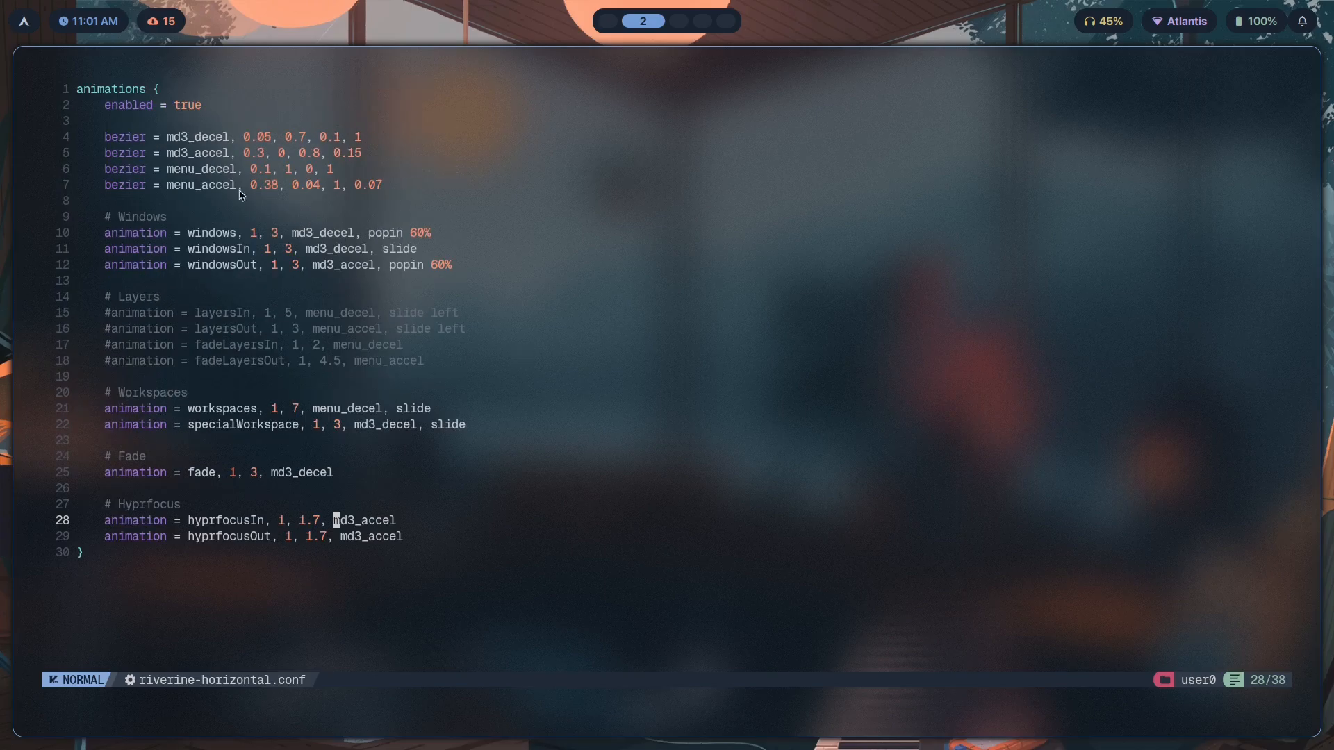
scroll("down", 3)
type("enu")
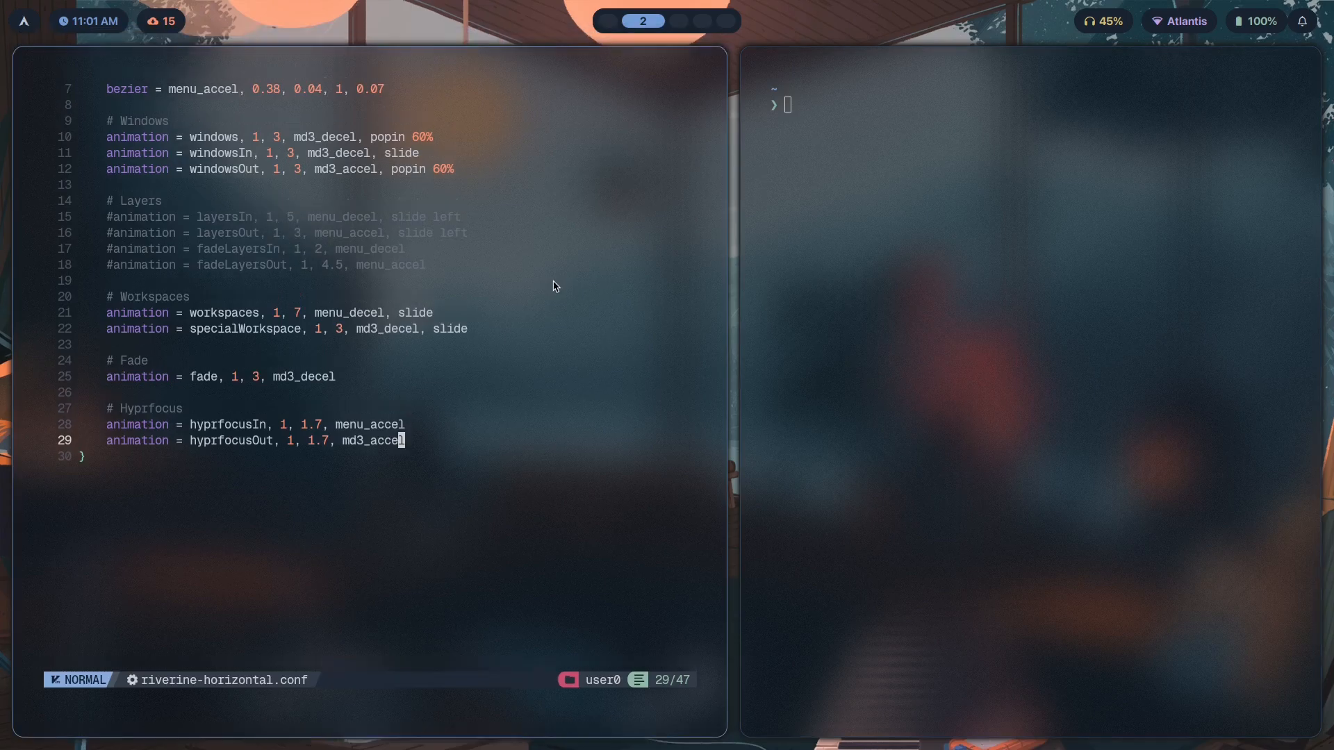
mouse_move(504, 279)
type("d3")
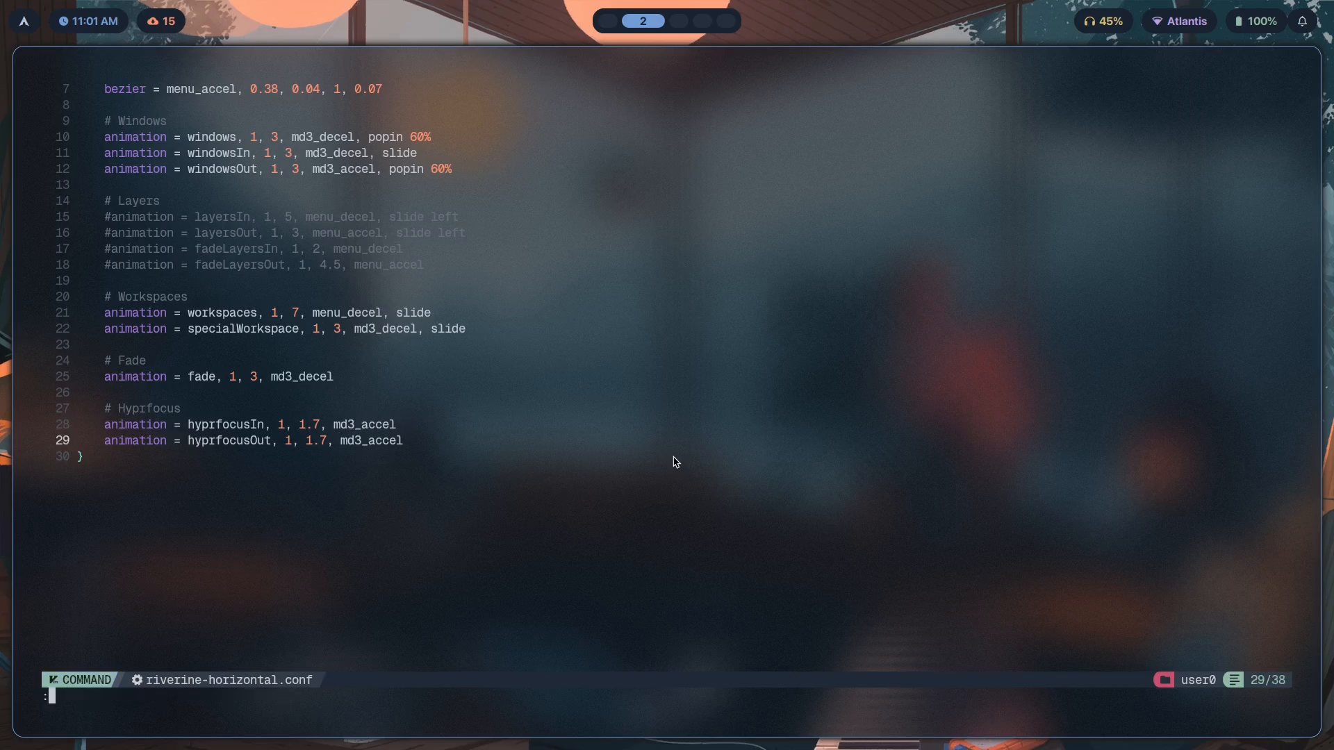
key("Return")
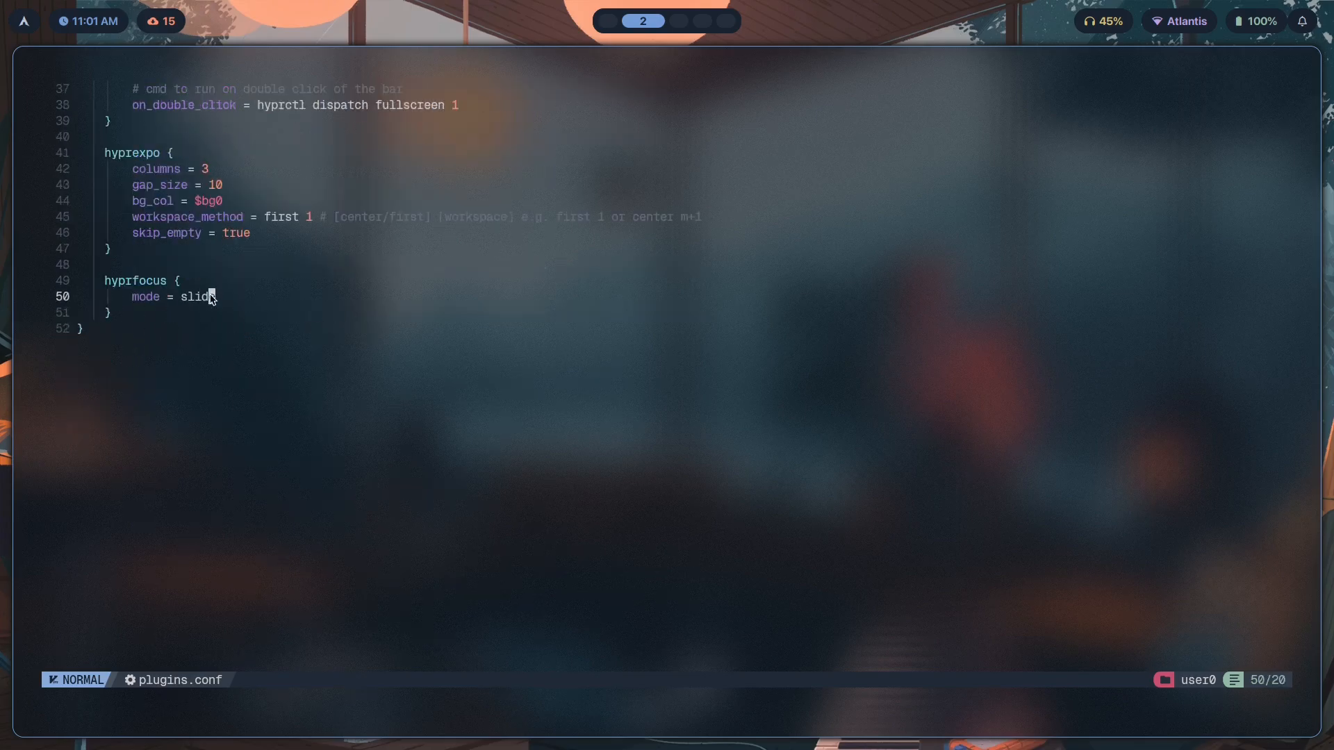
Step: Change the hyprfocus mode from slide to flash and write plugins.conf with :w
key("Return")
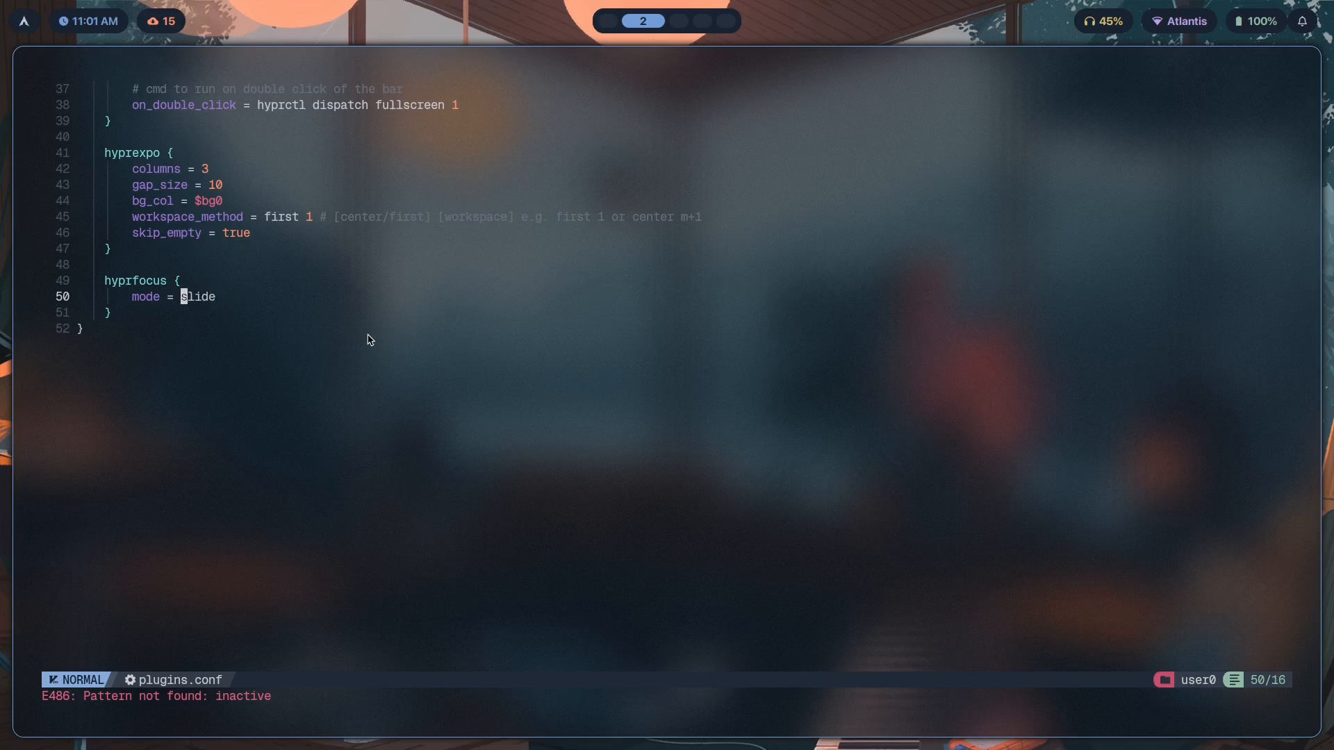
type(":w")
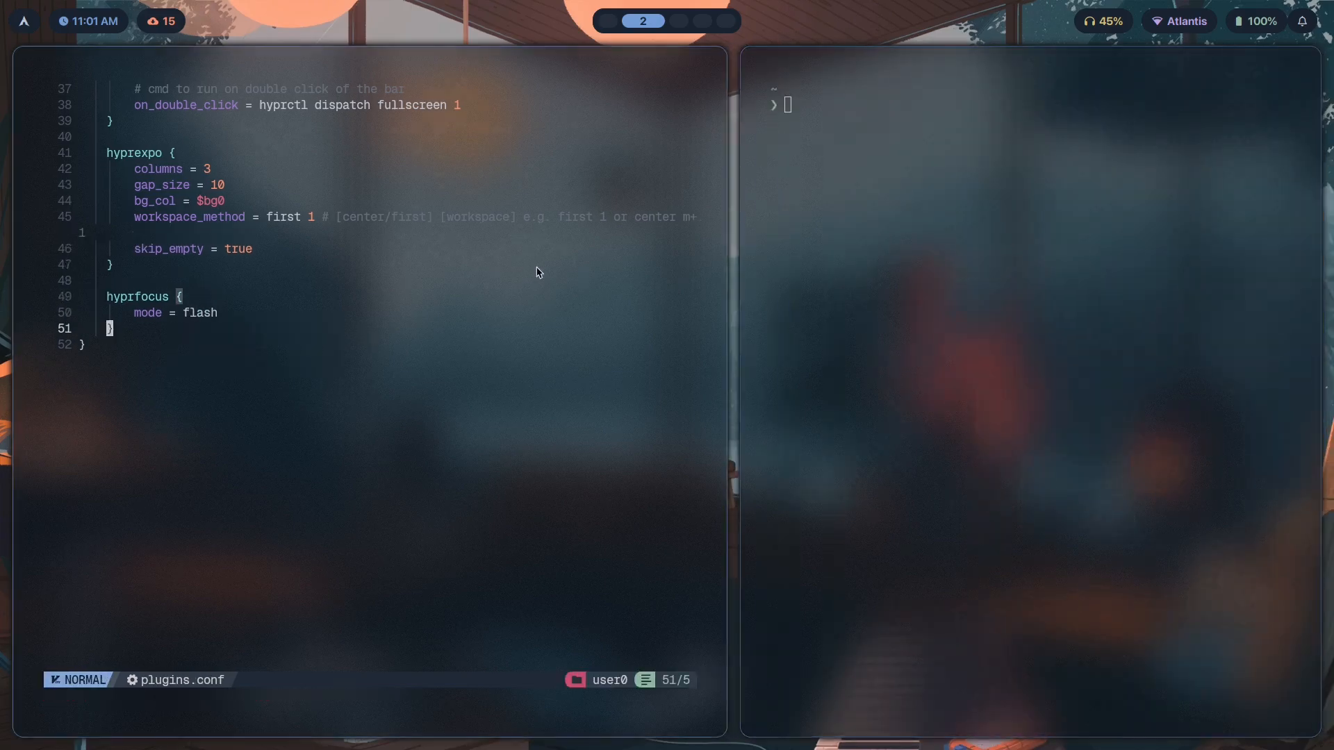
mouse_move(384, 297)
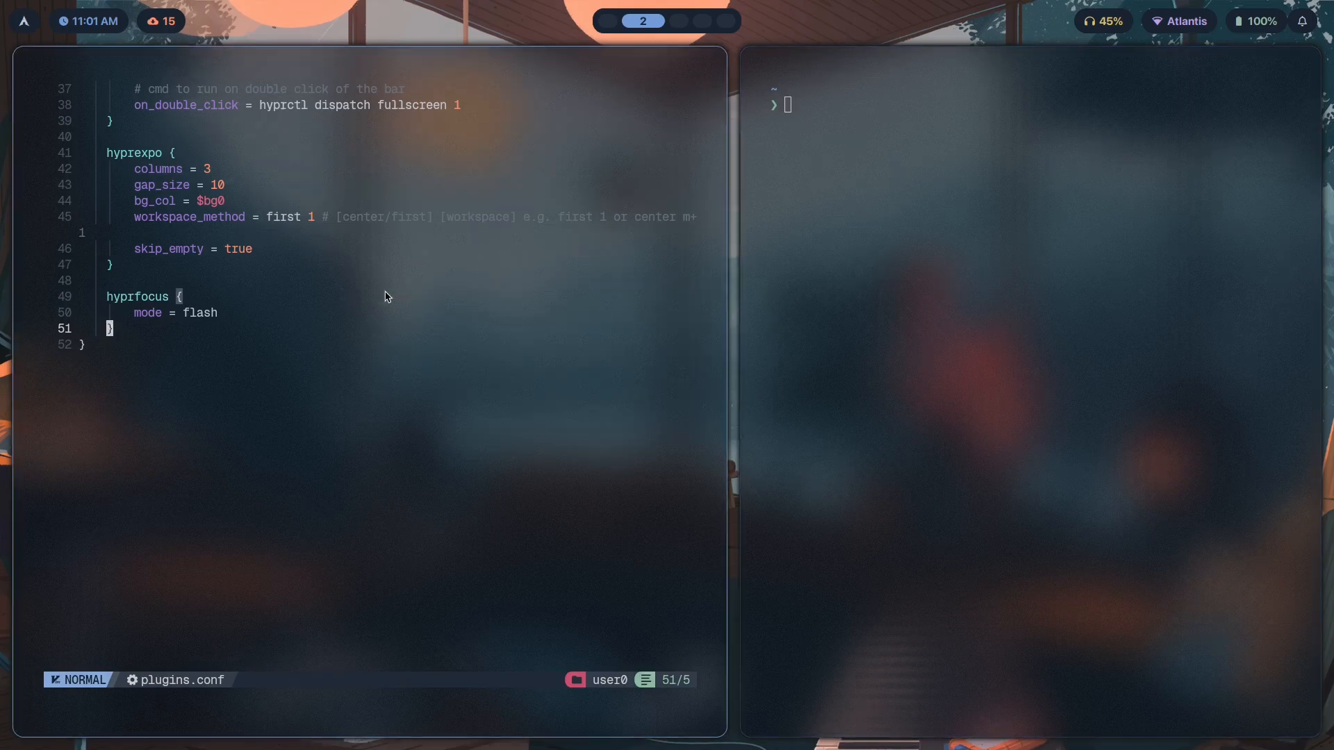
mouse_move(384, 394)
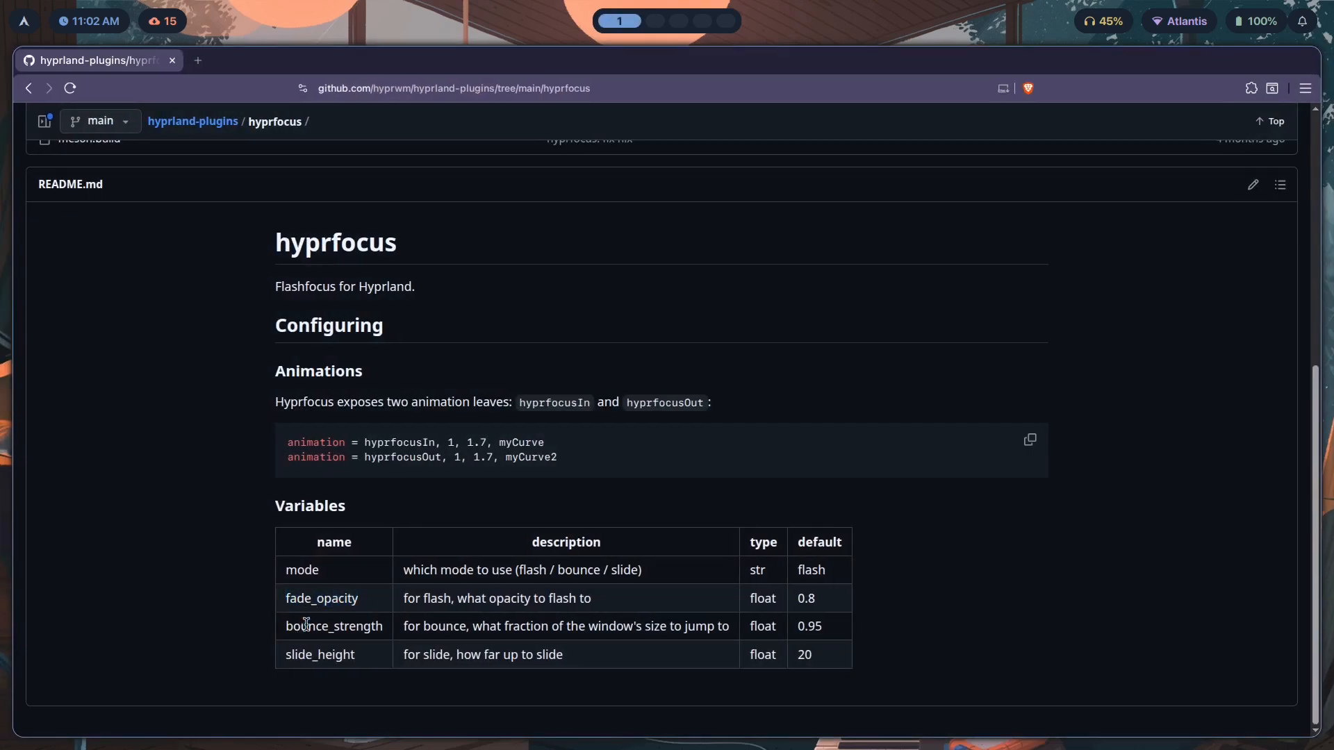
mouse_move(306, 604)
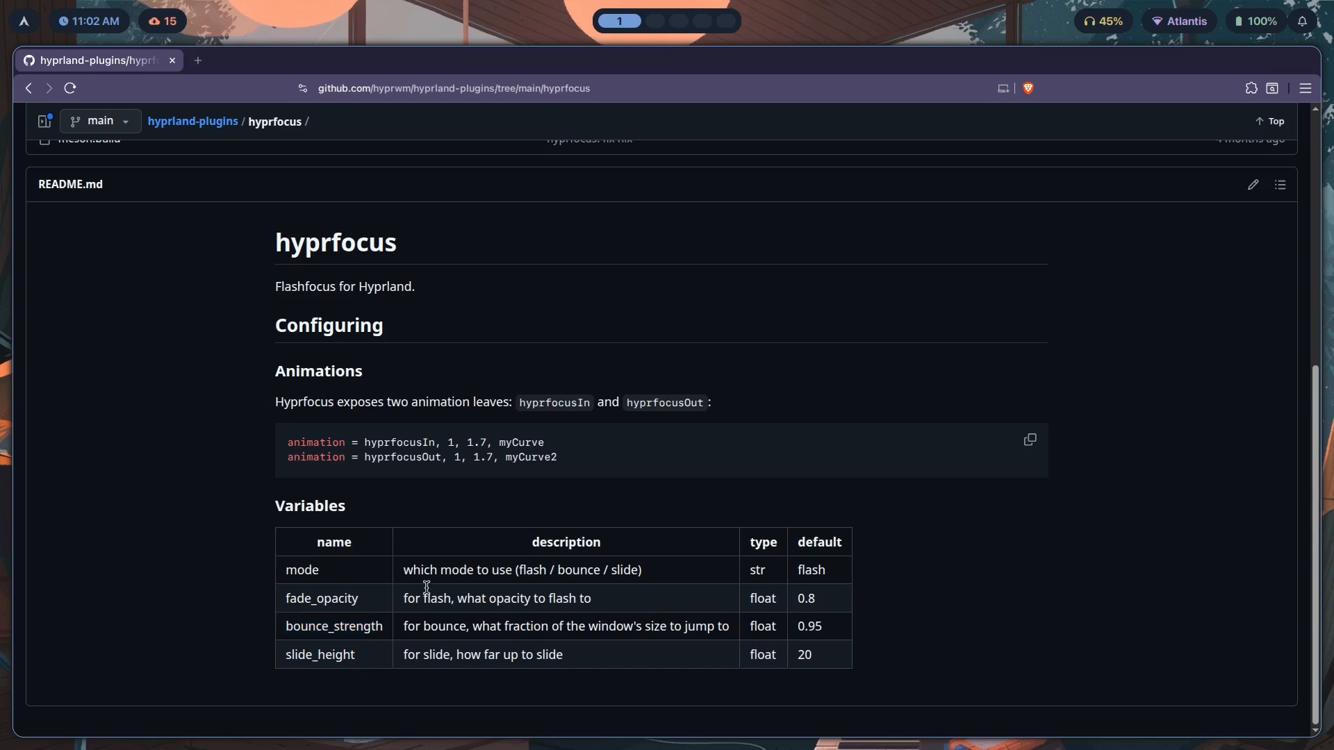
mouse_move(416, 622)
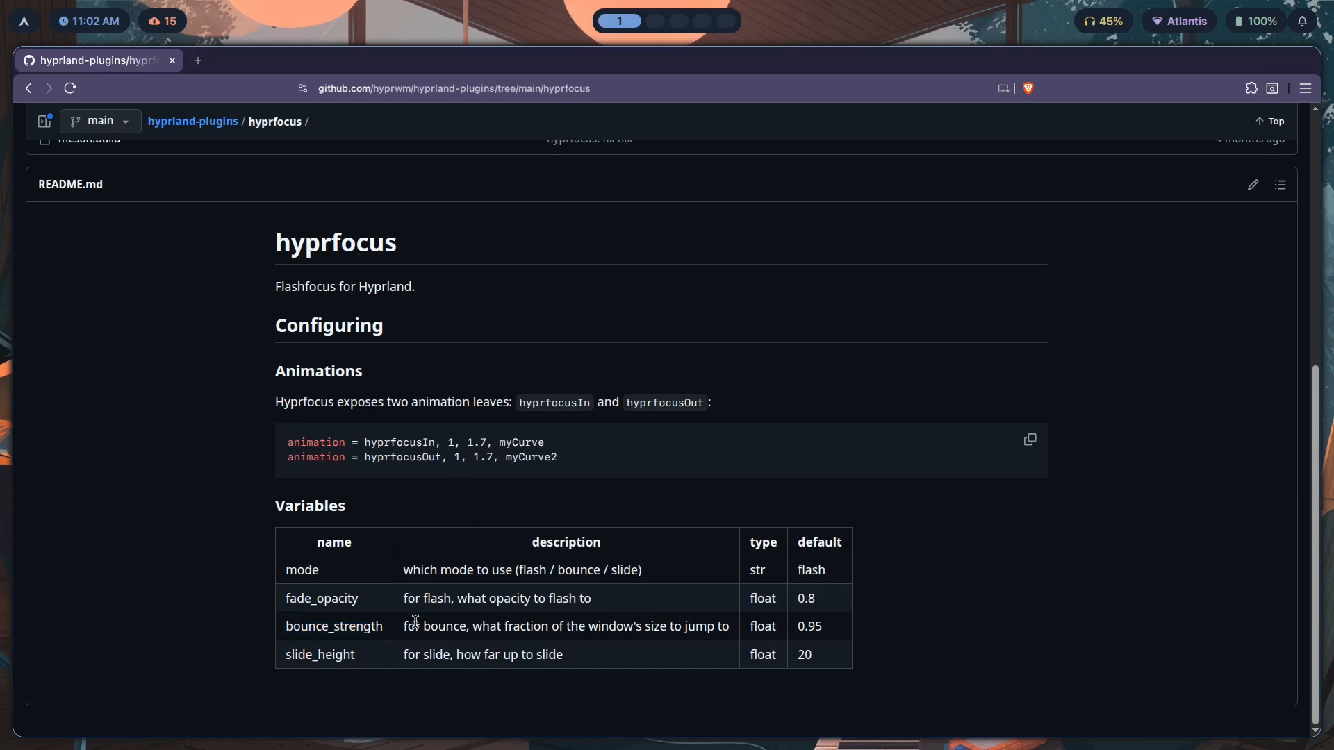
mouse_move(621, 426)
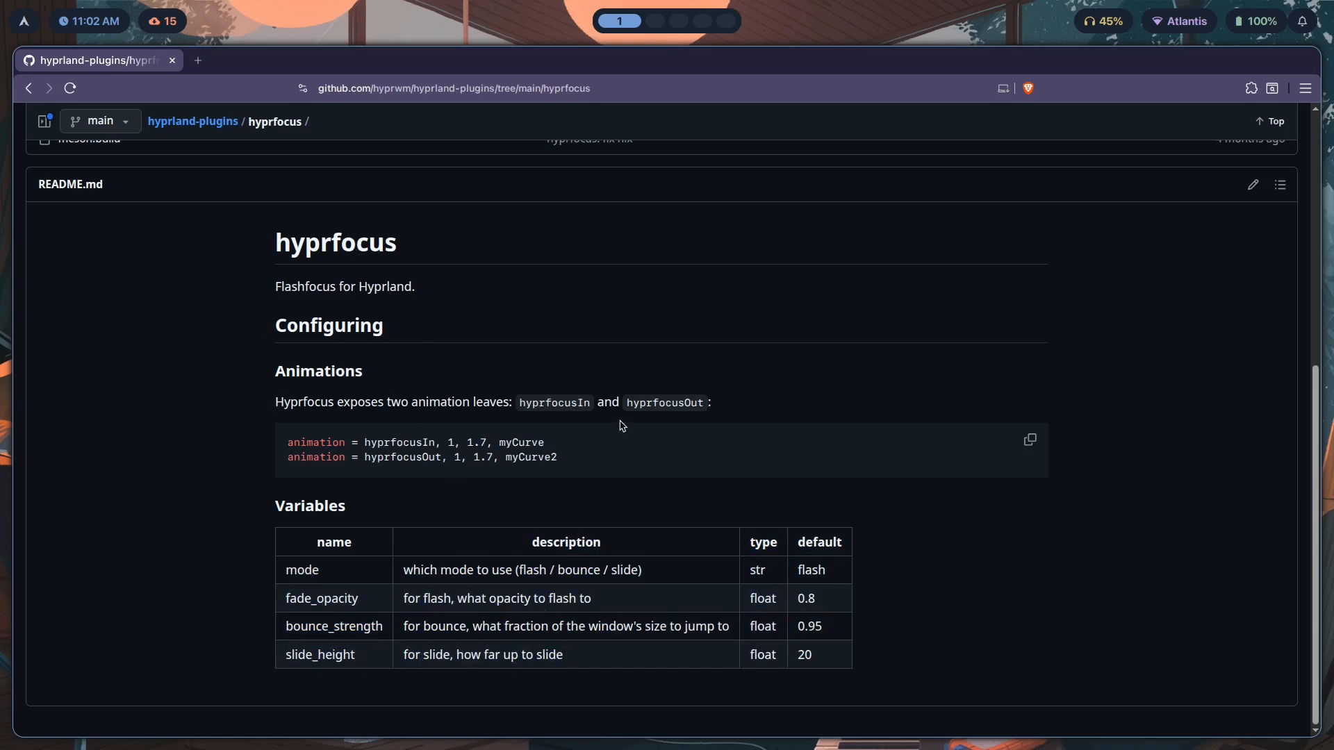
mouse_move(359, 510)
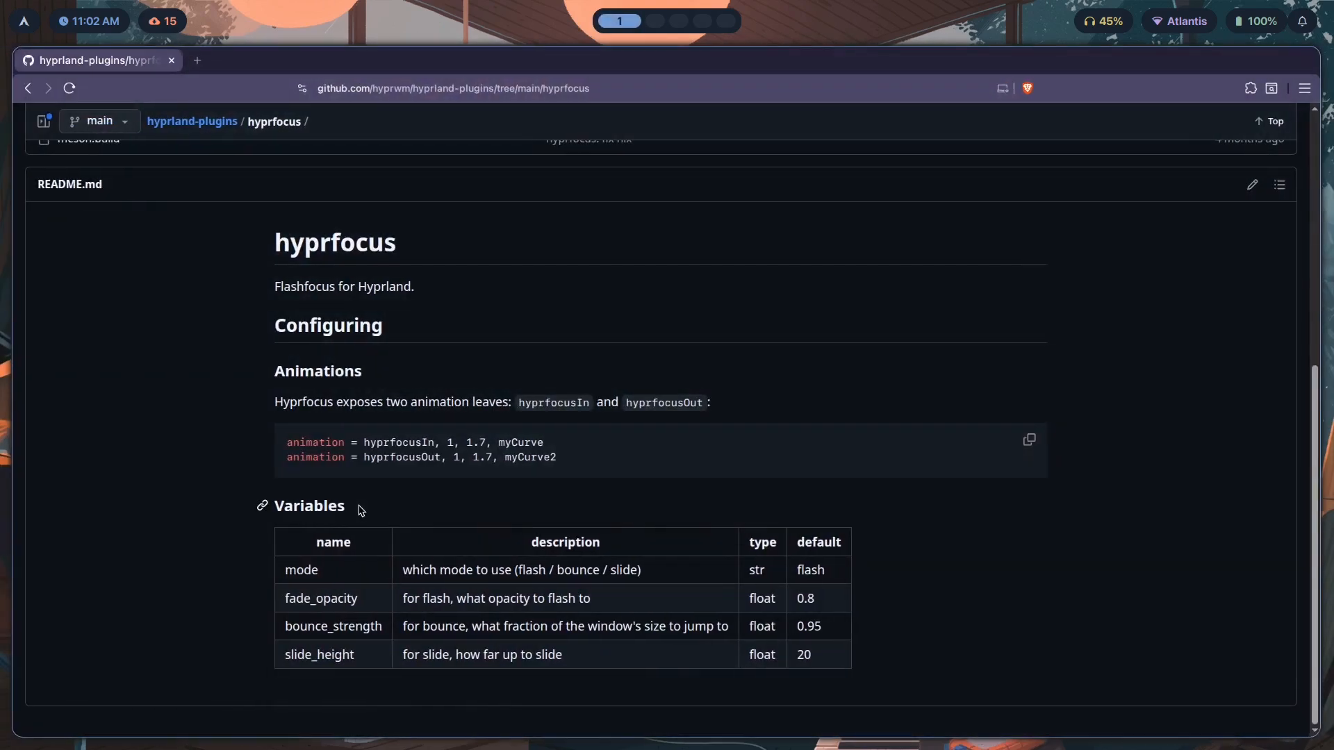
mouse_move(470, 598)
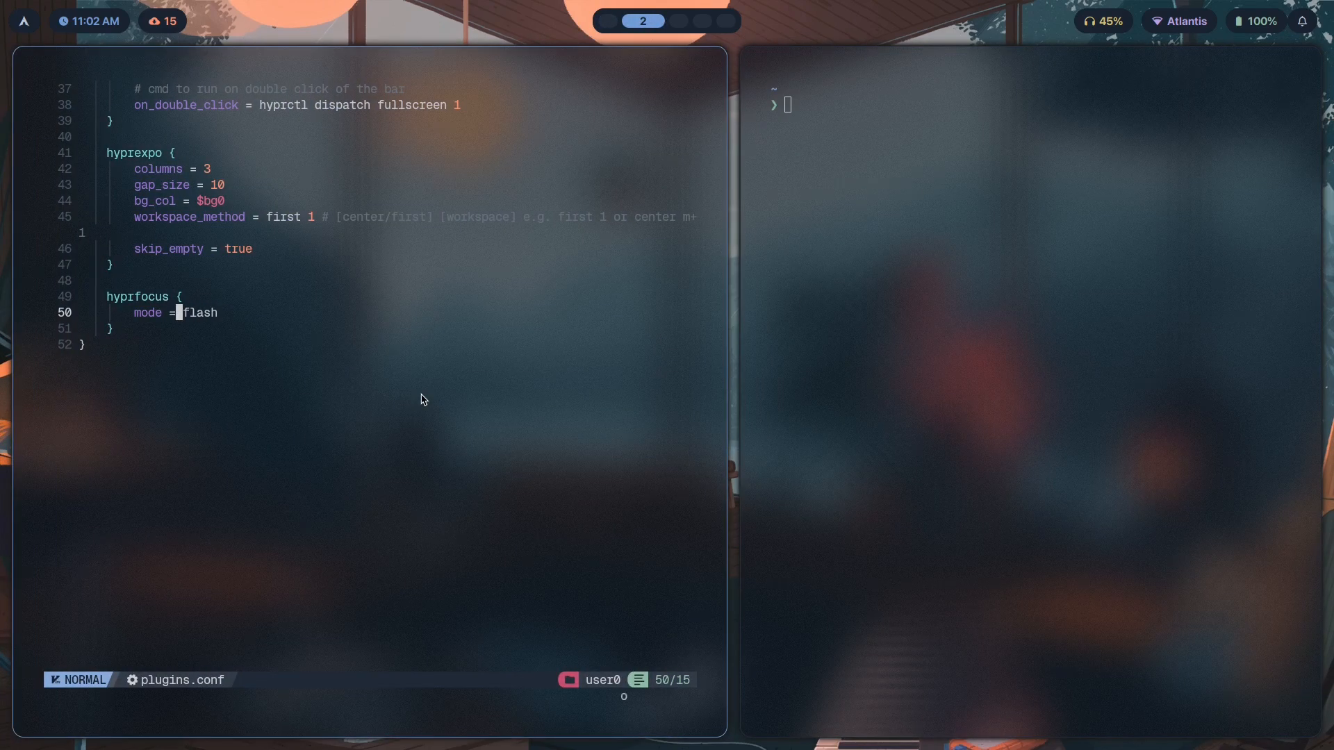
Step: Set the hyprfocus mode to bounce and add a bounce_strength line
type("fade_opac")
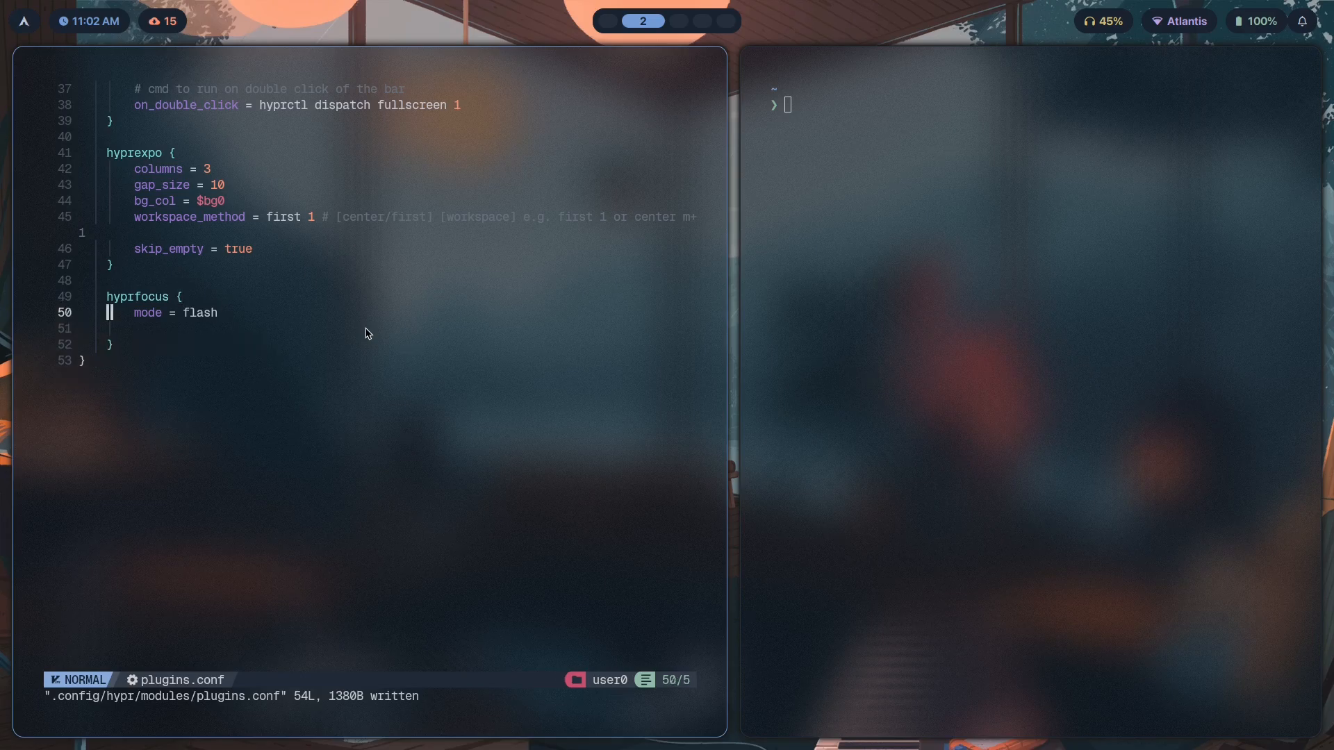
type("bounce")
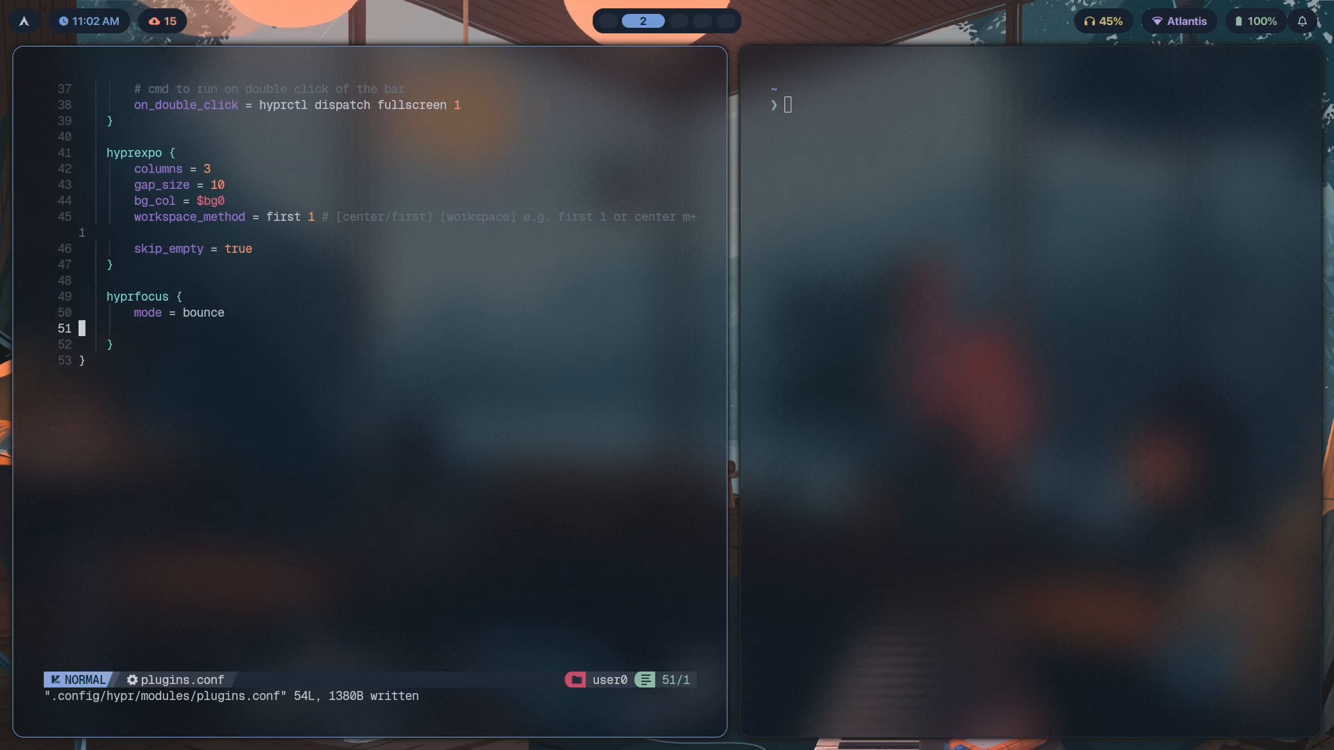
type("bou")
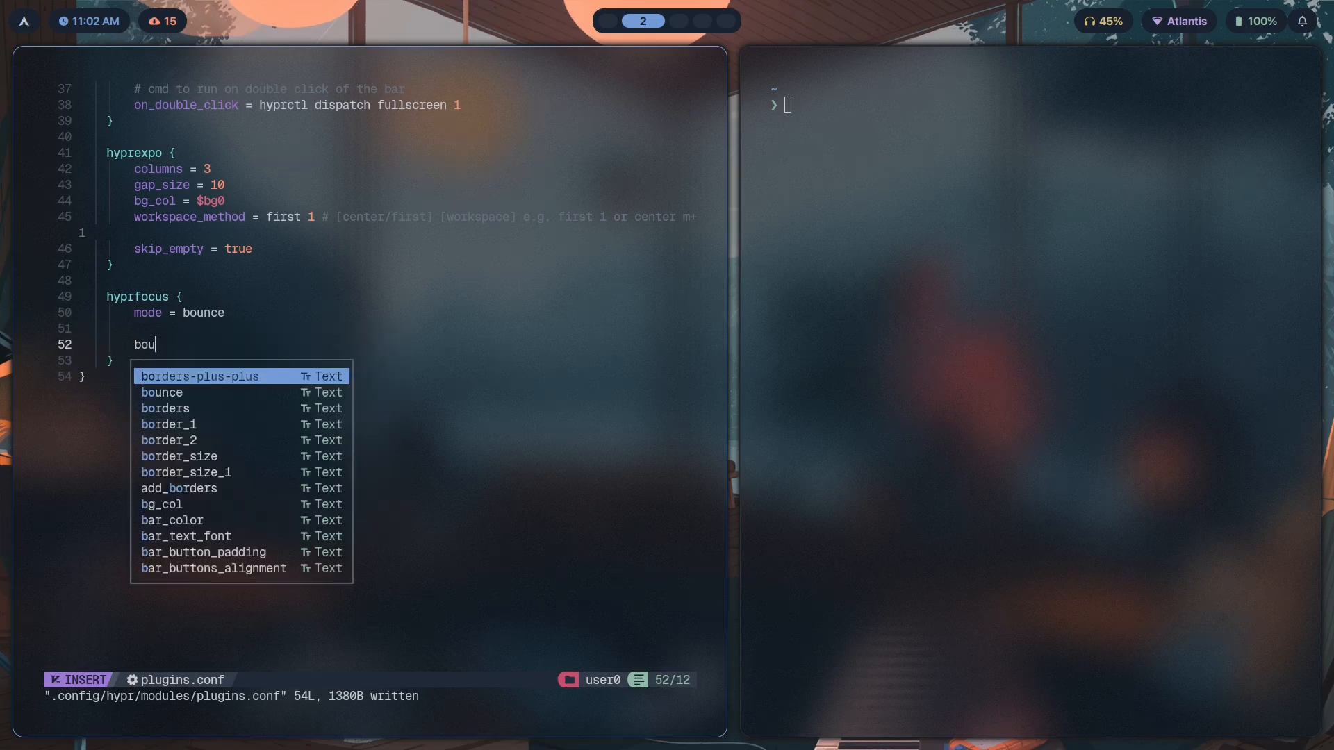
type("nce_stre")
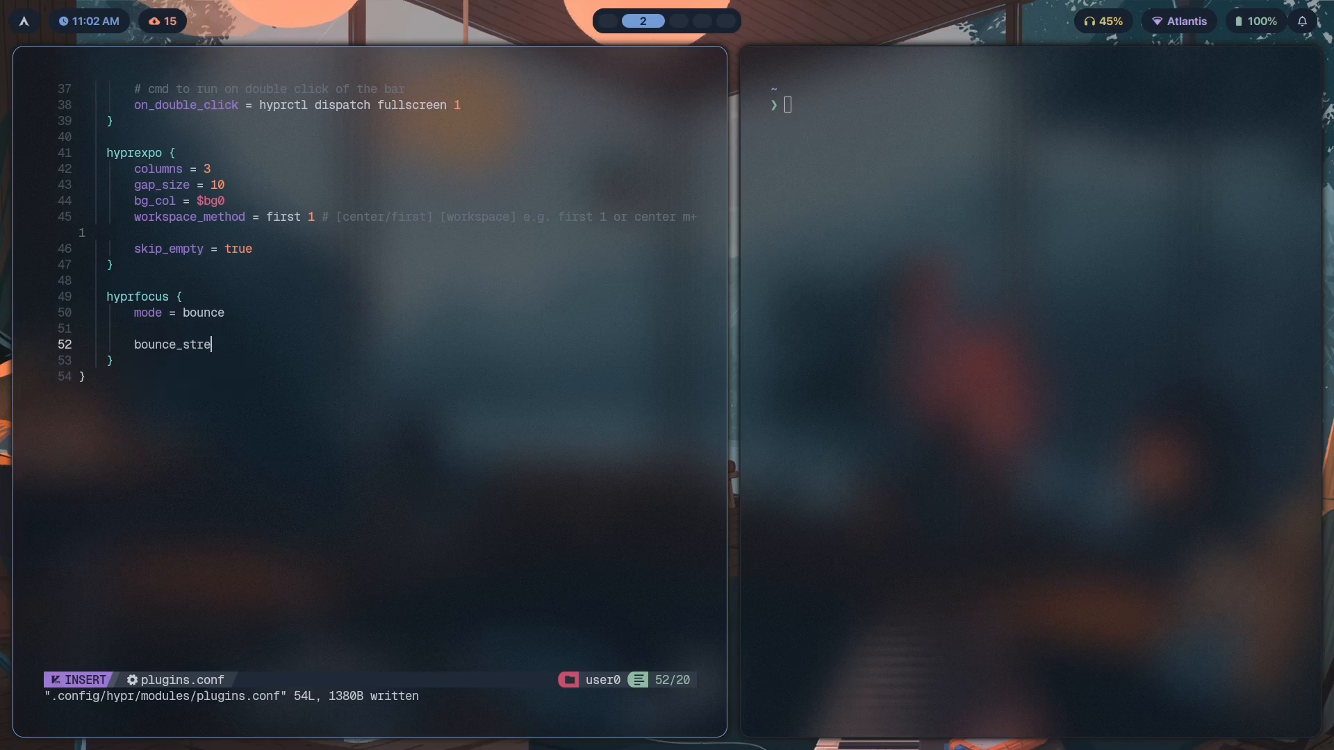
type("ngth =")
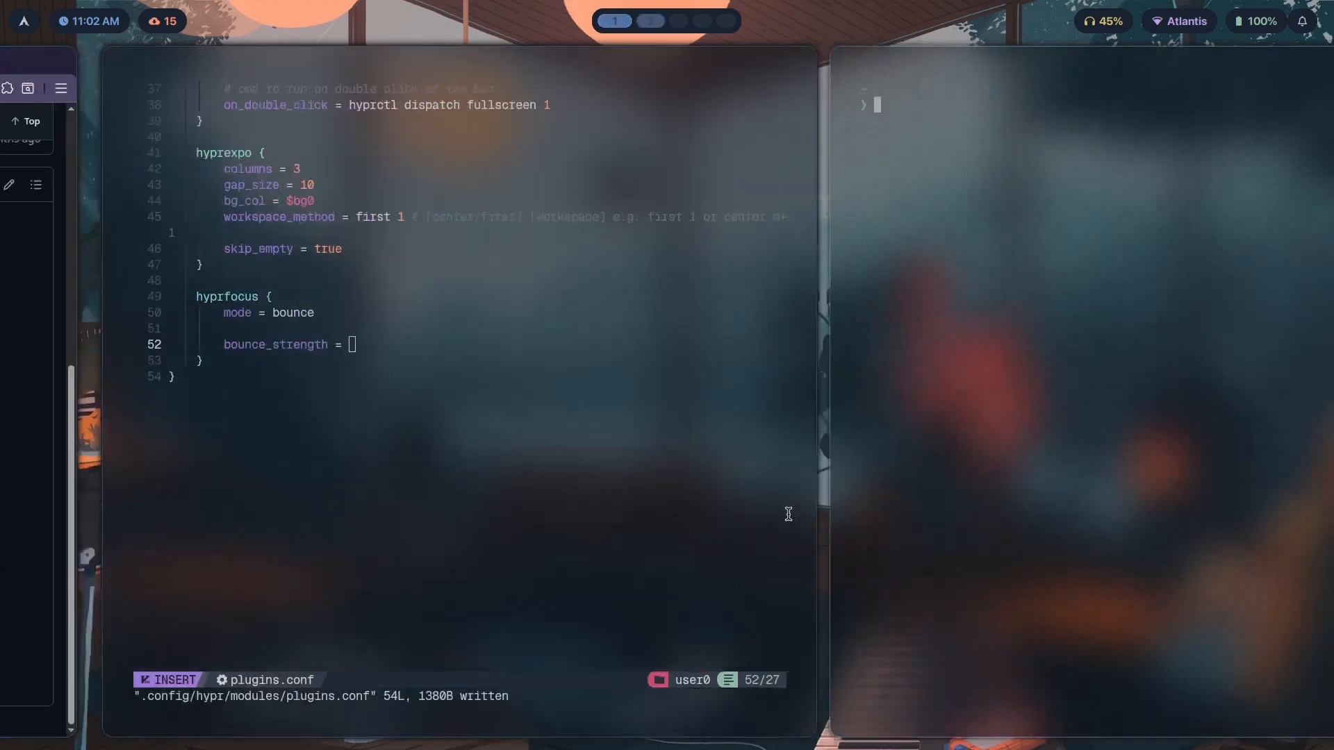
Step: Enter the bounce_strength value 0.99, then clear the bounce settings for rewriting
type("0.")
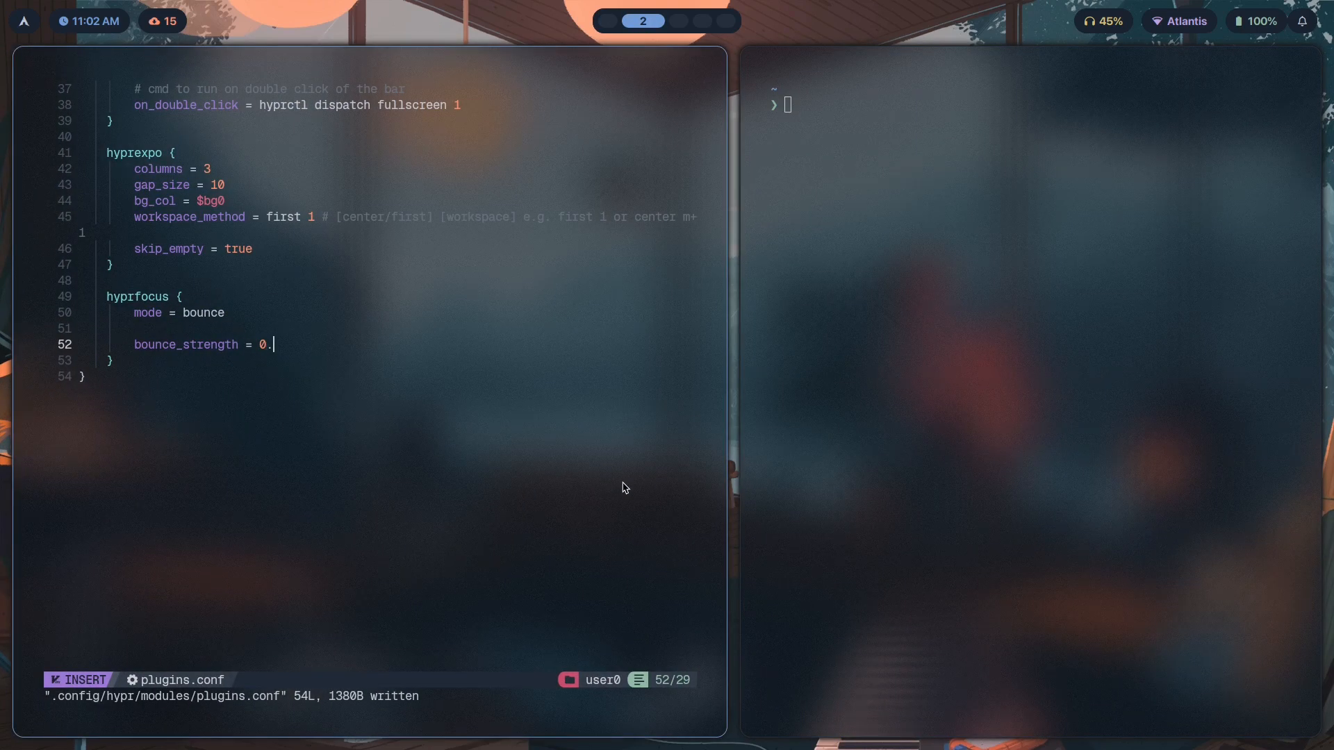
key("Escape")
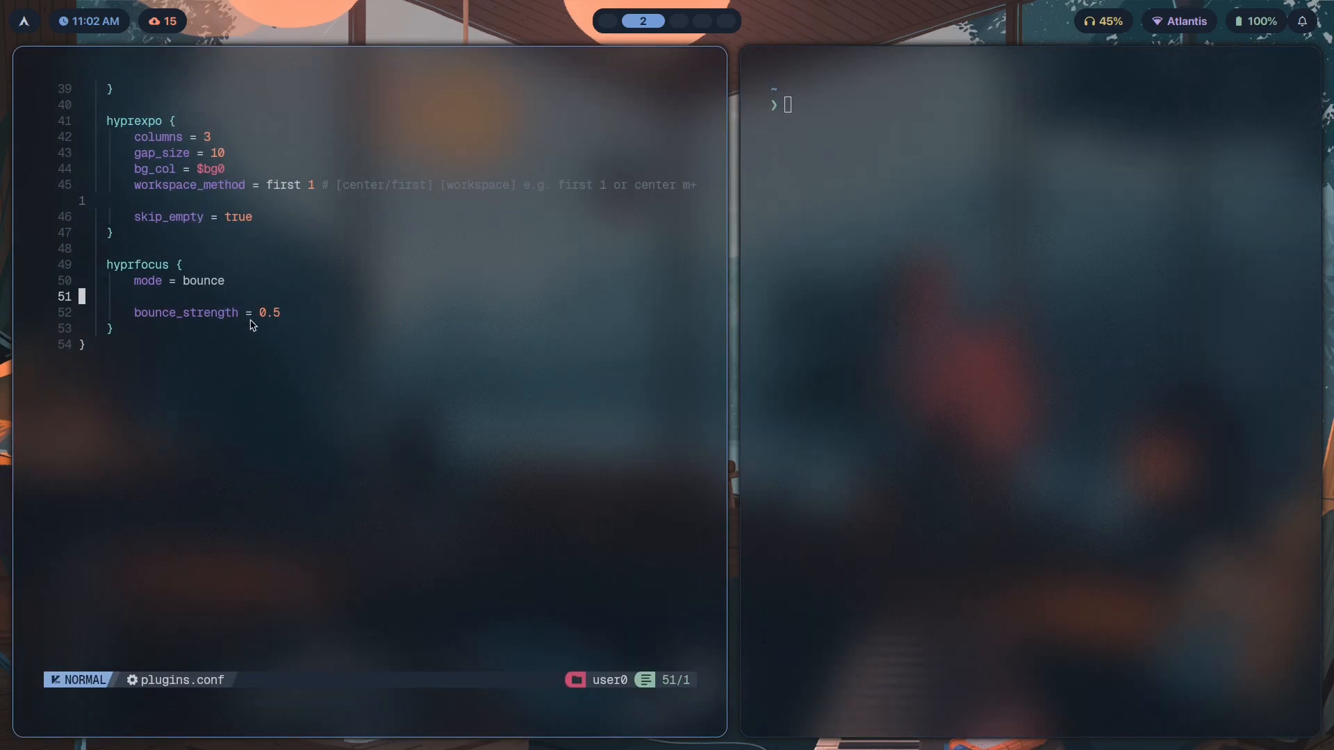
mouse_move(417, 357)
type("99")
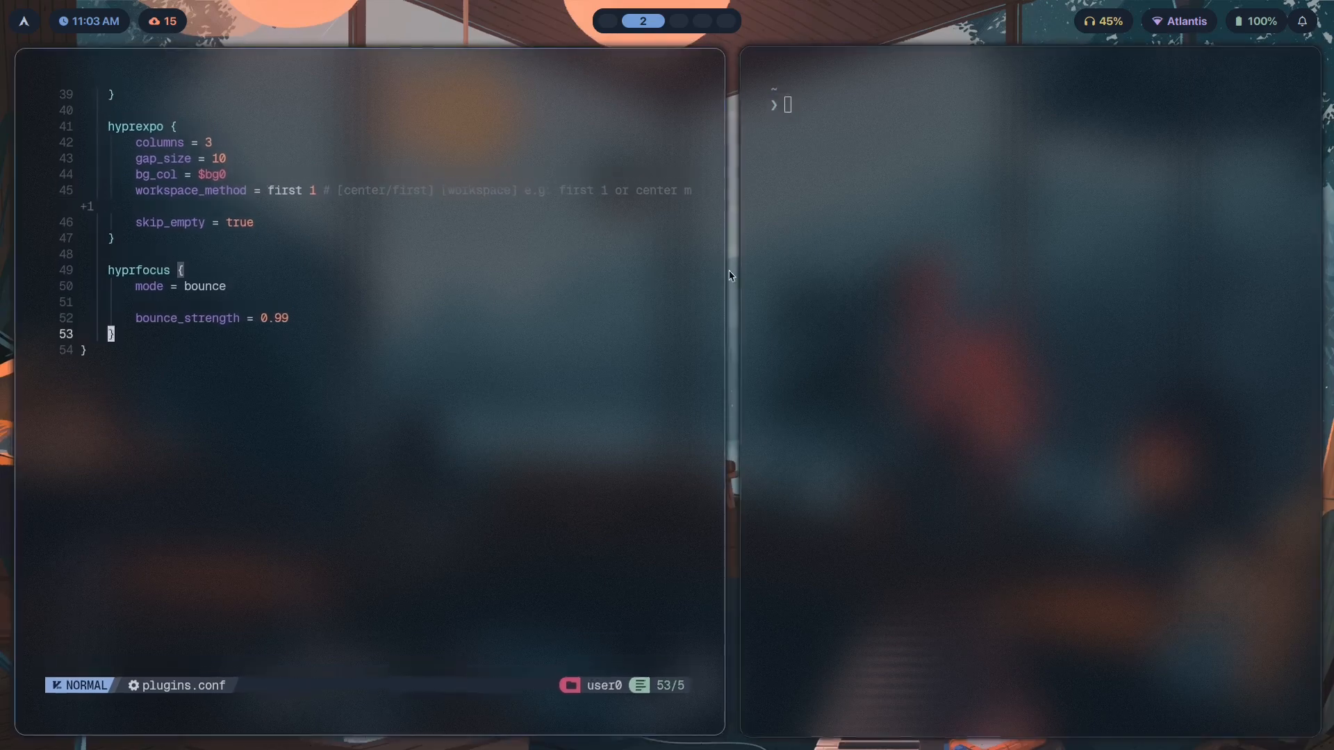
key("k")
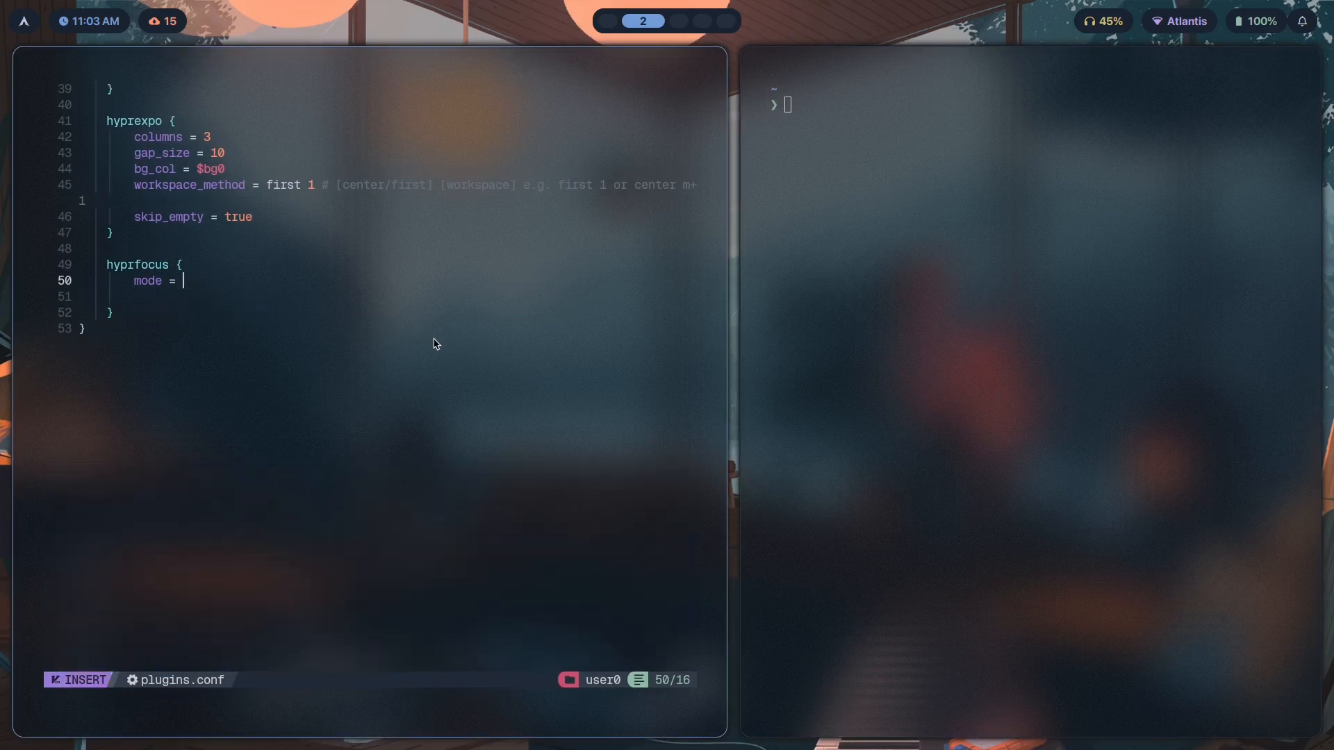
Step: Switch hyprfocus mode to slide and add a slide_height line
type("sli")
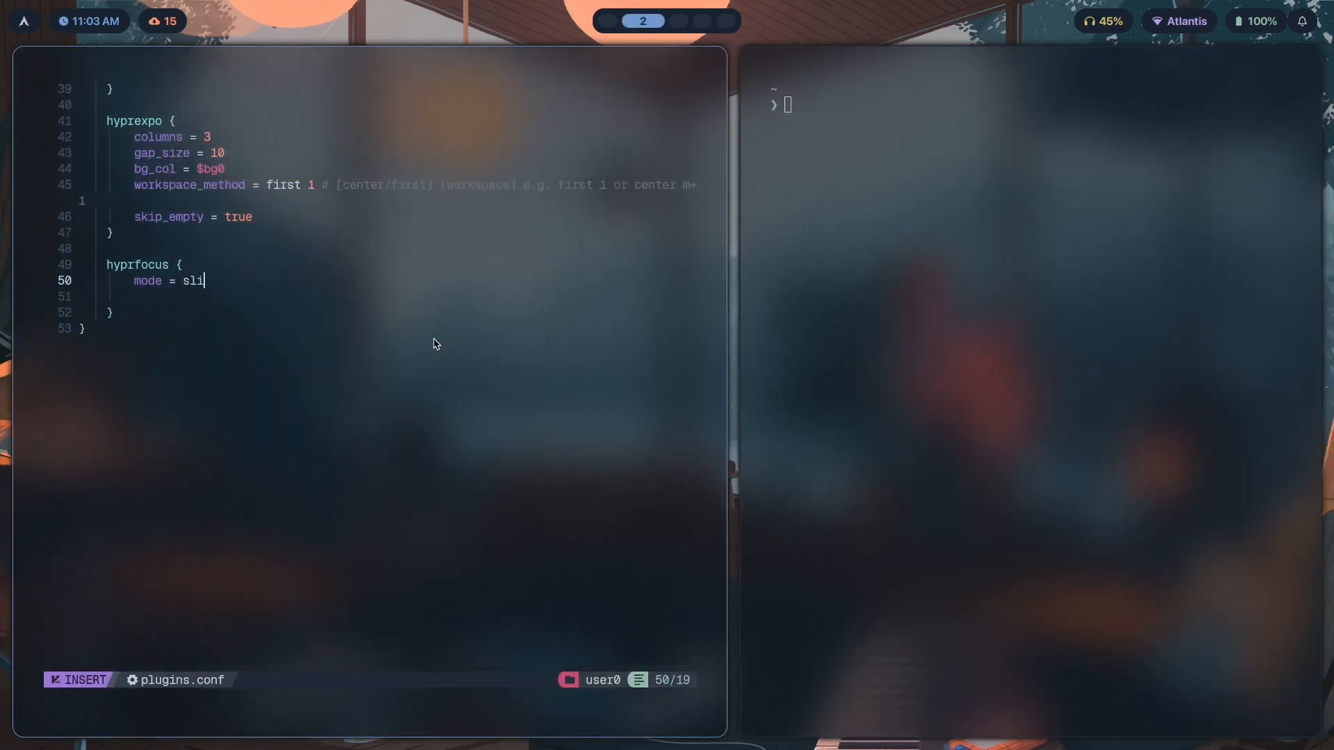
type("de")
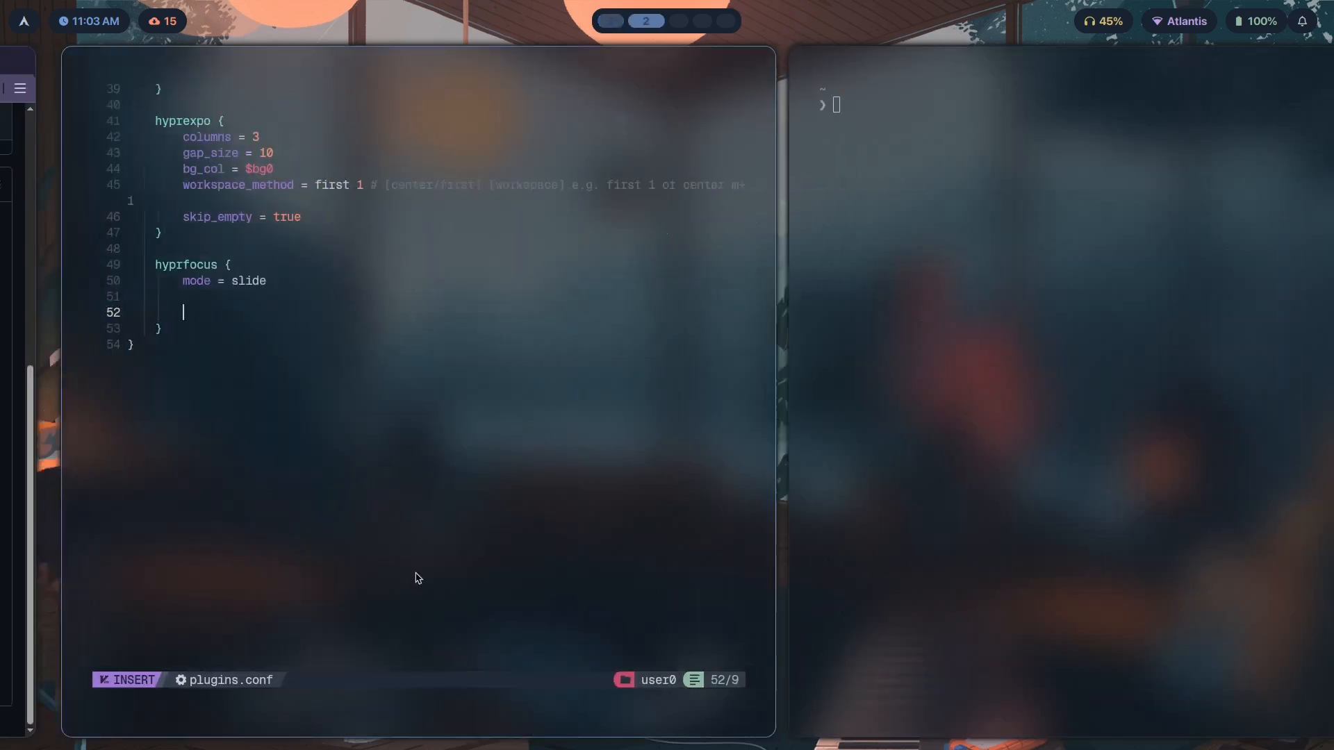
type("slide_height = 5")
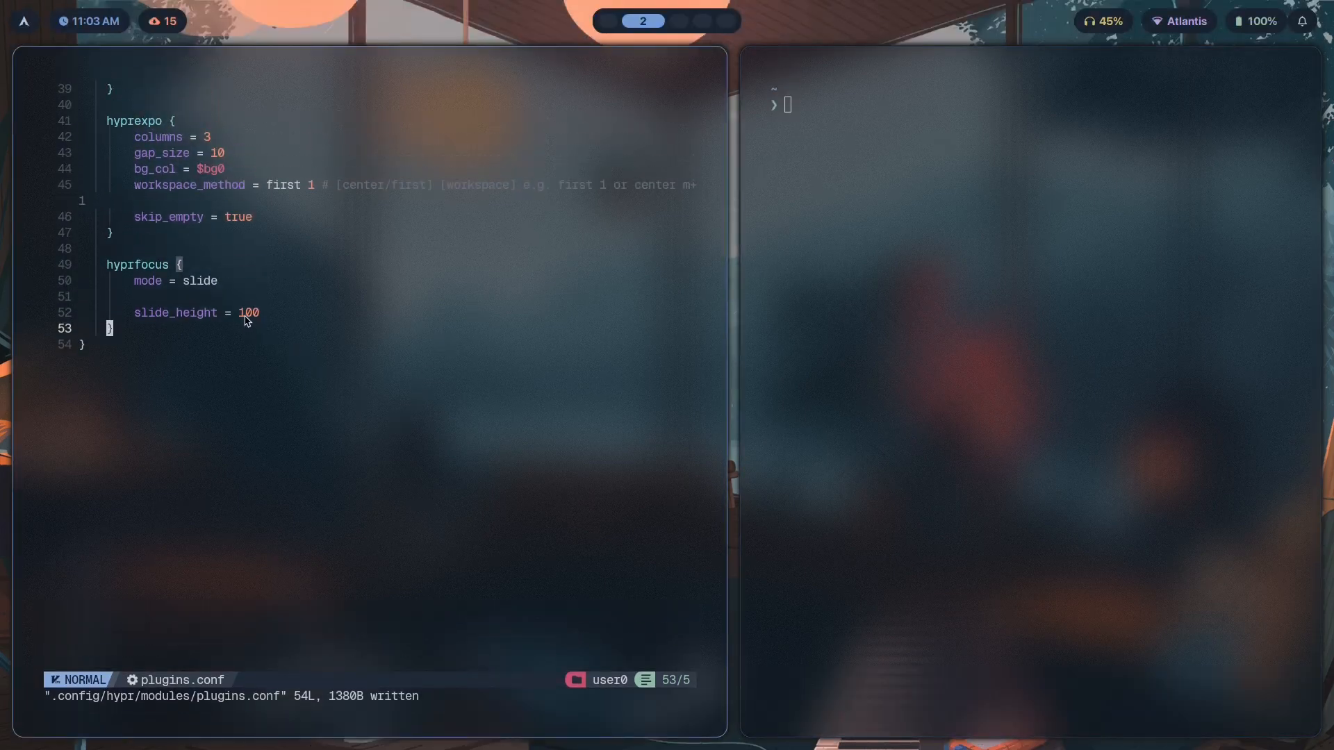
type("200")
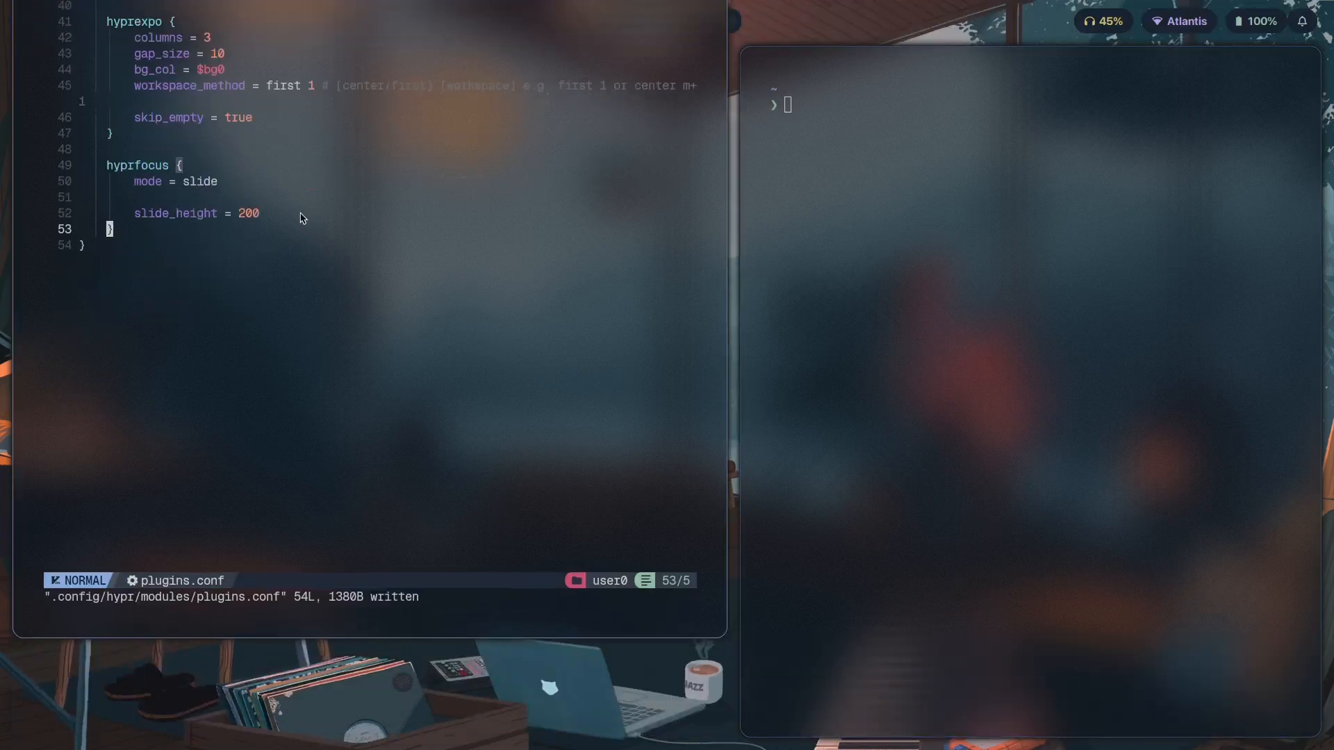
key("i")
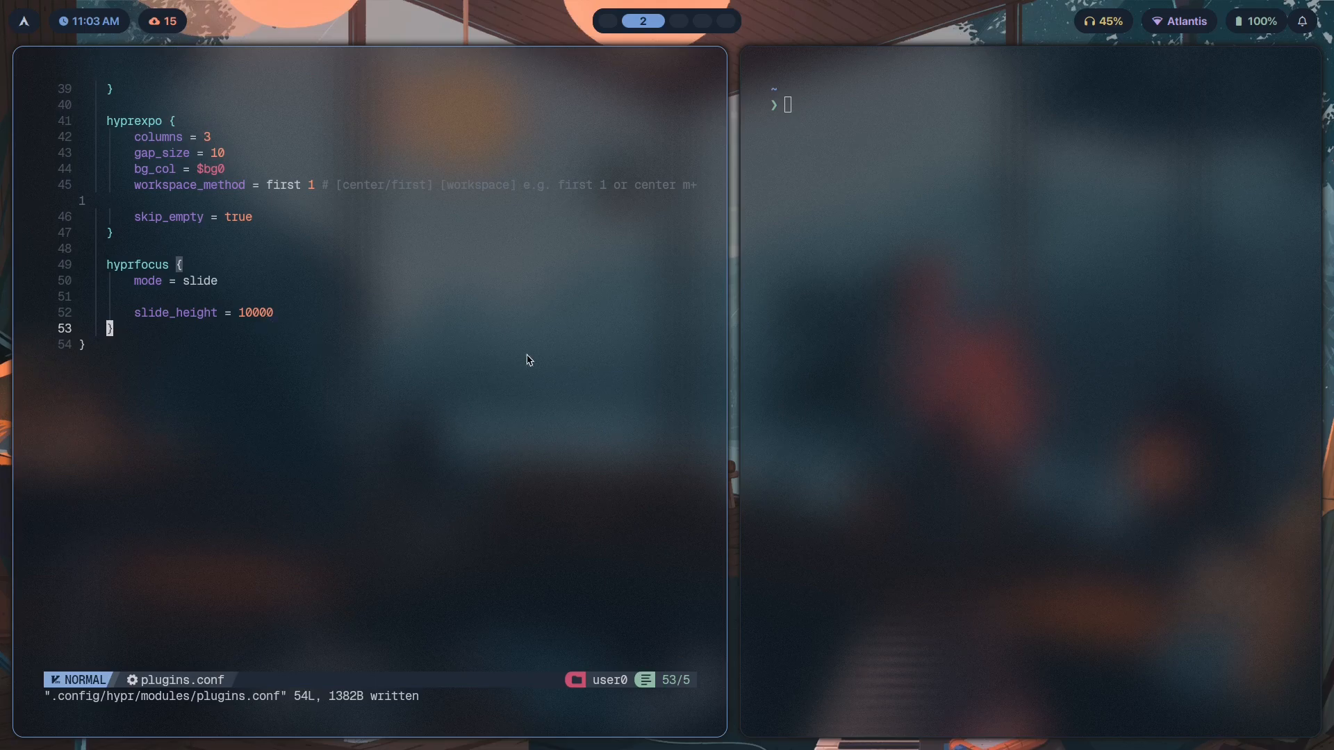
mouse_move(249, 262)
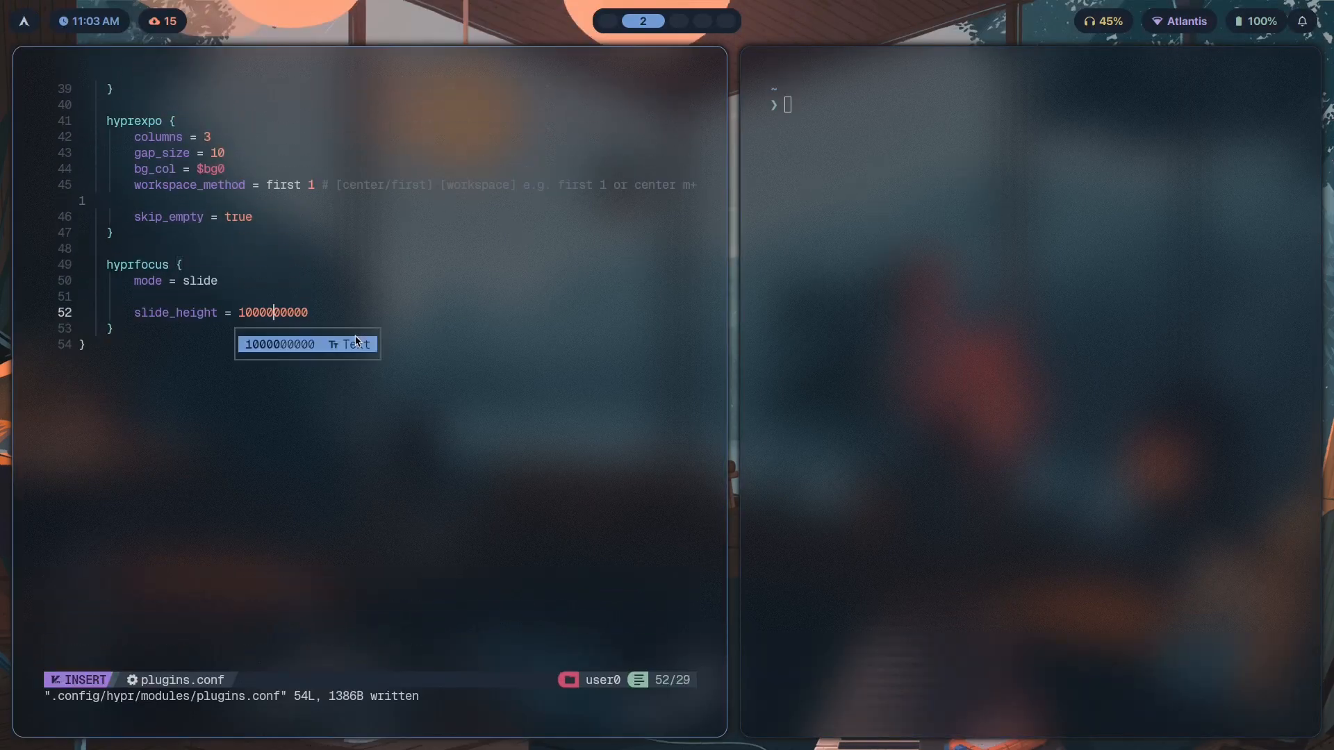
key("Escape")
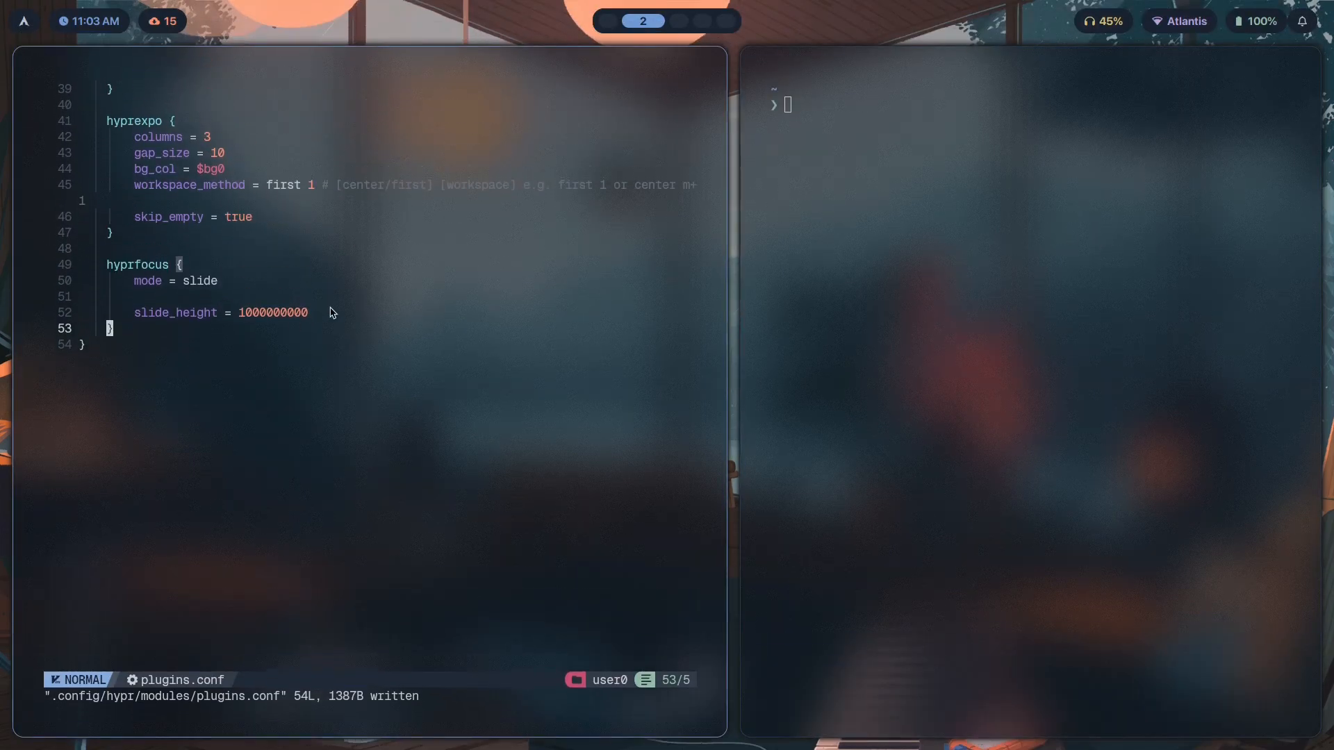
key("C")
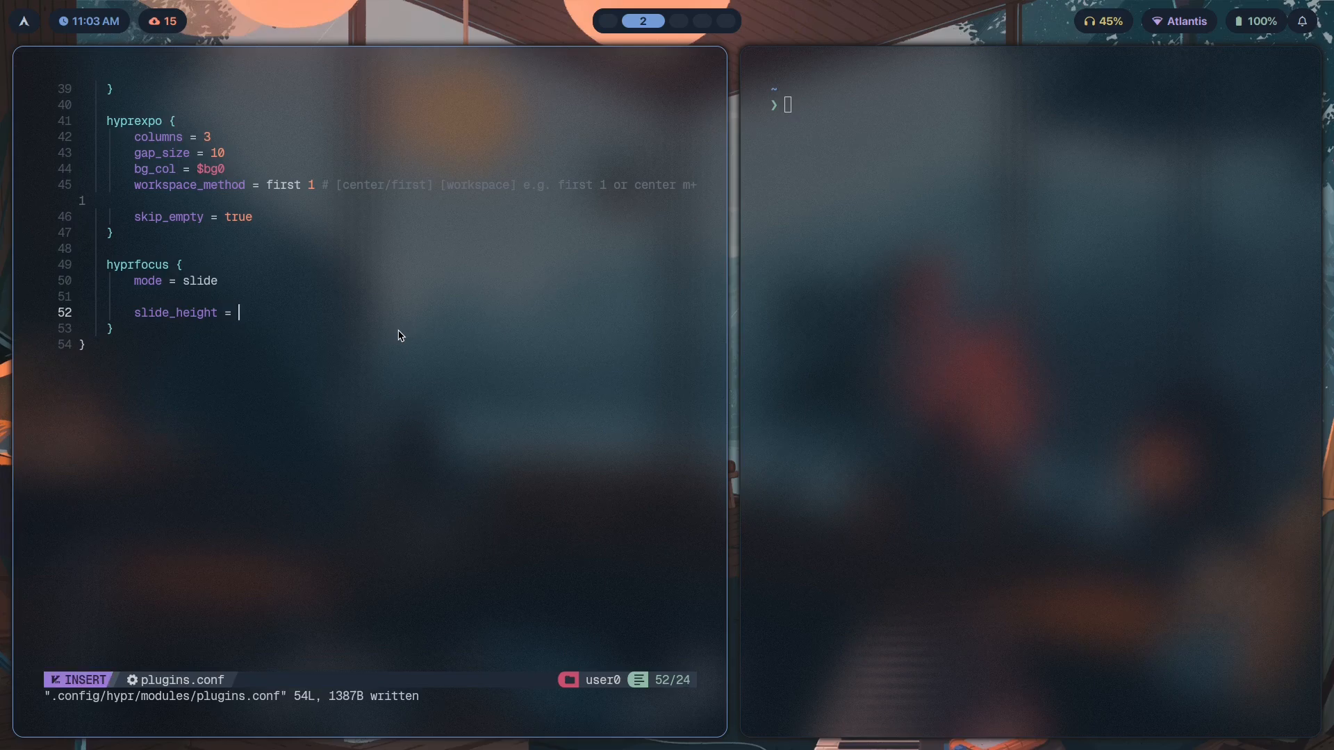
Step: Enter slide_height = 5 and write plugins.conf
key("Escape")
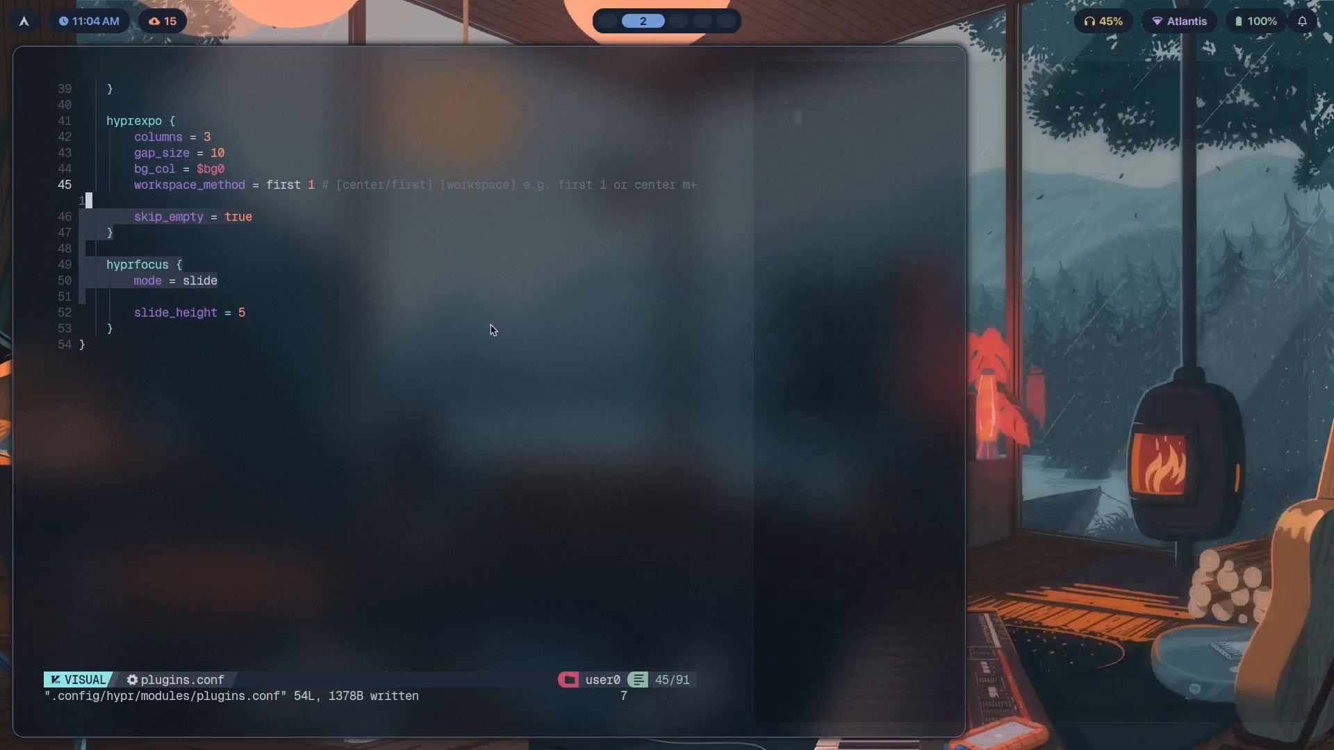
key("Escape")
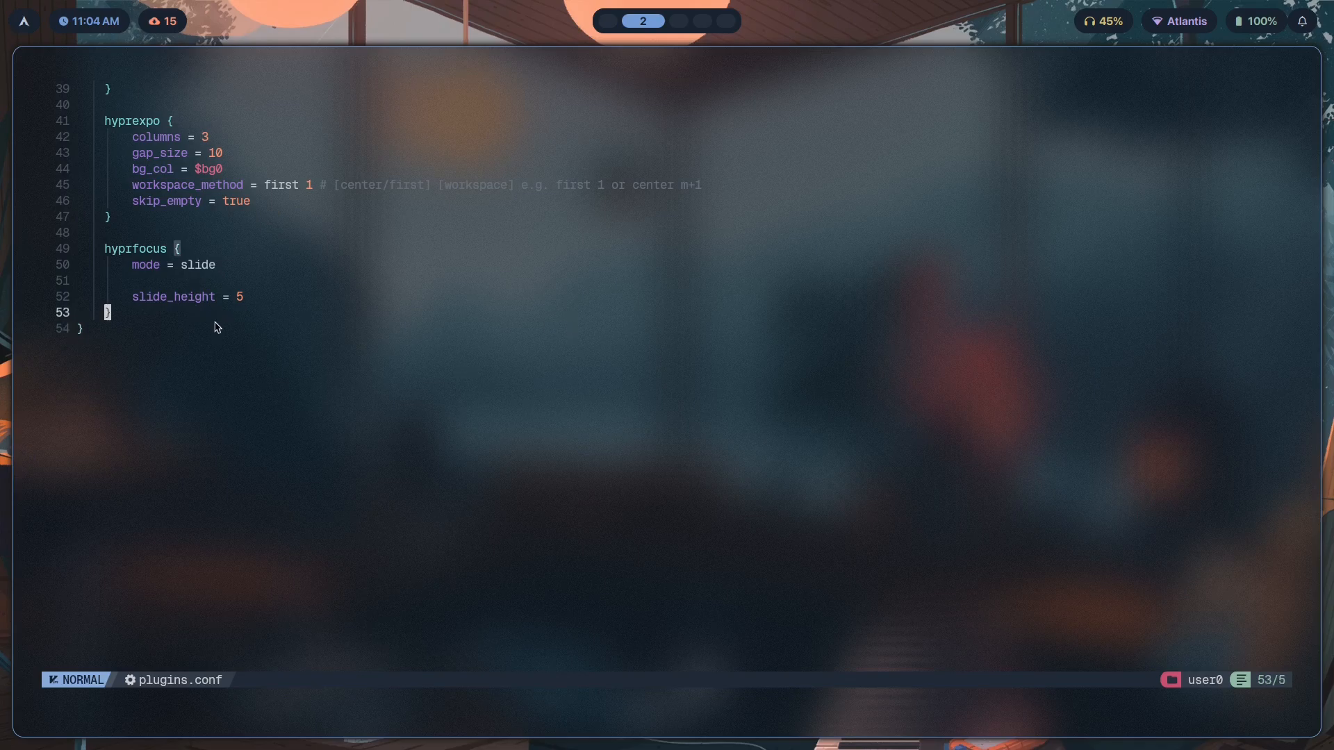
mouse_move(417, 306)
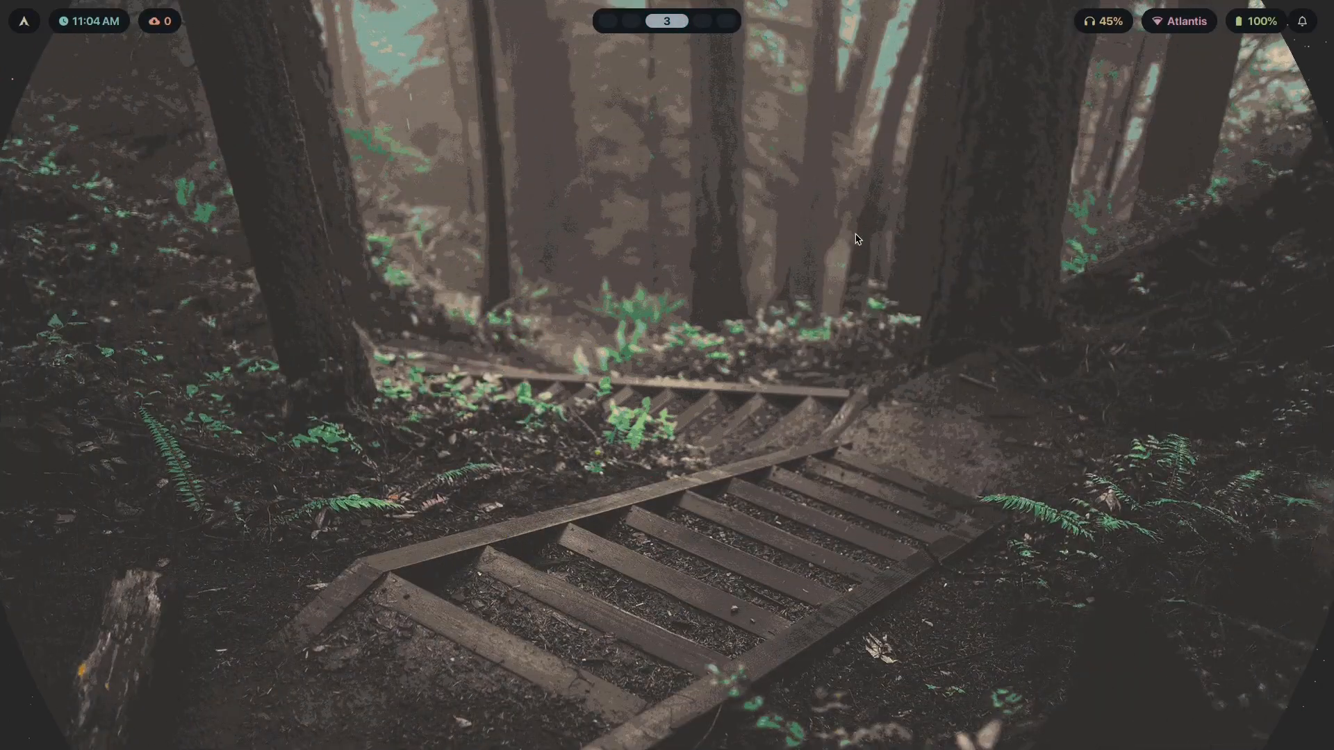
mouse_move(1073, 139)
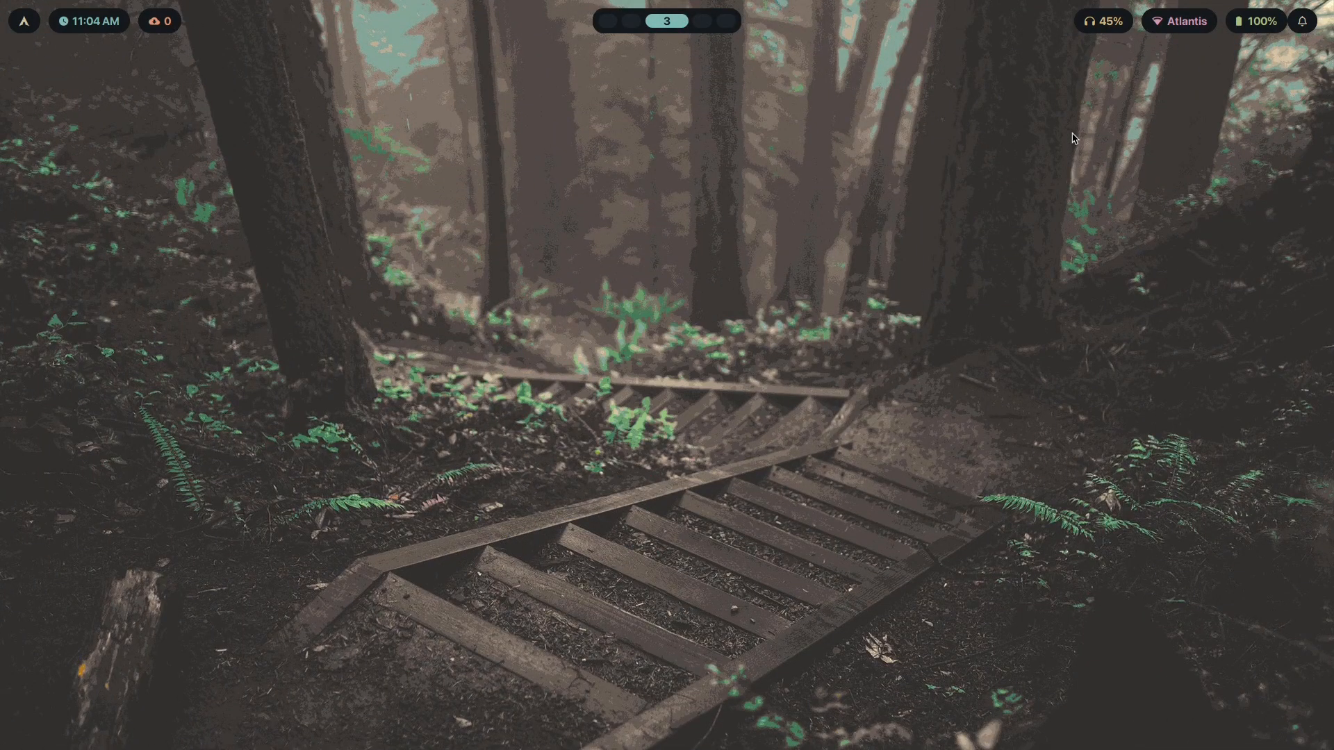
mouse_move(5, 16)
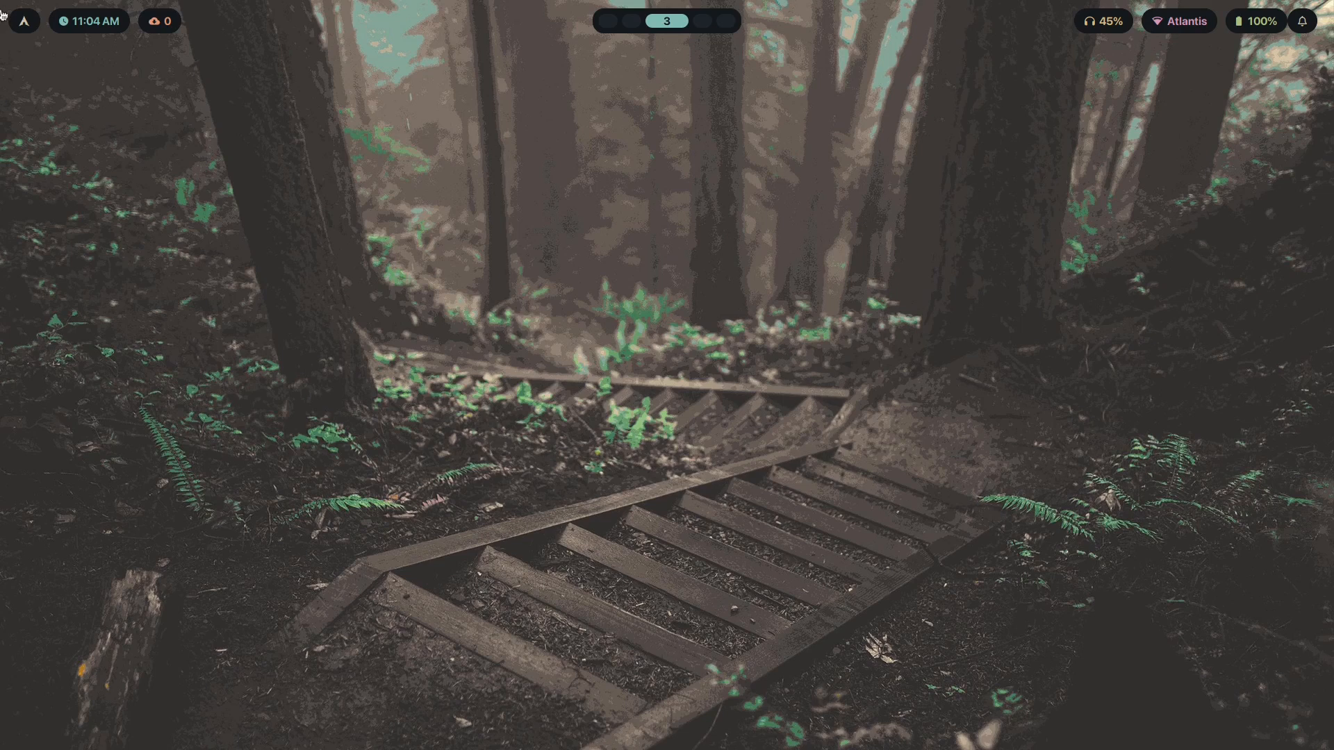
mouse_move(644, 64)
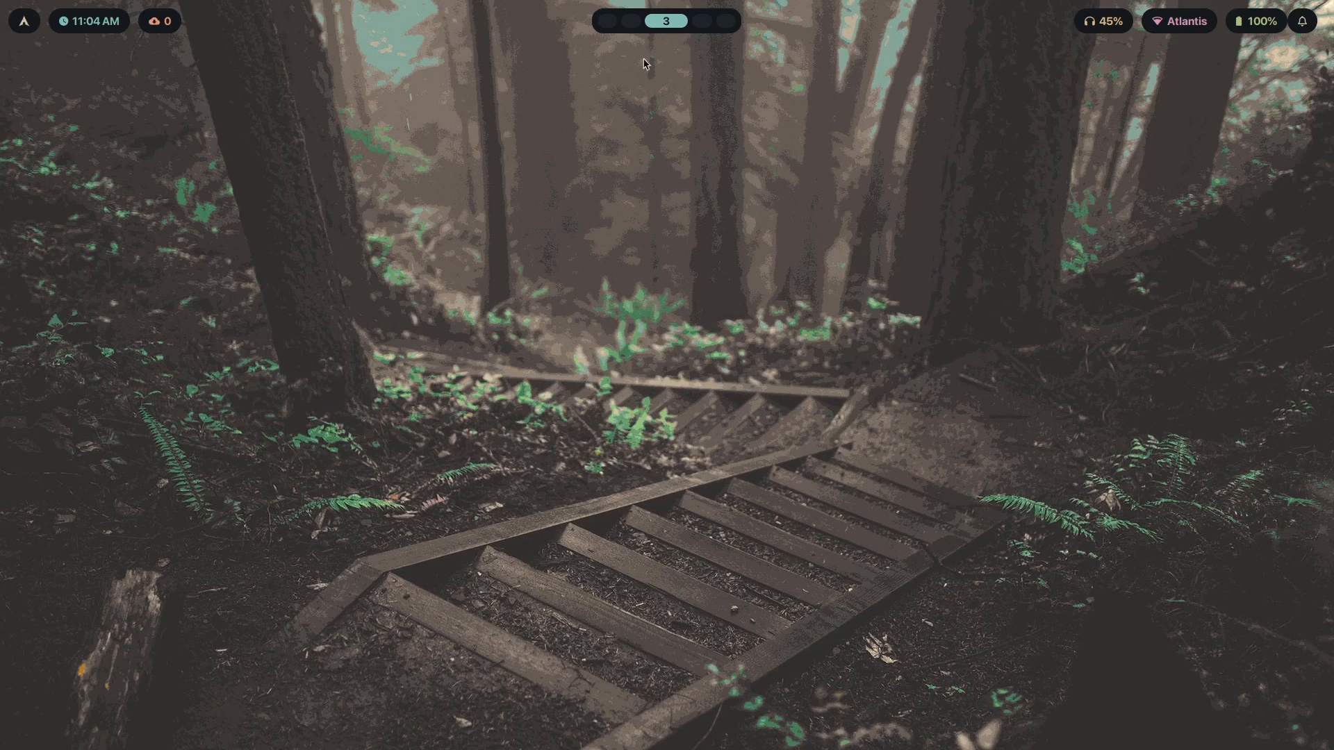
mouse_move(555, 15)
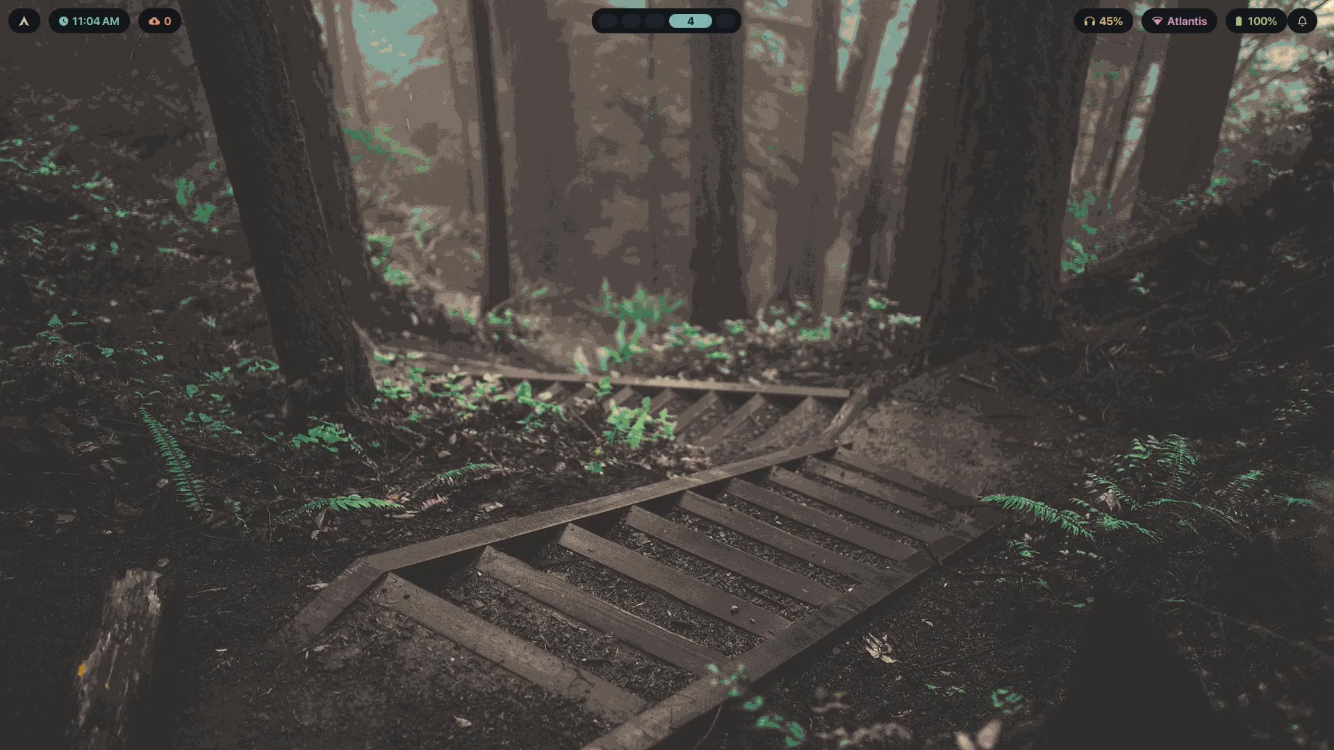
left_click(637, 20)
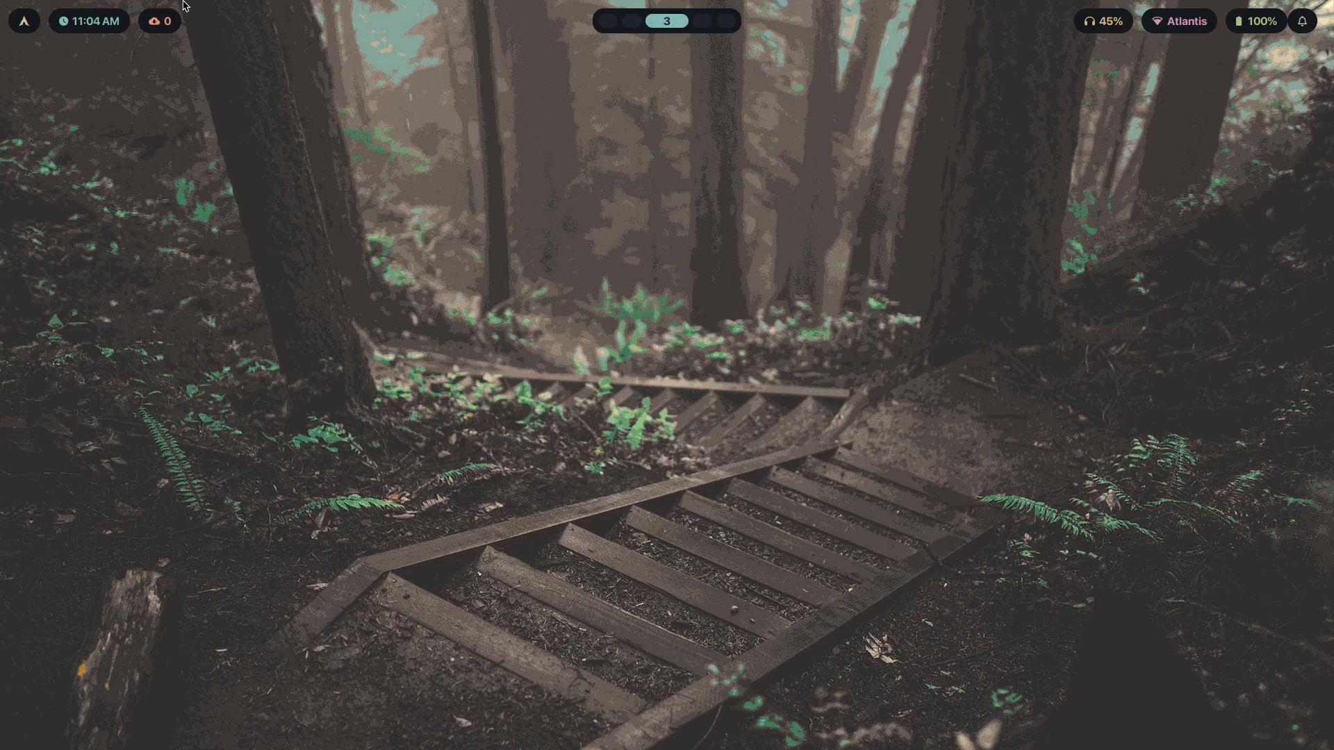
mouse_move(788, 25)
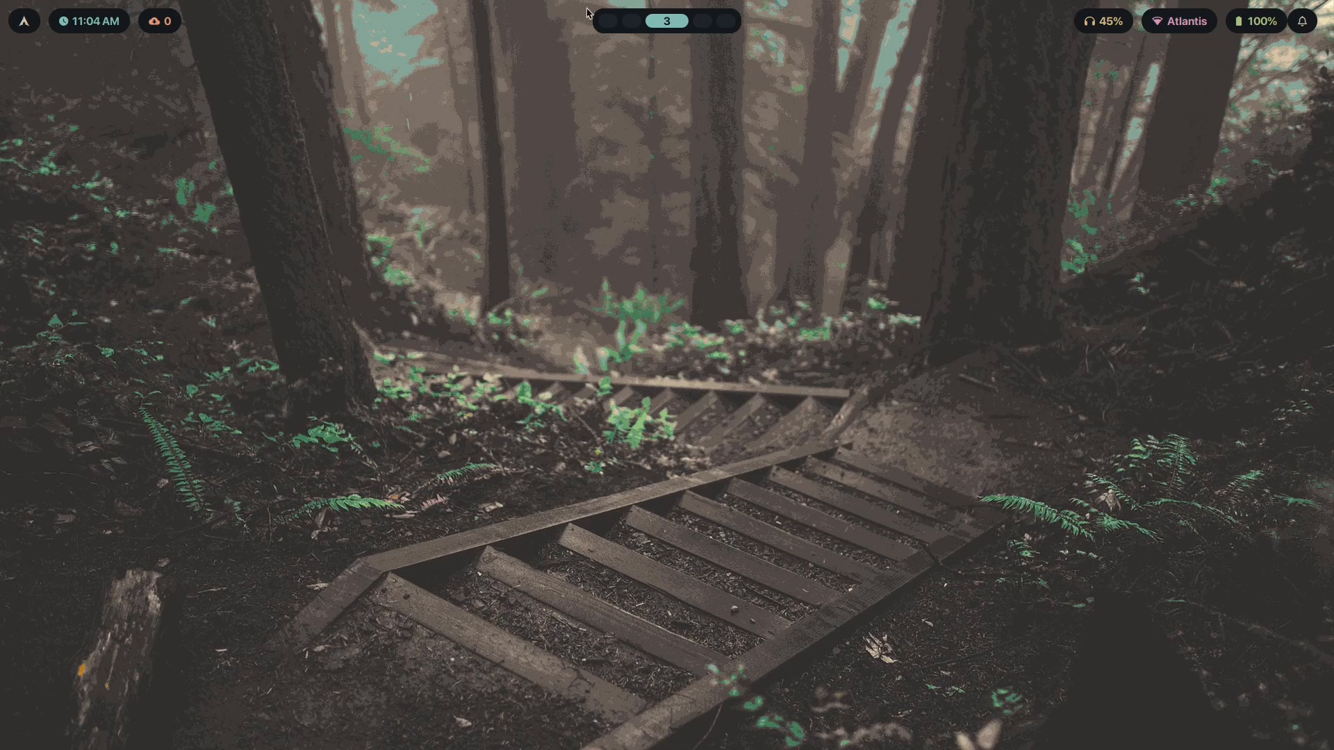
mouse_move(1183, 141)
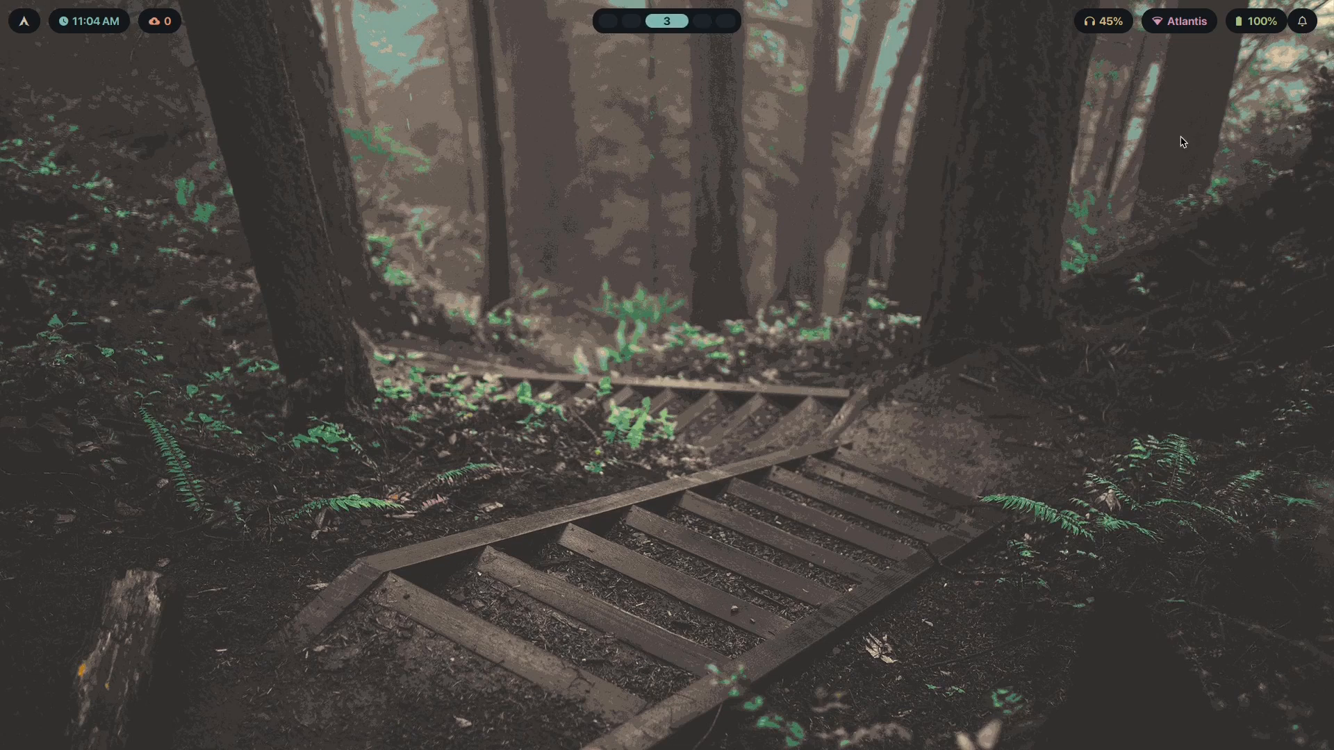
mouse_move(340, 341)
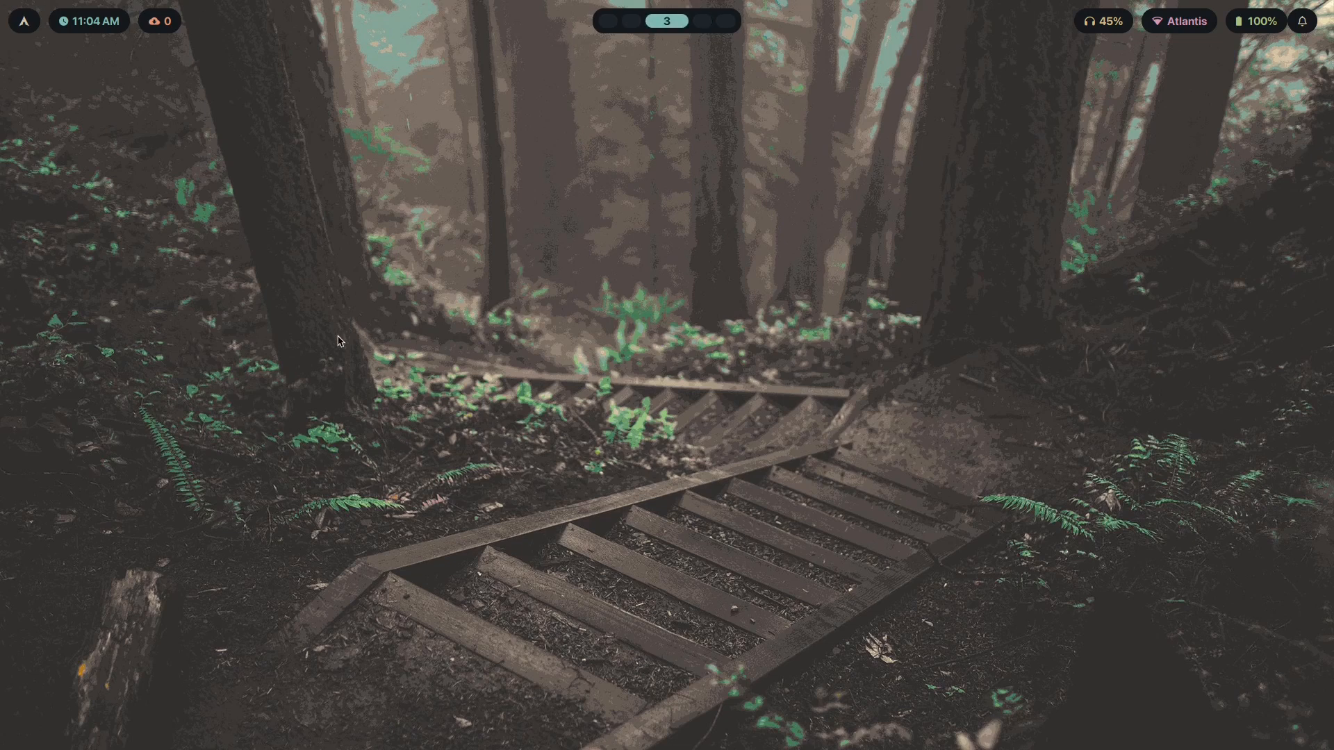
mouse_move(690, 44)
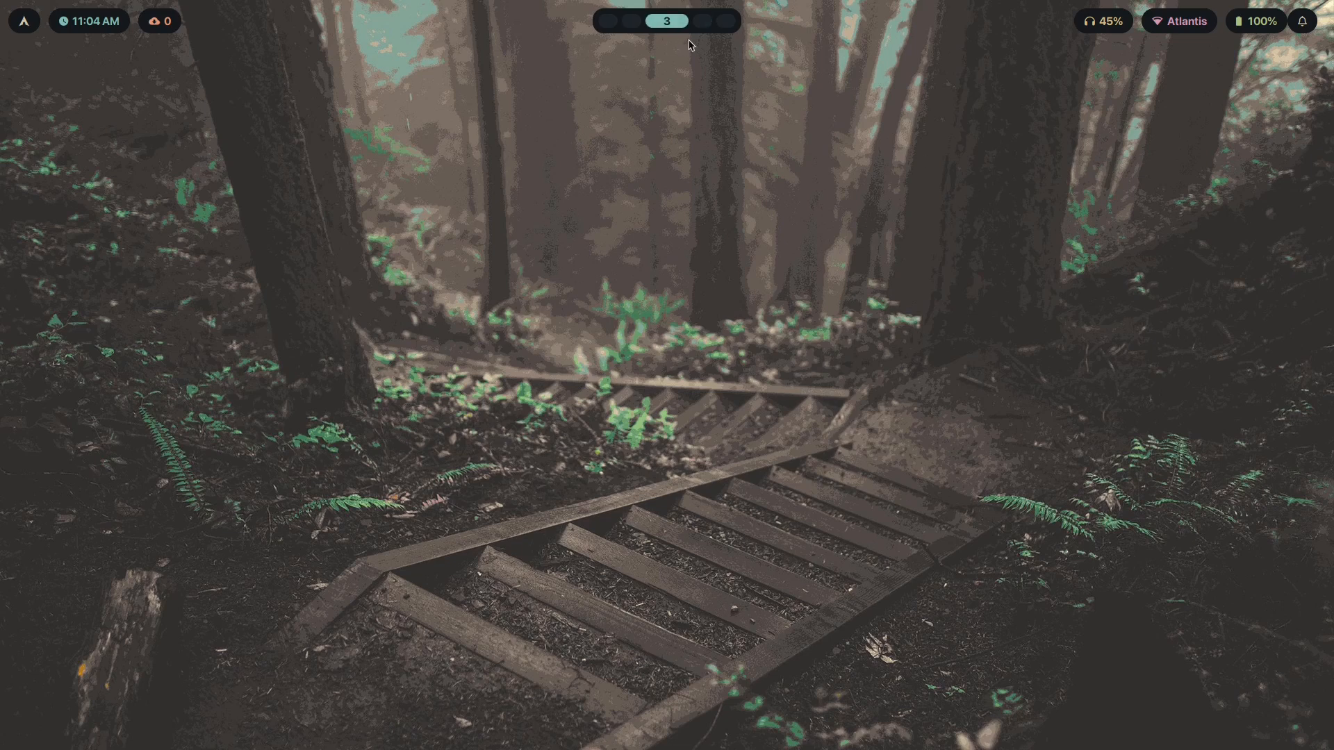
mouse_move(1149, 152)
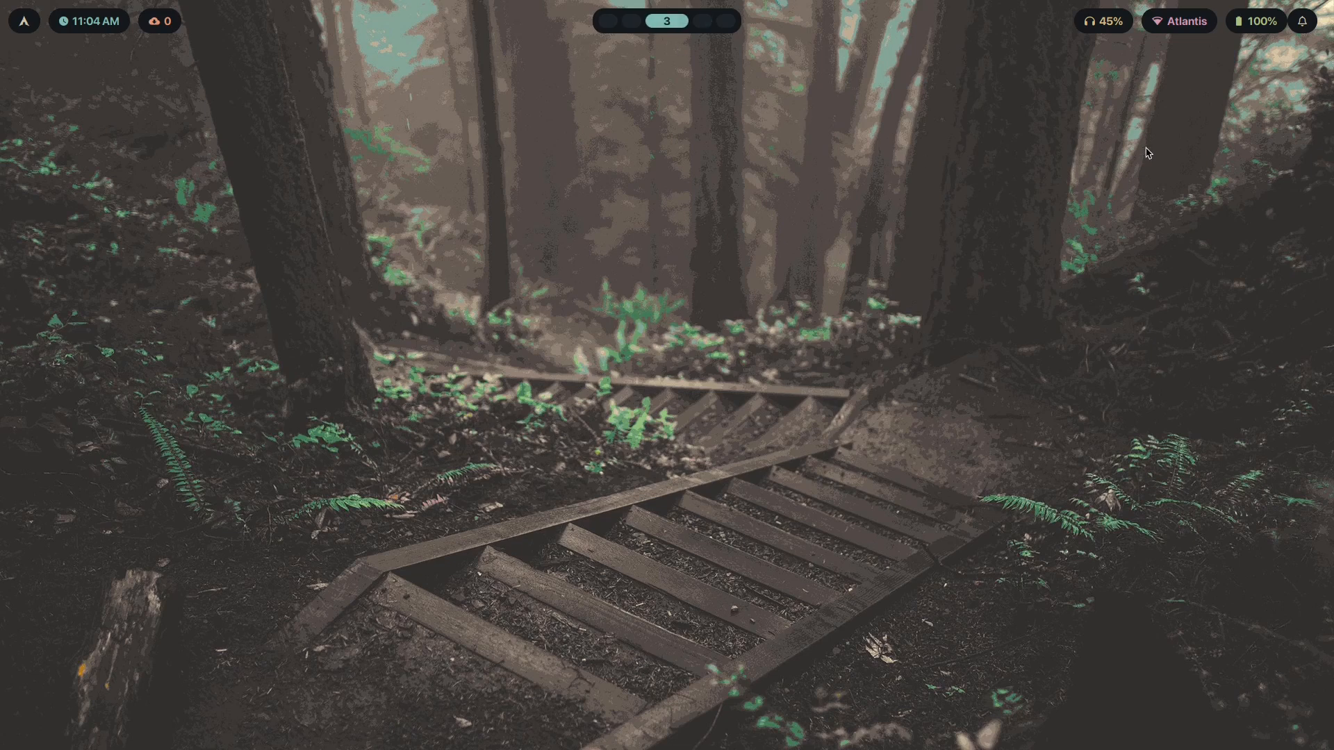
mouse_move(451, 62)
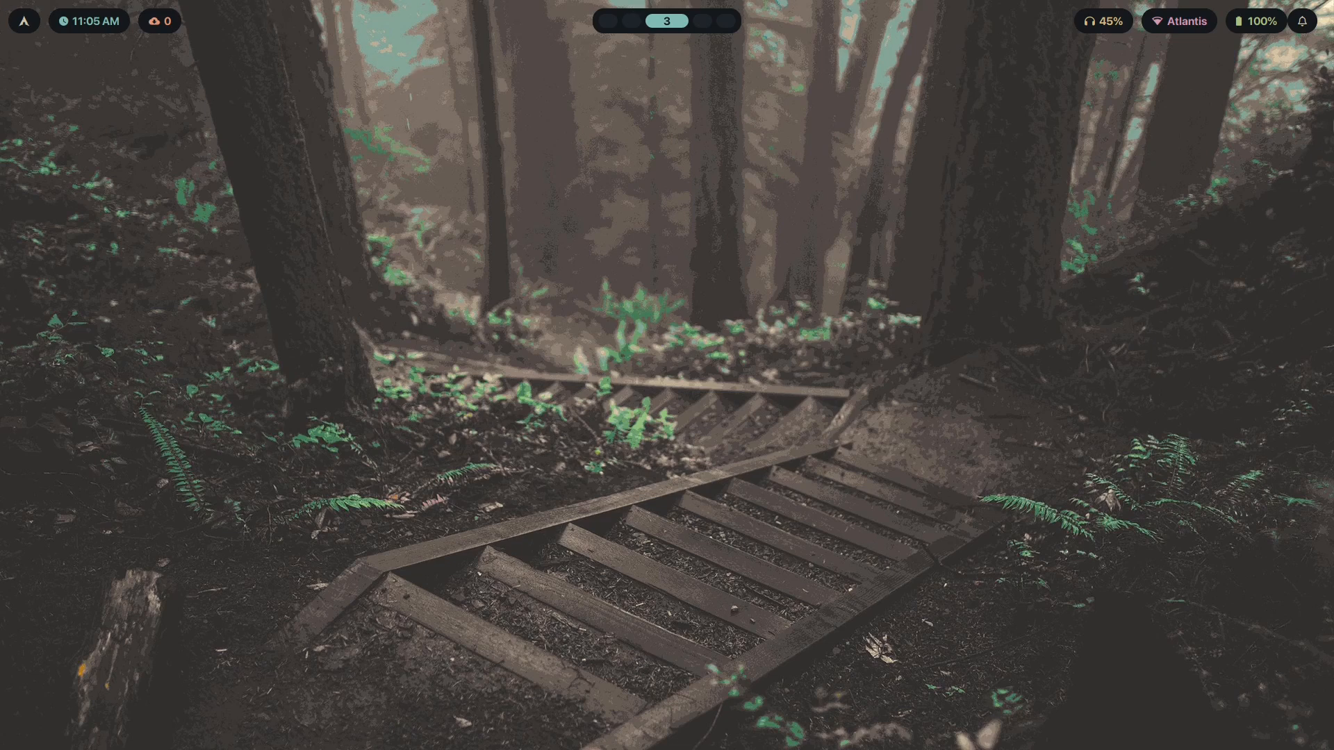
mouse_move(599, 75)
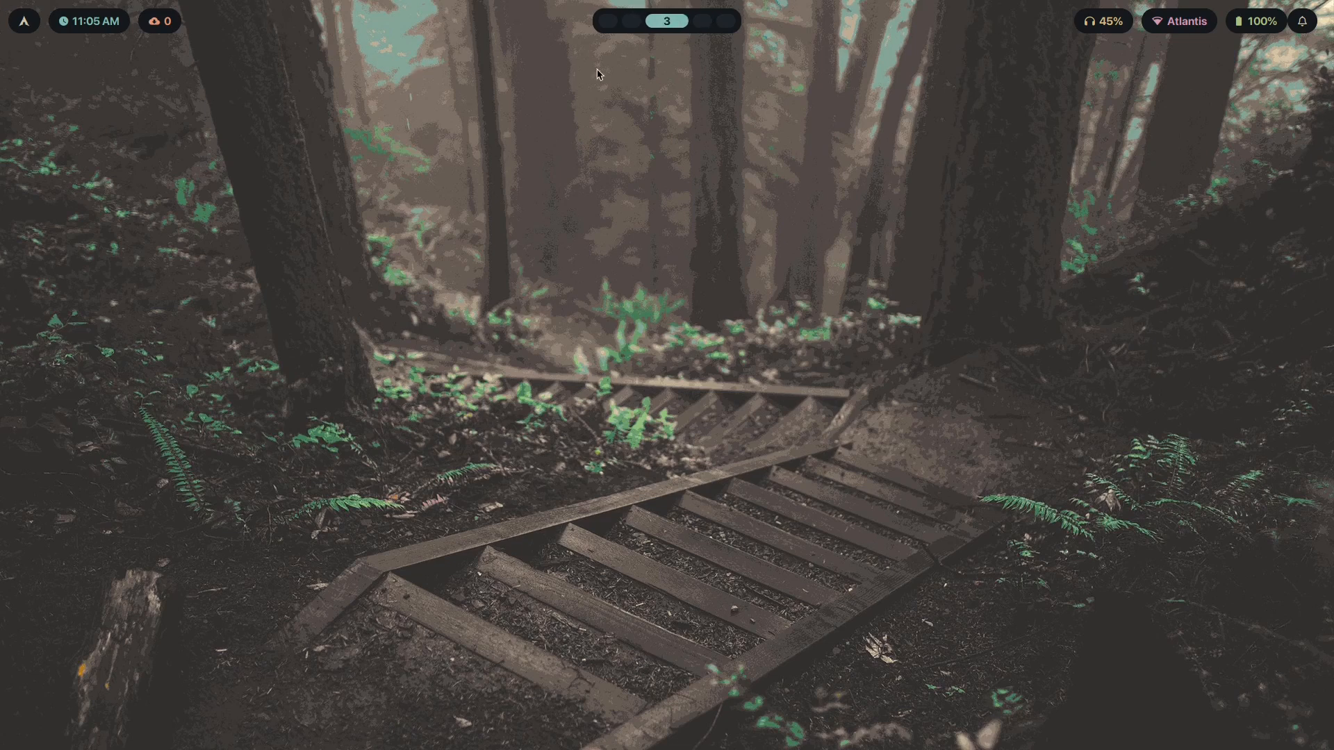
mouse_move(783, 347)
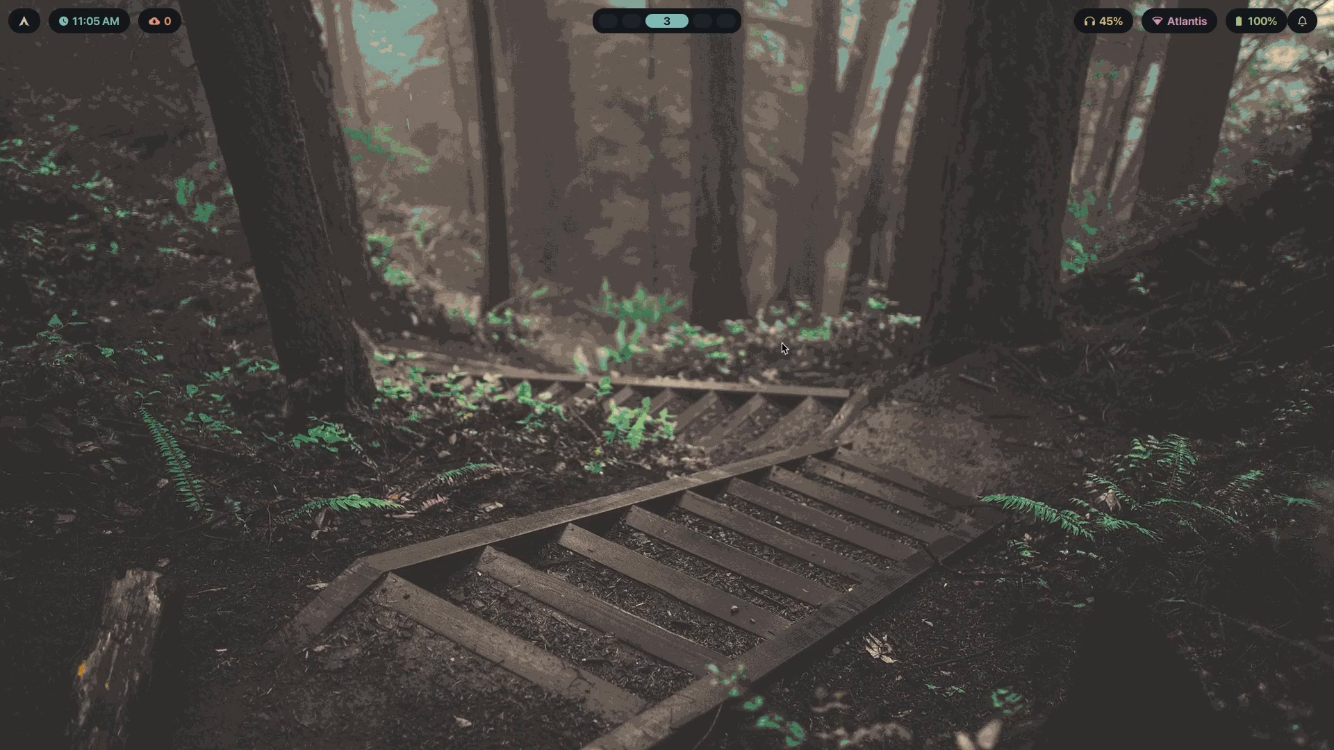
mouse_move(606, 68)
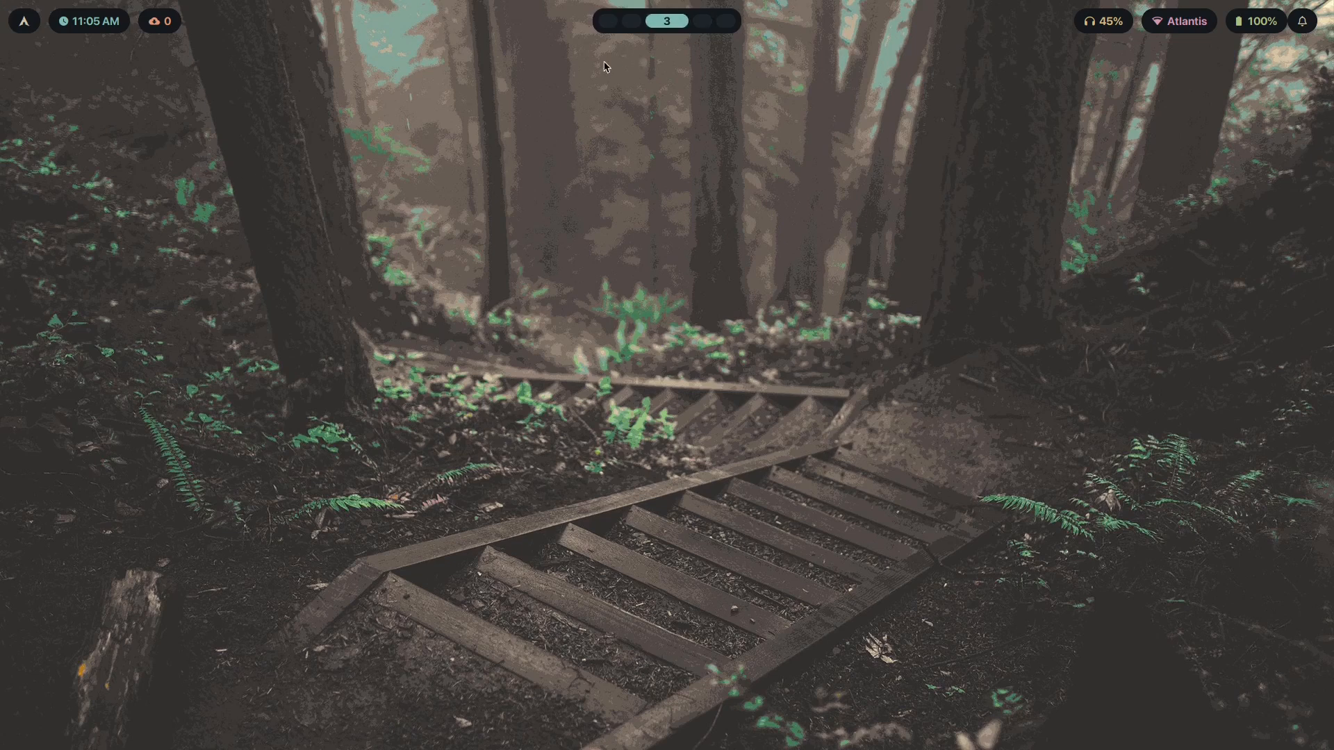
mouse_move(1276, 17)
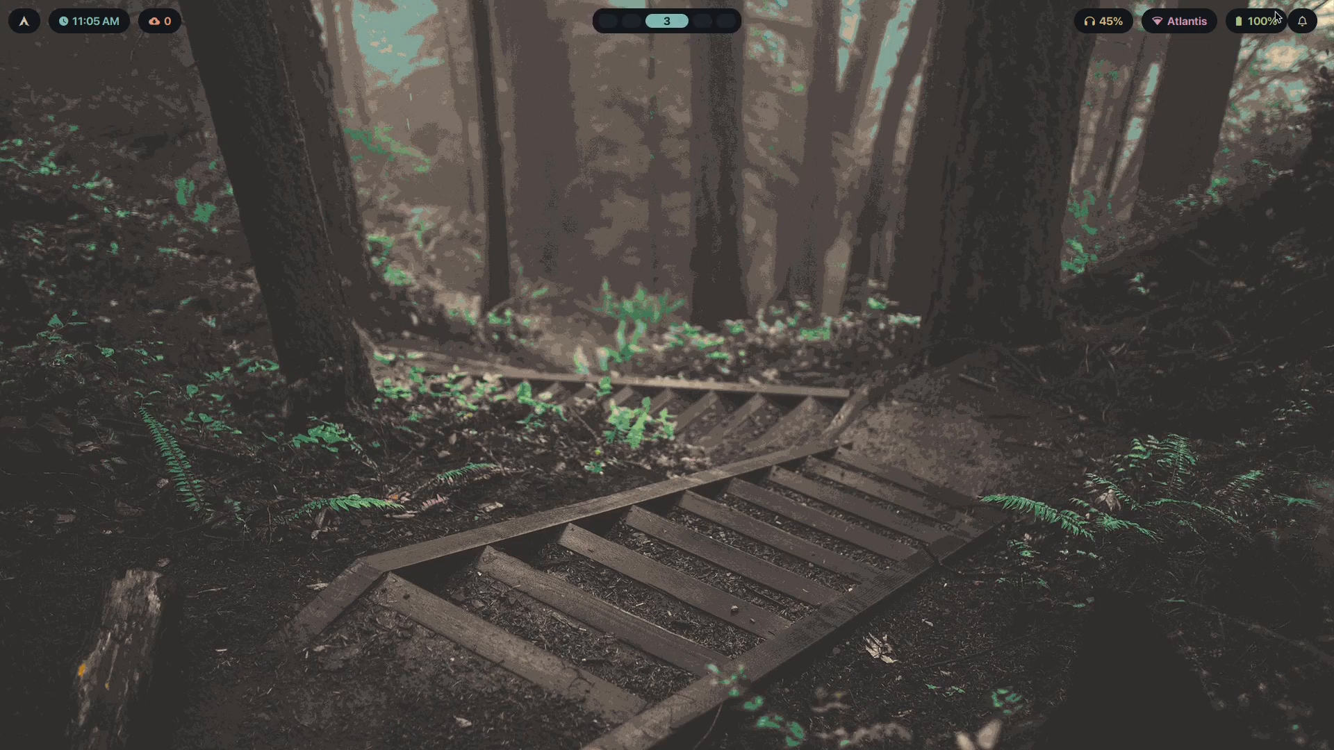
mouse_move(247, 496)
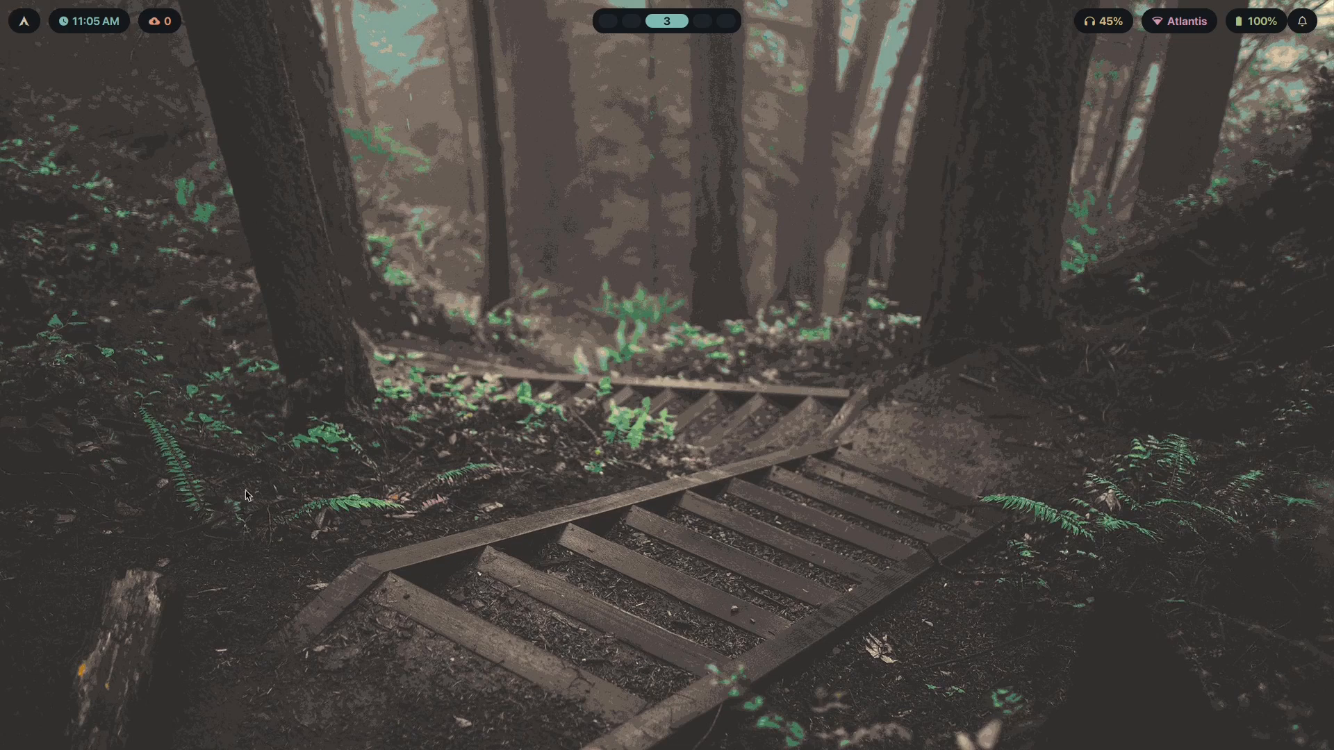
mouse_move(866, 188)
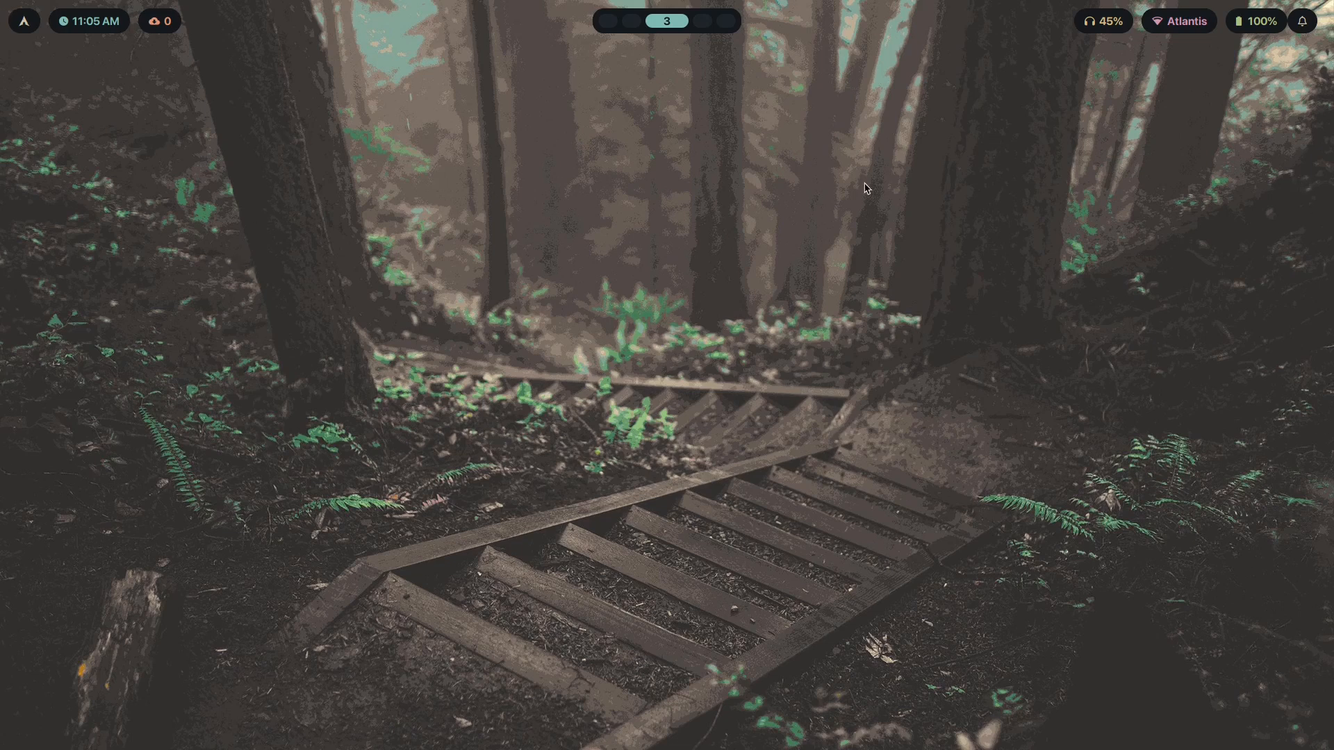